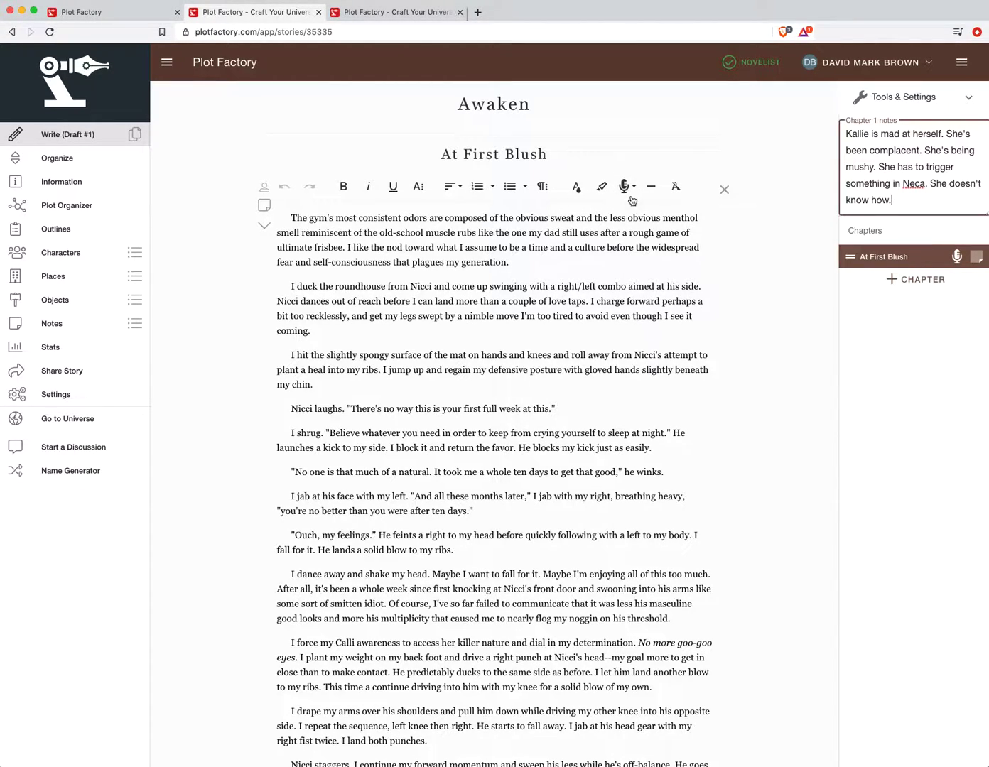
mouse_move(622, 186)
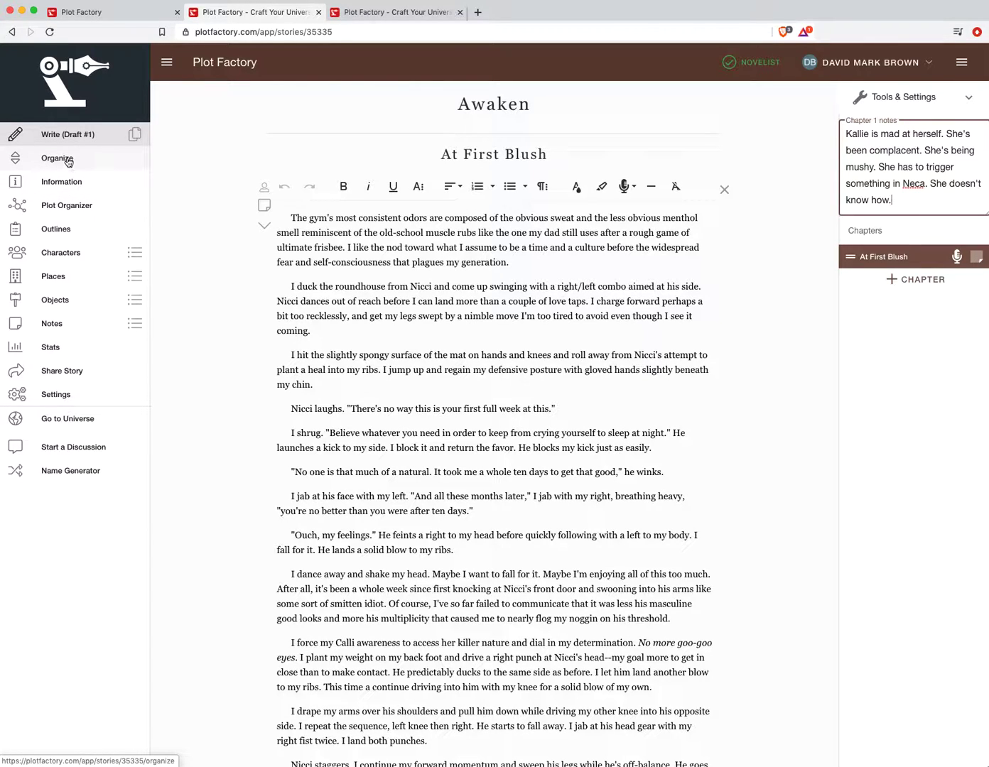
Step: In the Plot Organizer, move the first scene below the second, then restore the gym scene first
left_click(57, 157)
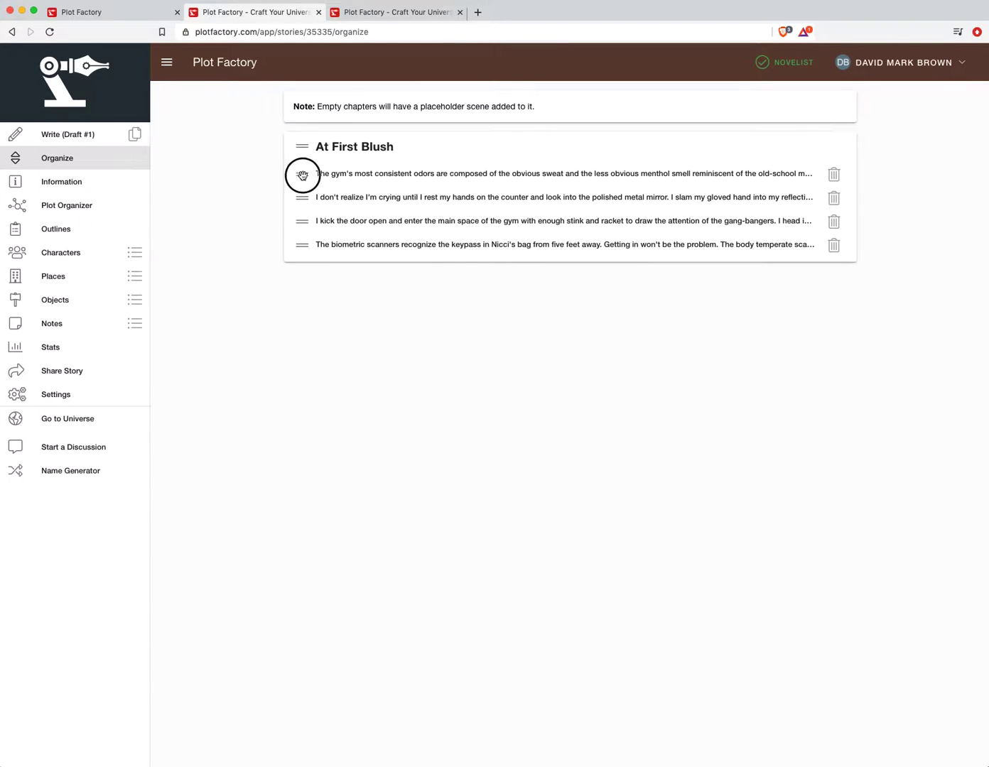
left_click_drag(302, 174, 302, 197)
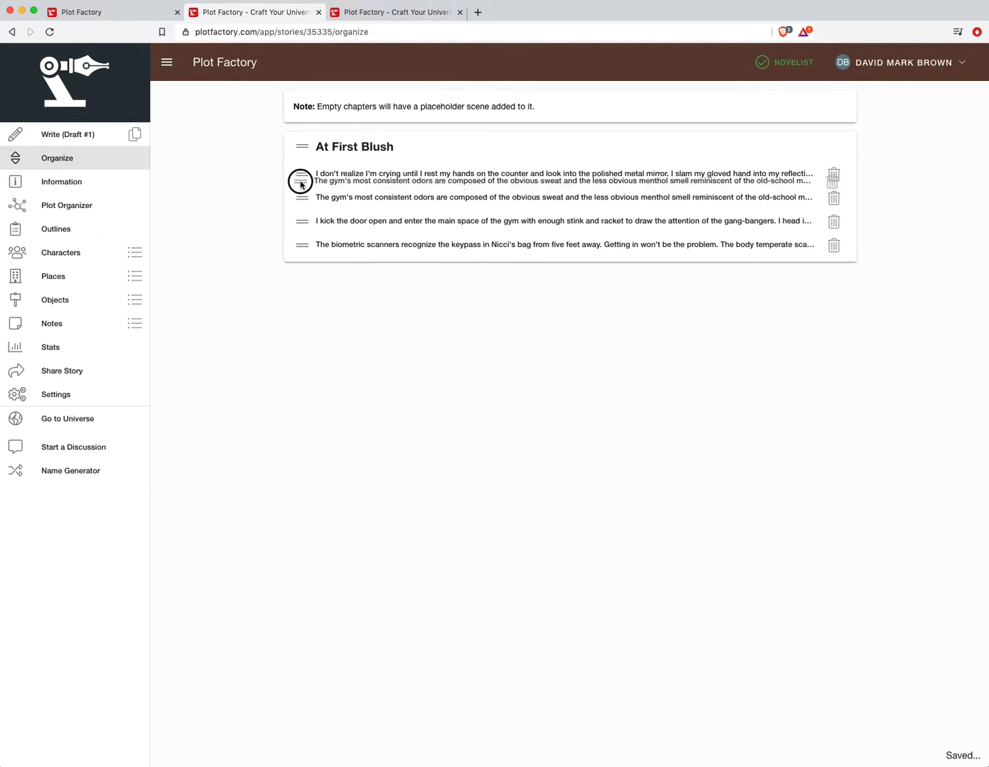
left_click_drag(302, 174, 301, 198)
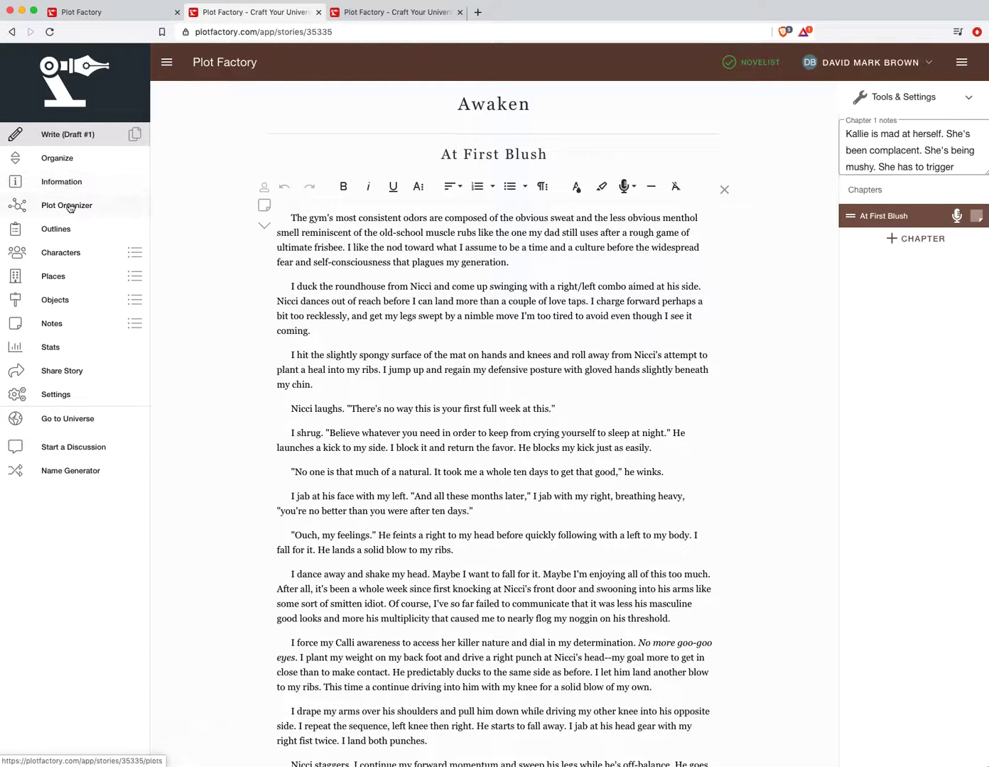
Step: Switch between the story's plots and outlines lists, ending on the outlines
left_click(67, 206)
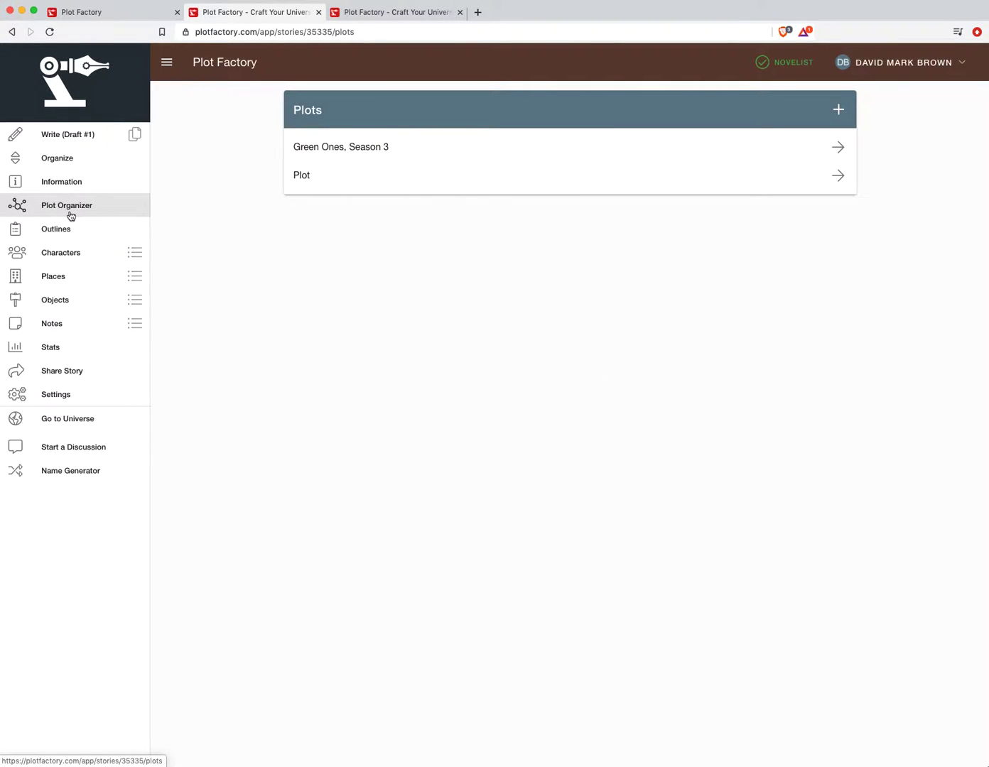
left_click(56, 228)
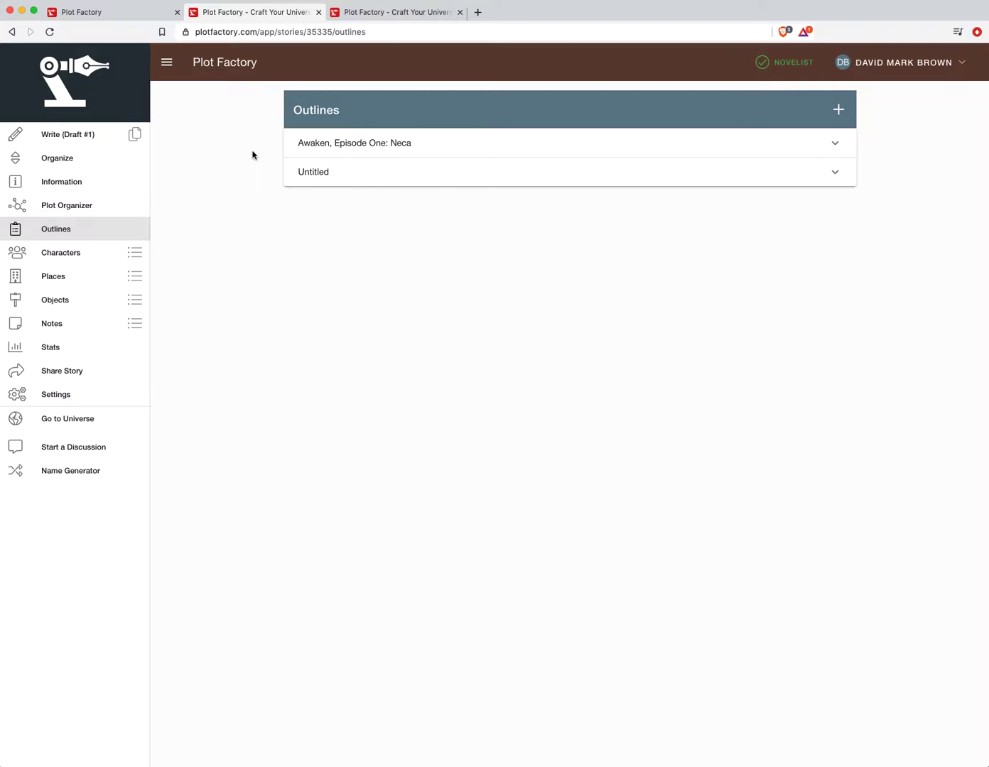
mouse_move(228, 152)
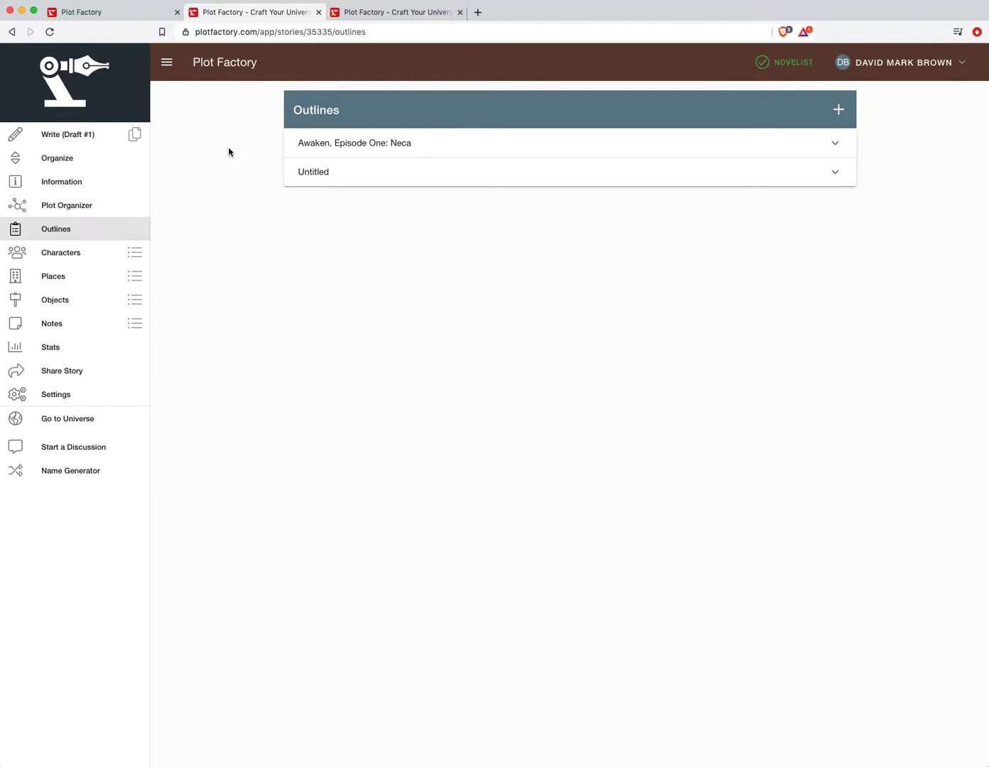
mouse_move(66, 206)
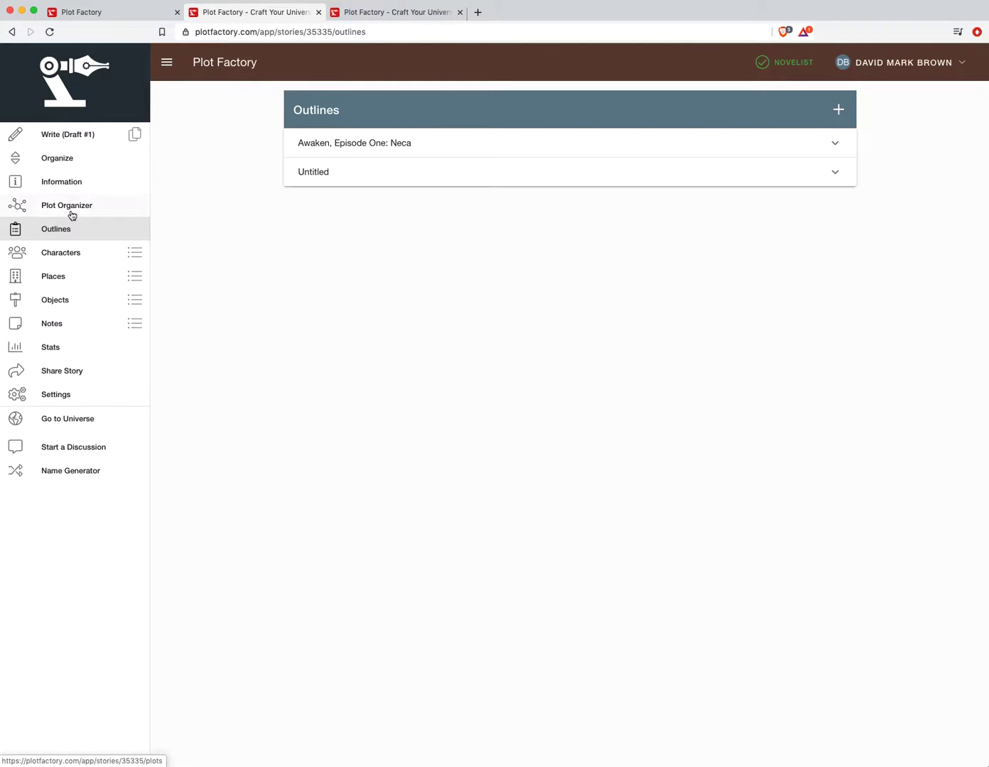
left_click(67, 205)
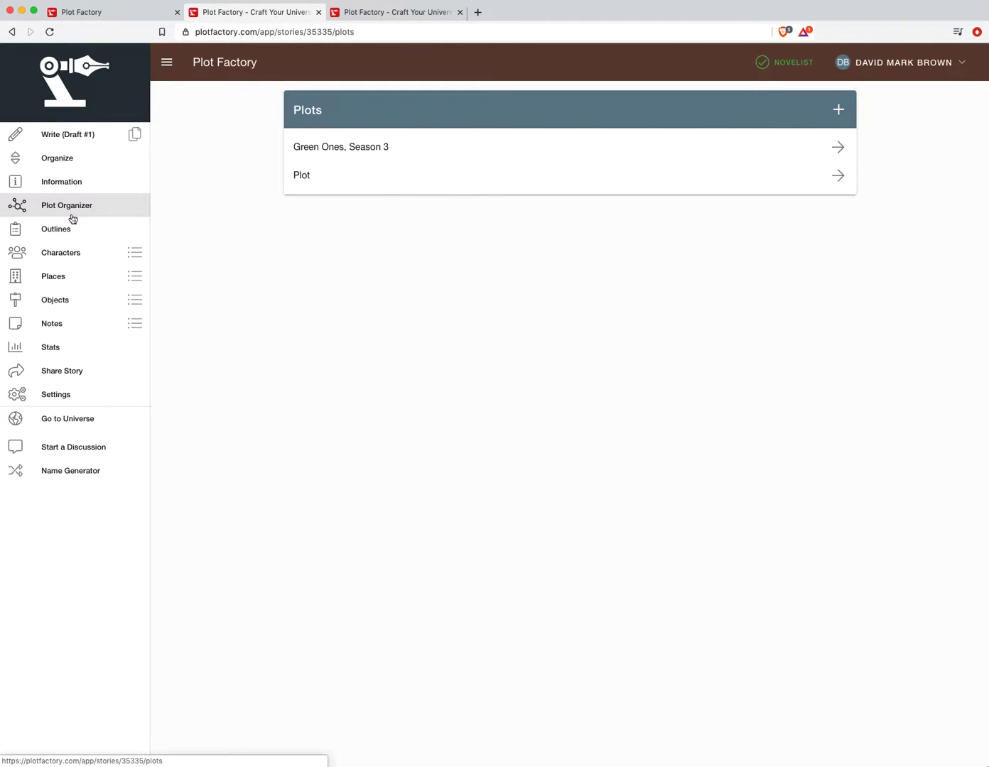
mouse_move(56, 229)
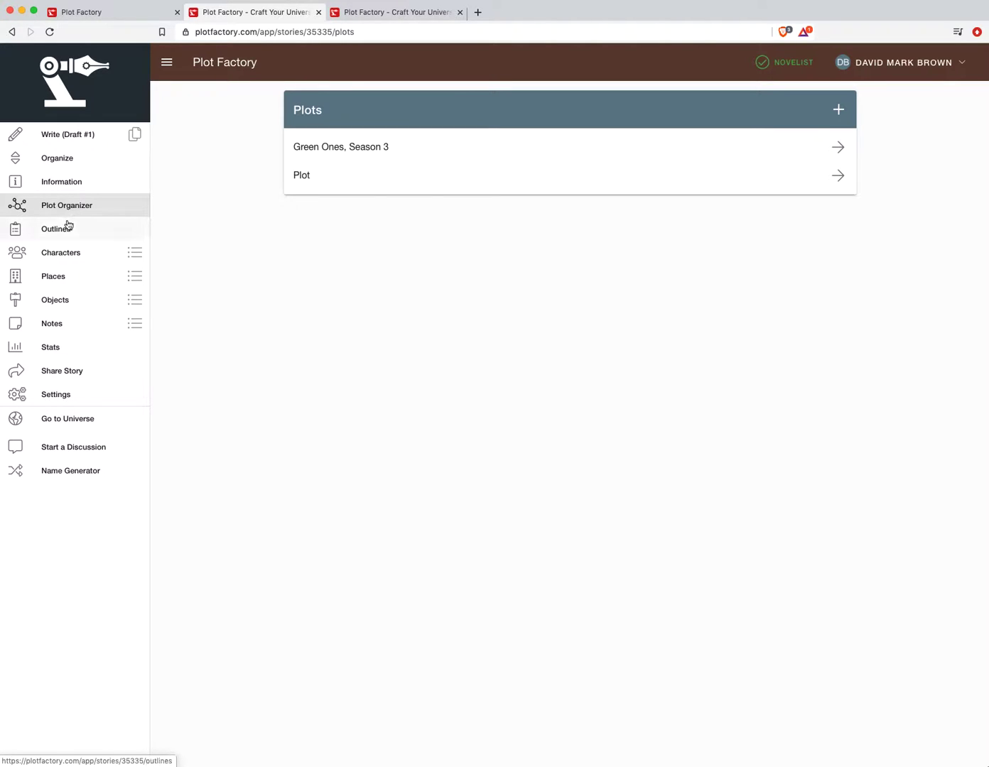
mouse_move(68, 228)
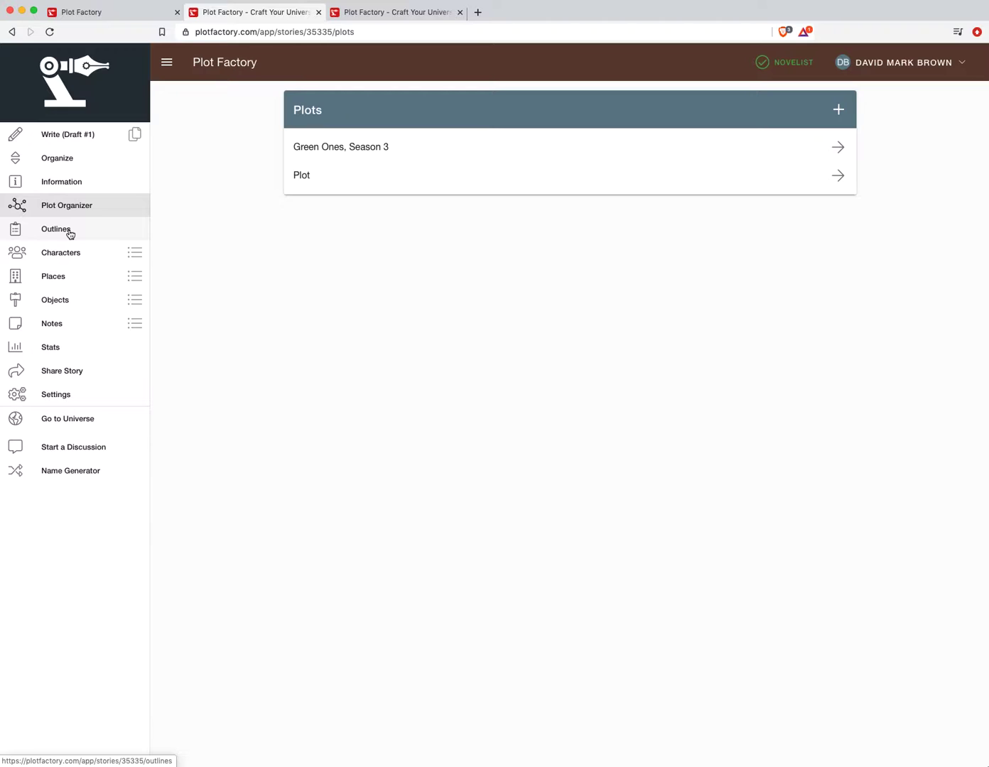
left_click(55, 229)
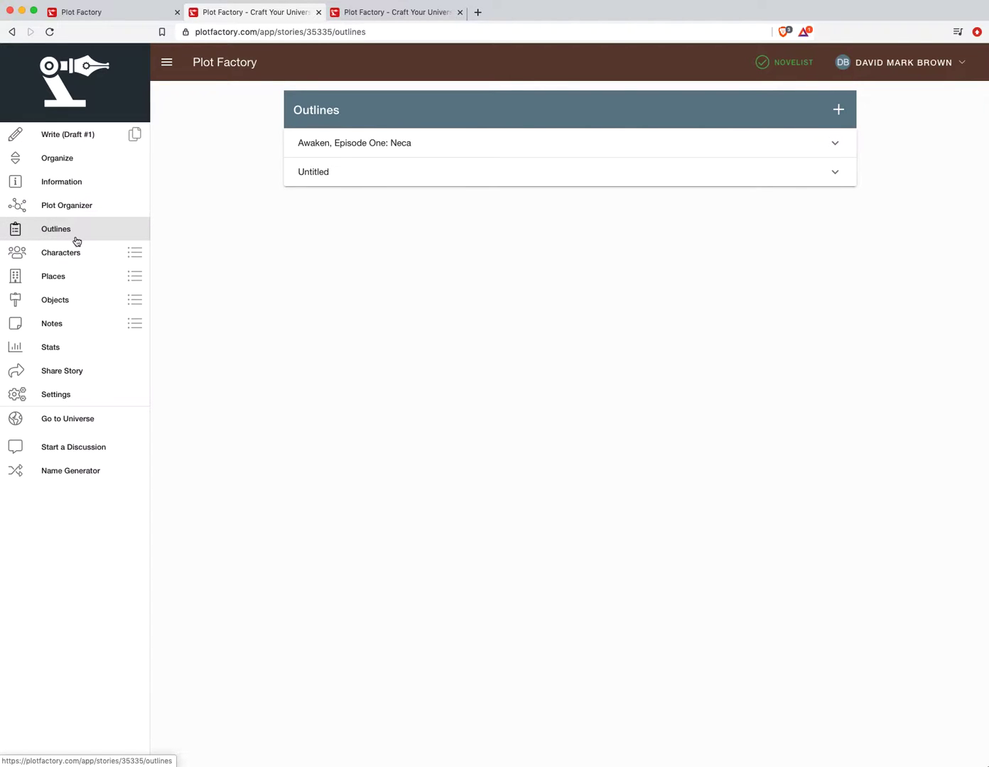
mouse_move(56, 240)
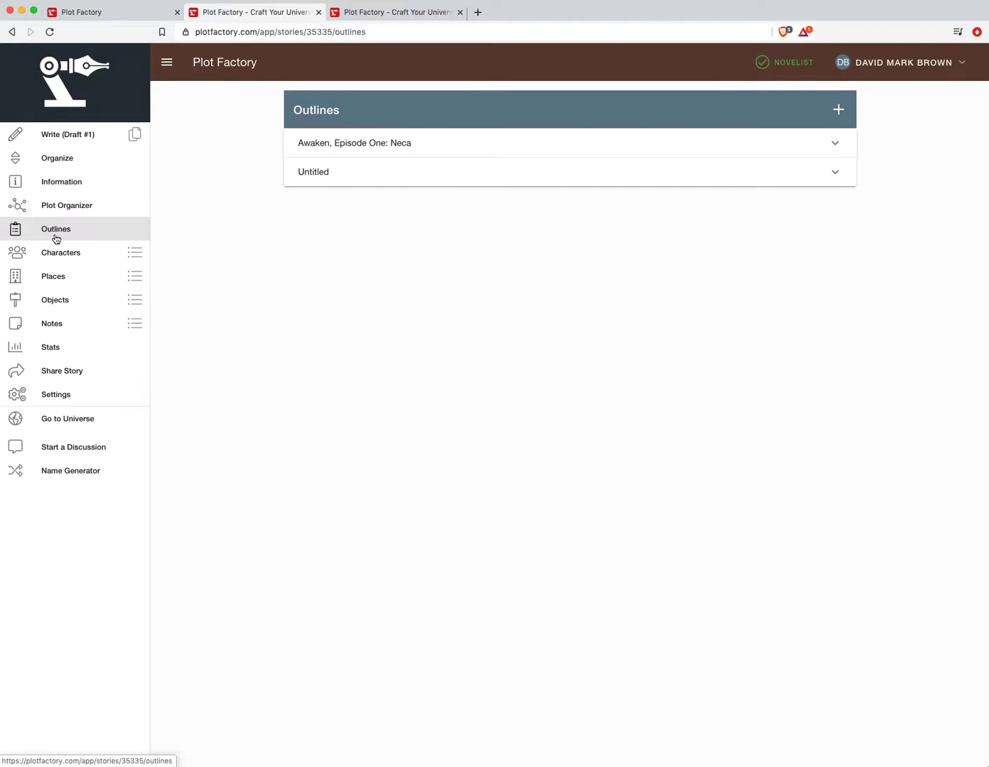
mouse_move(61, 239)
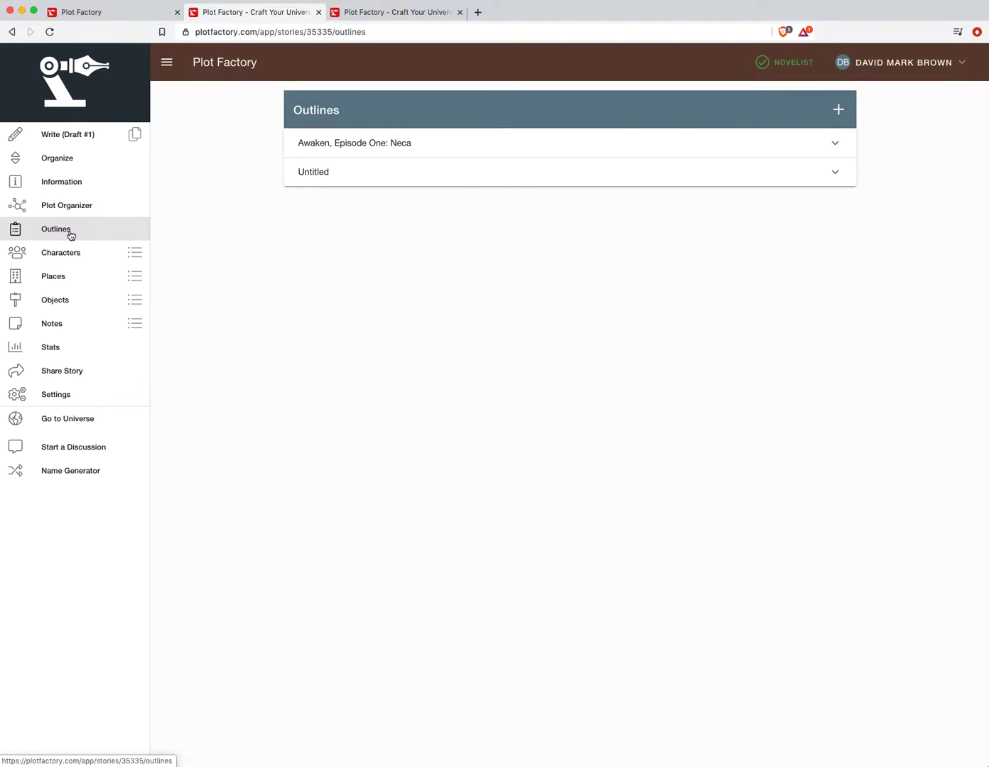
mouse_move(169, 228)
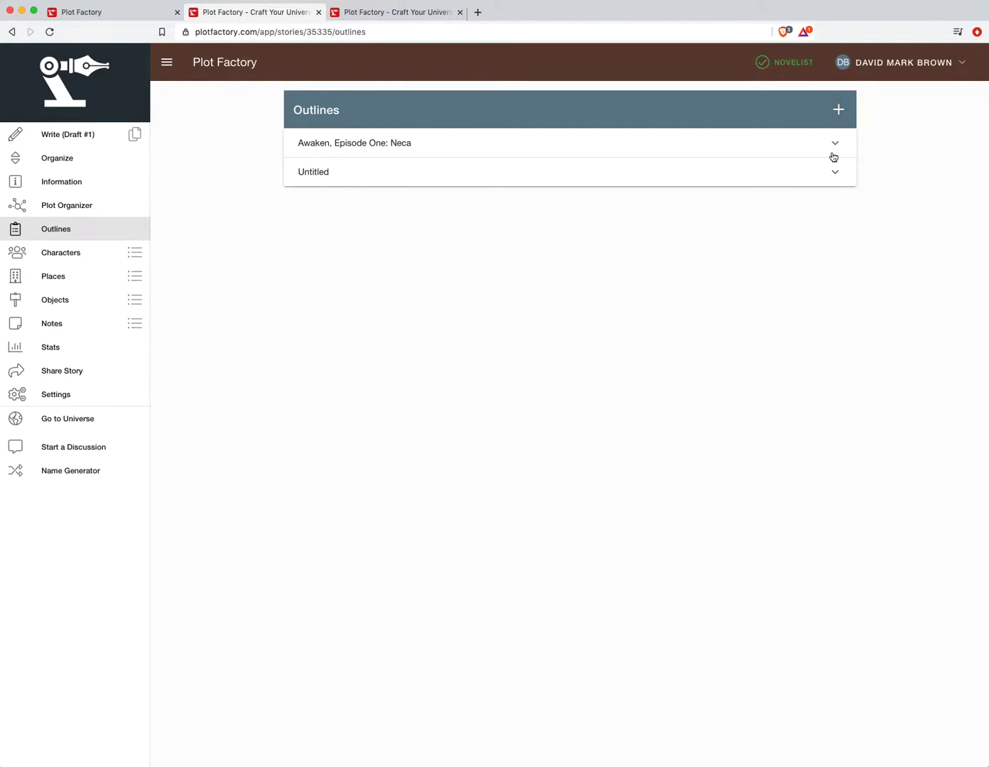
mouse_move(838, 125)
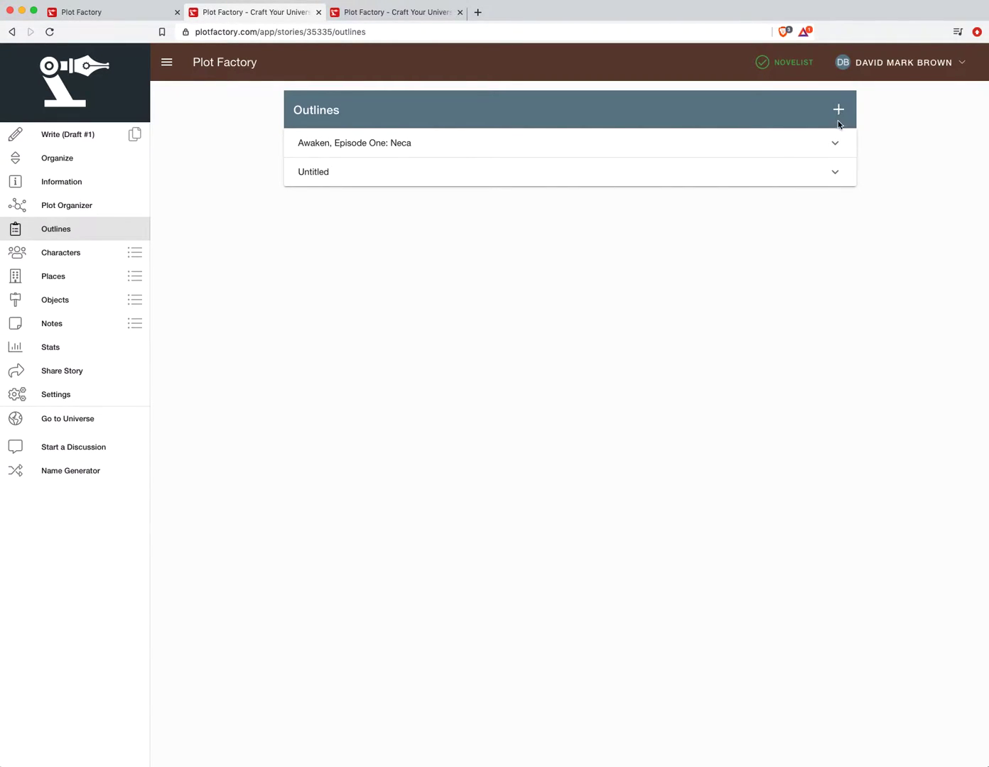
Step: Start a new outline and pick Story Beats Plotting Template from the template dropdown
left_click(838, 109)
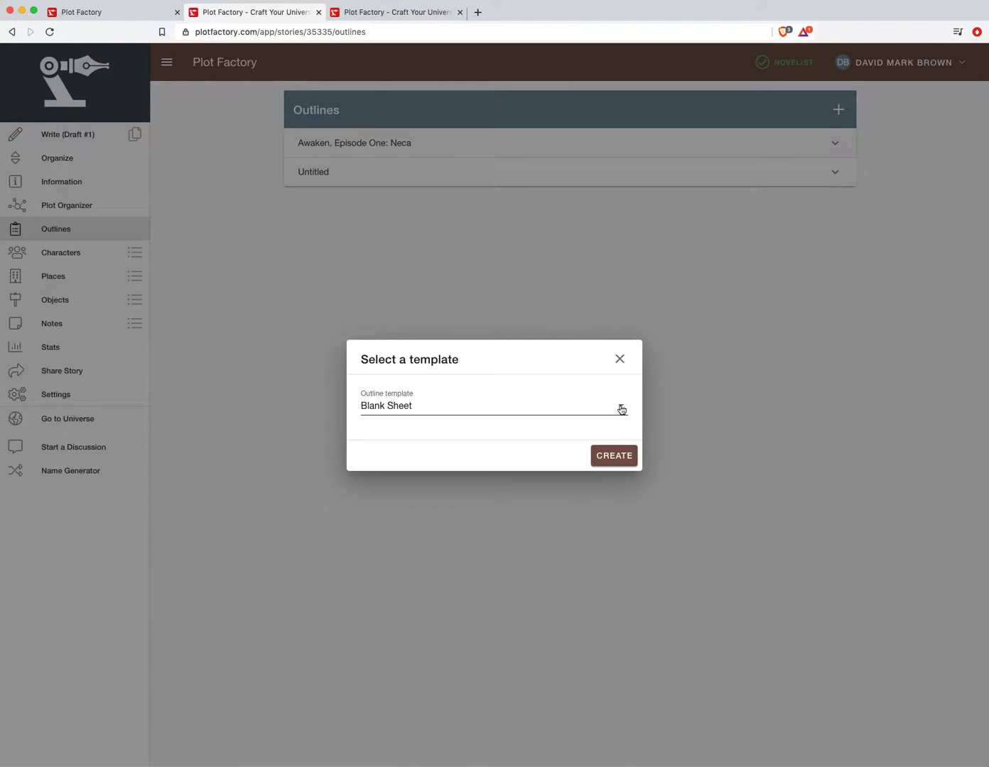
left_click(492, 406)
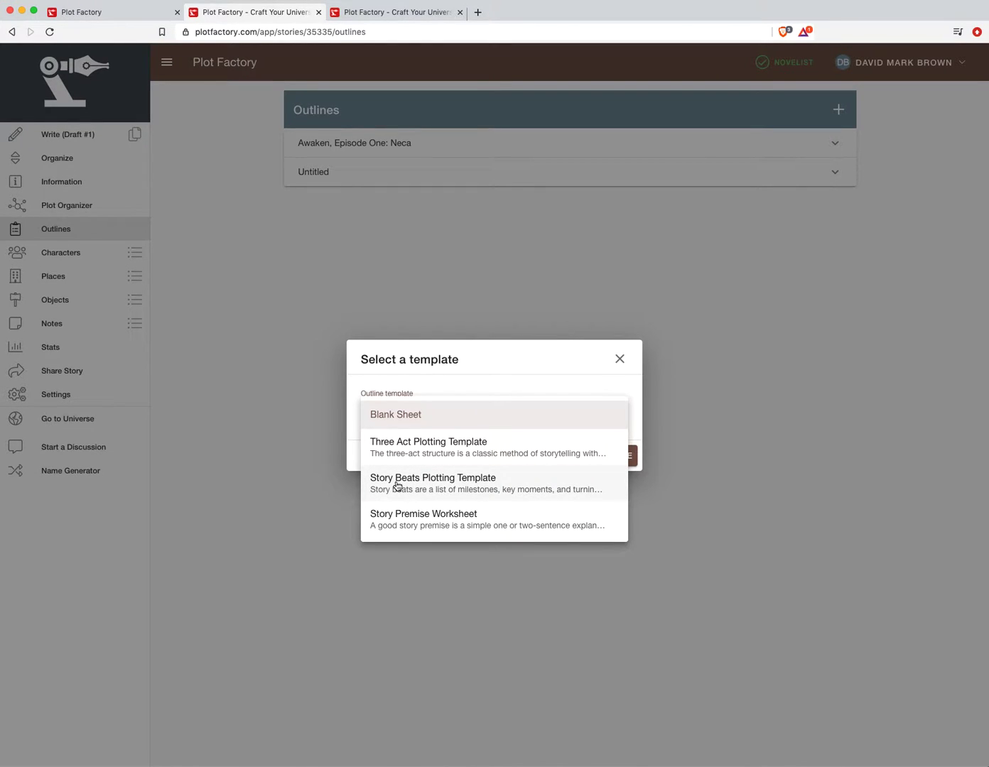
mouse_move(417, 519)
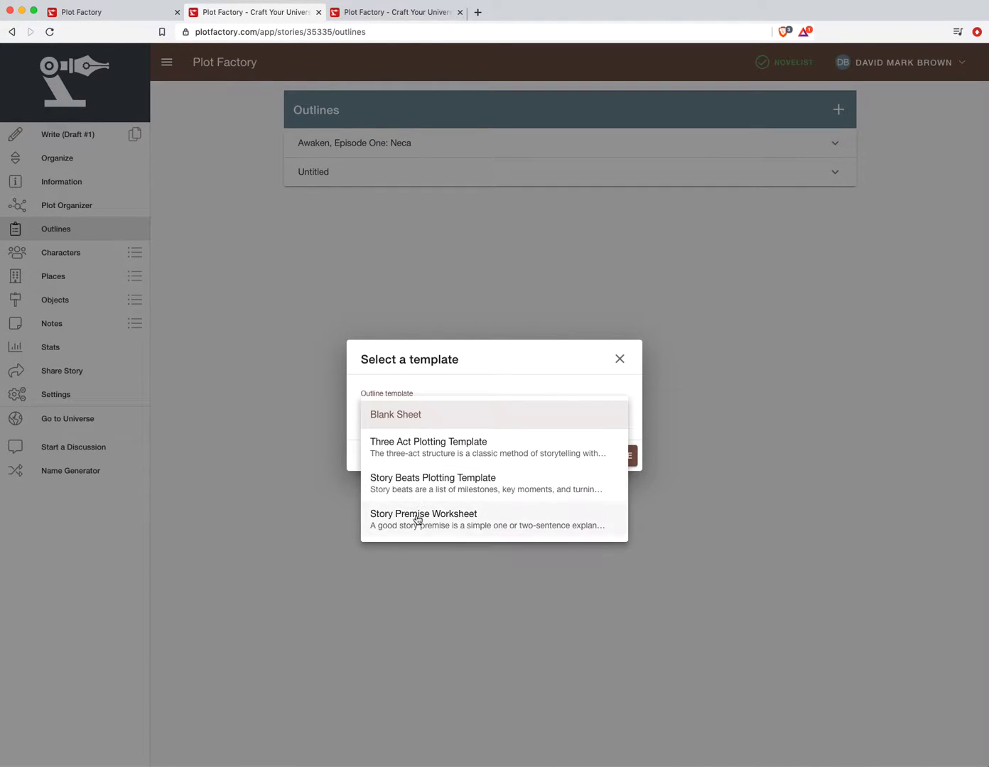
mouse_move(425, 497)
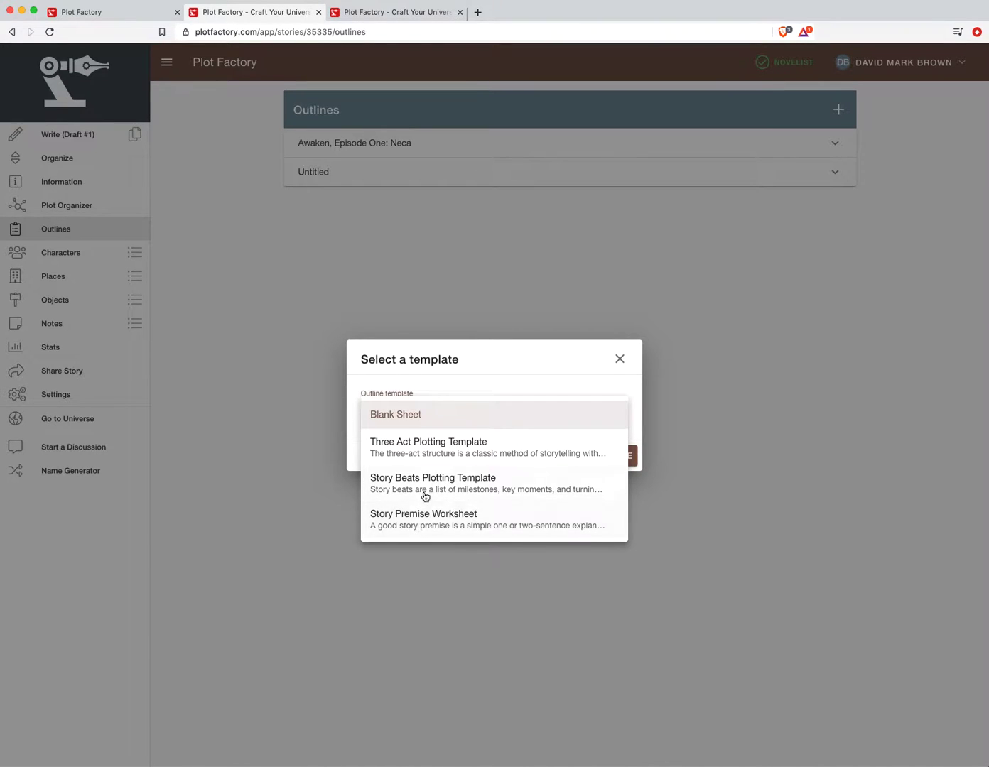
left_click(433, 483)
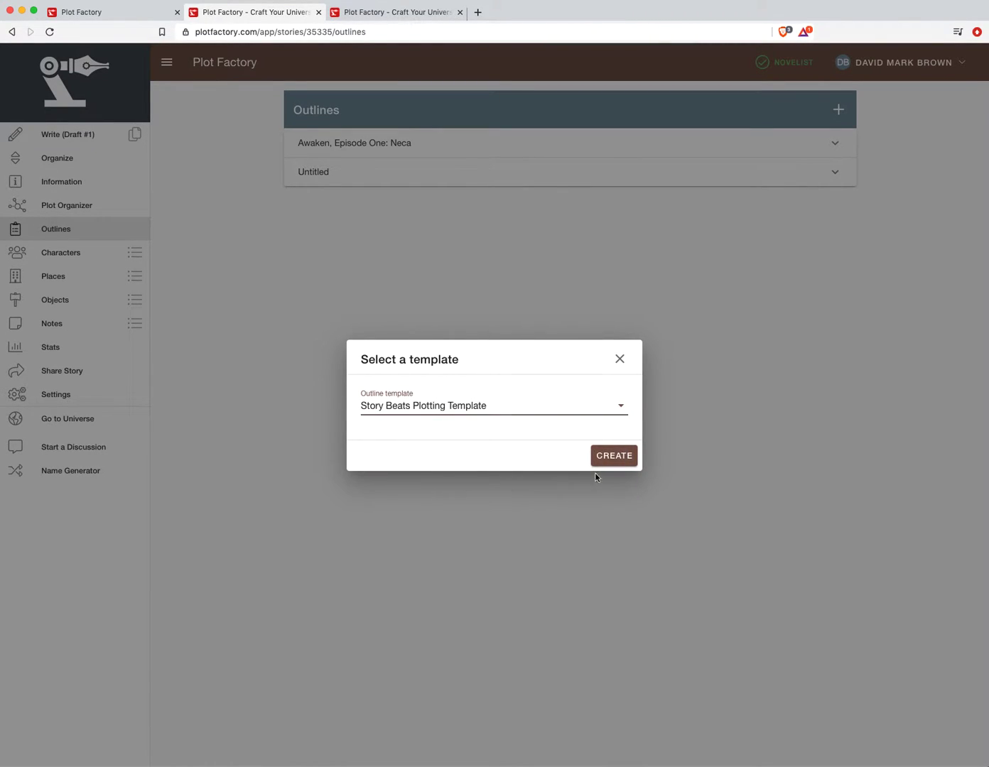
Step: Create the 'Untitled (1)' outline and scroll through its fifteen beats, Opening Image to Final Image
left_click(613, 455)
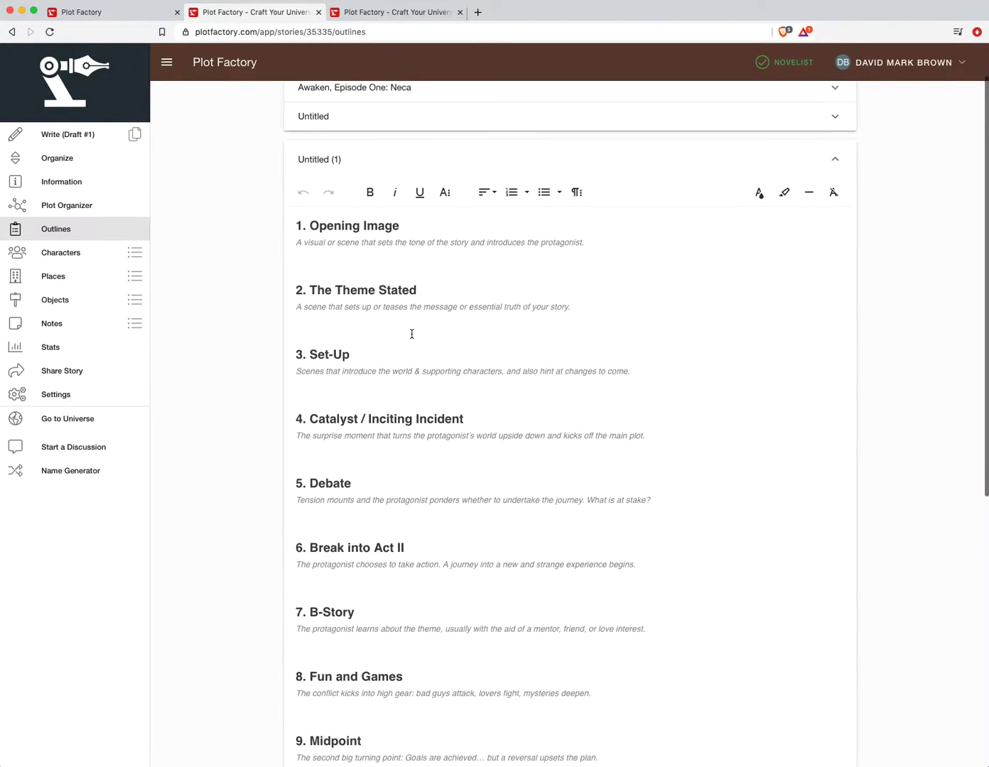
scroll("down", 3)
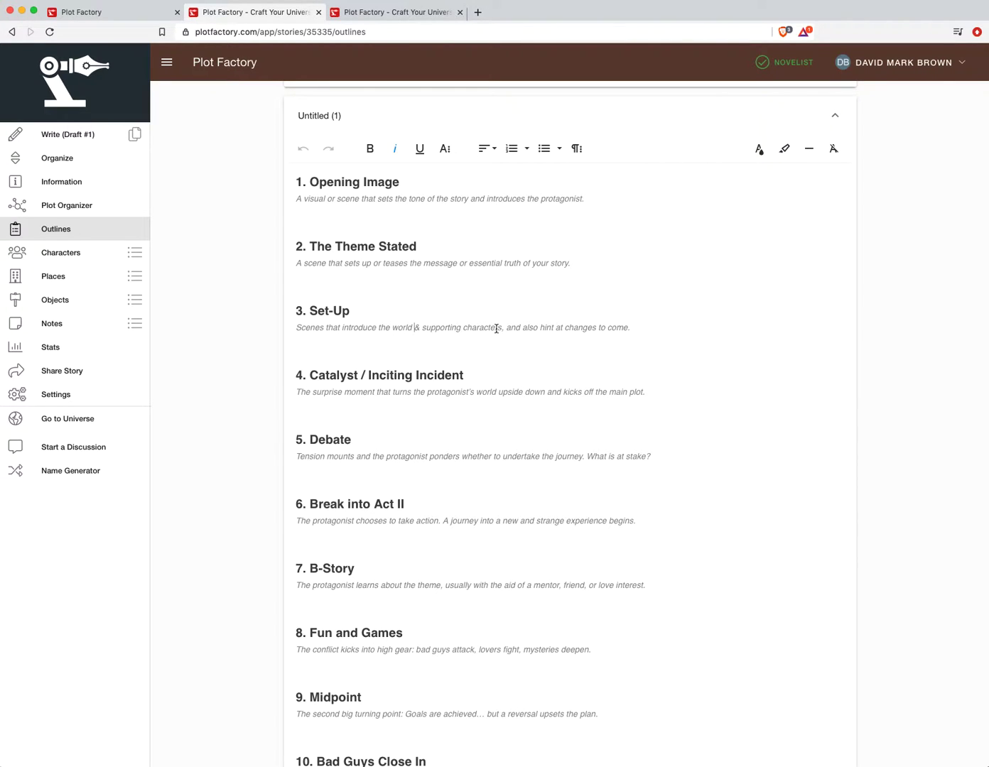
scroll("down", 3)
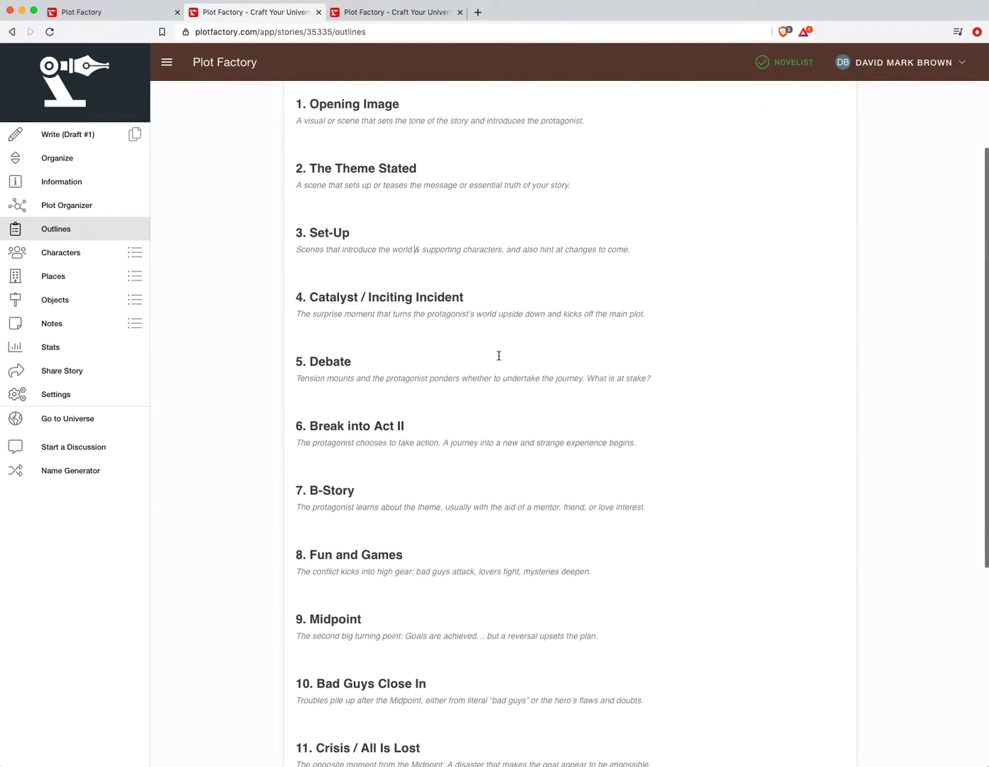
scroll("down", 3)
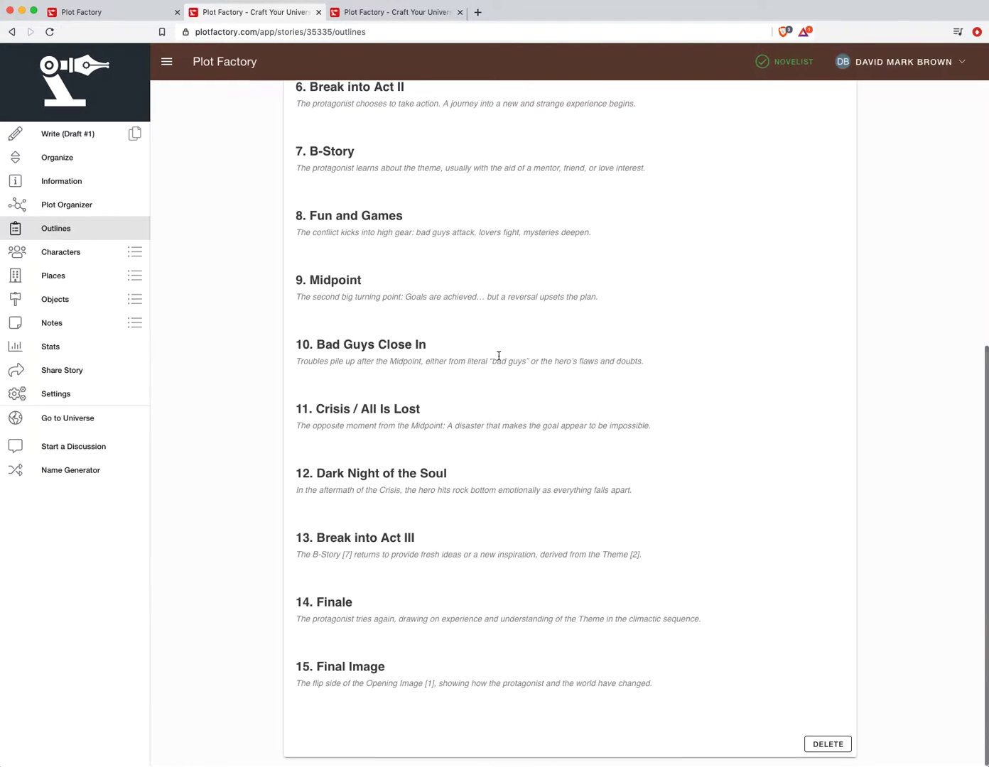
mouse_move(378, 501)
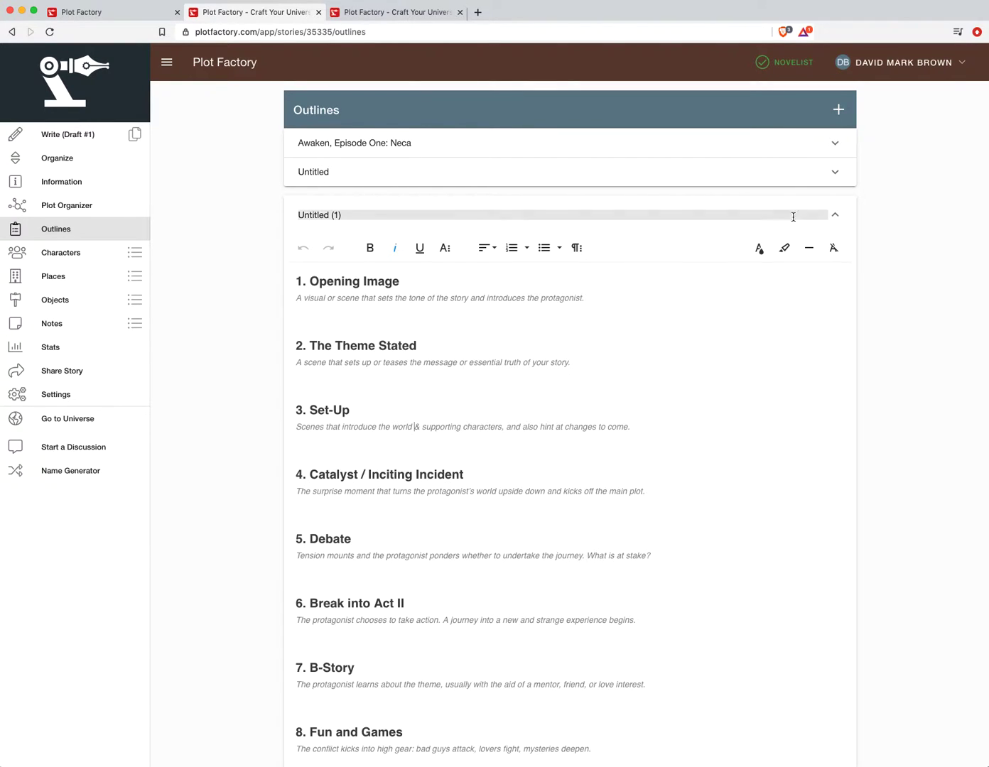
left_click(836, 214)
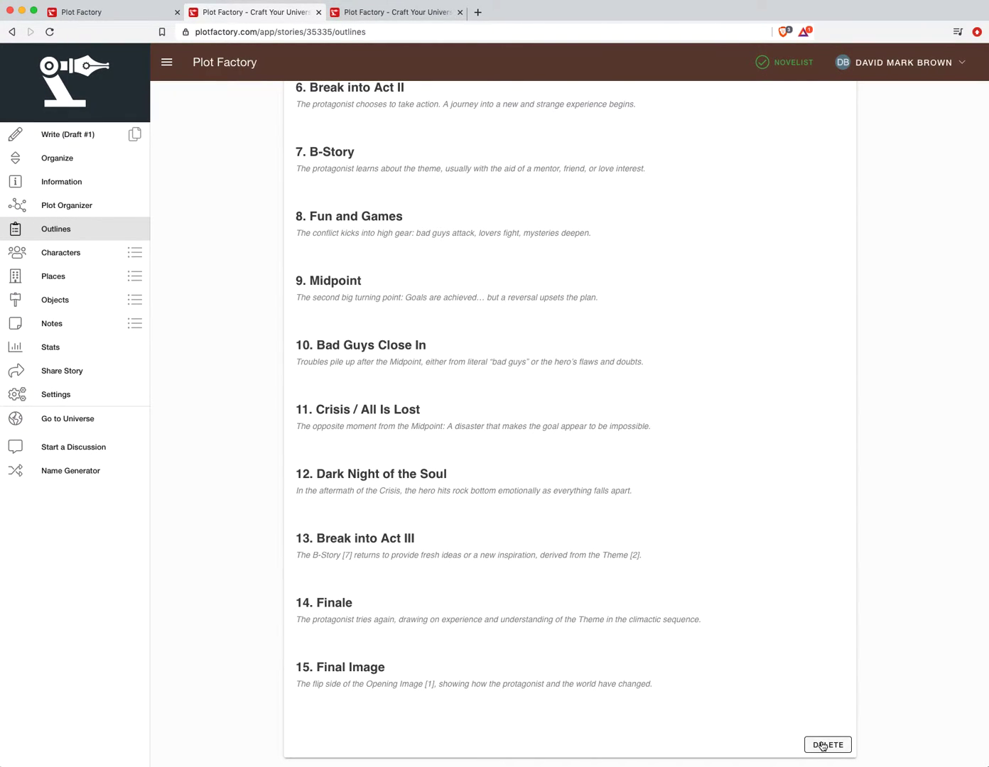
left_click(827, 744)
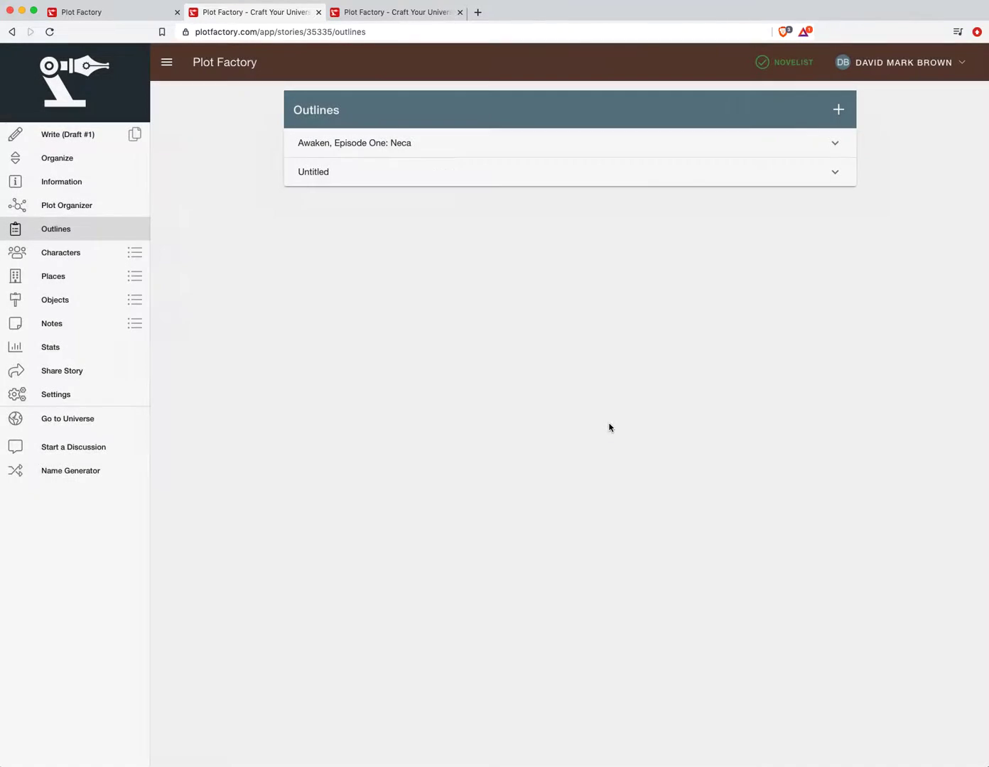
mouse_move(405, 160)
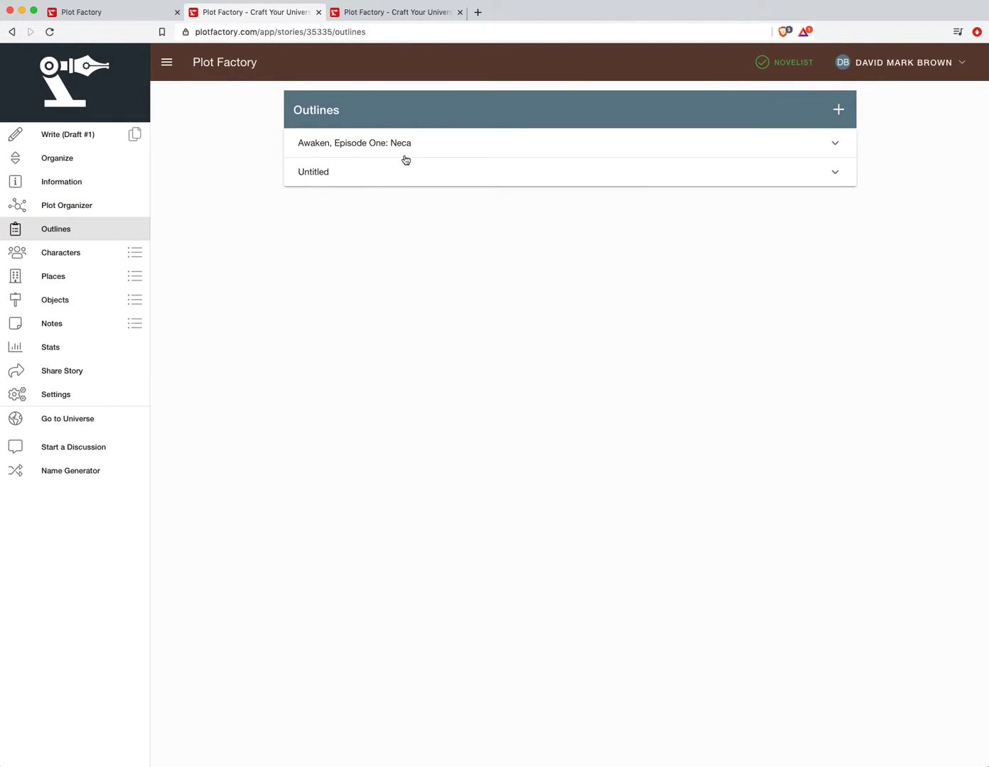
left_click(354, 143)
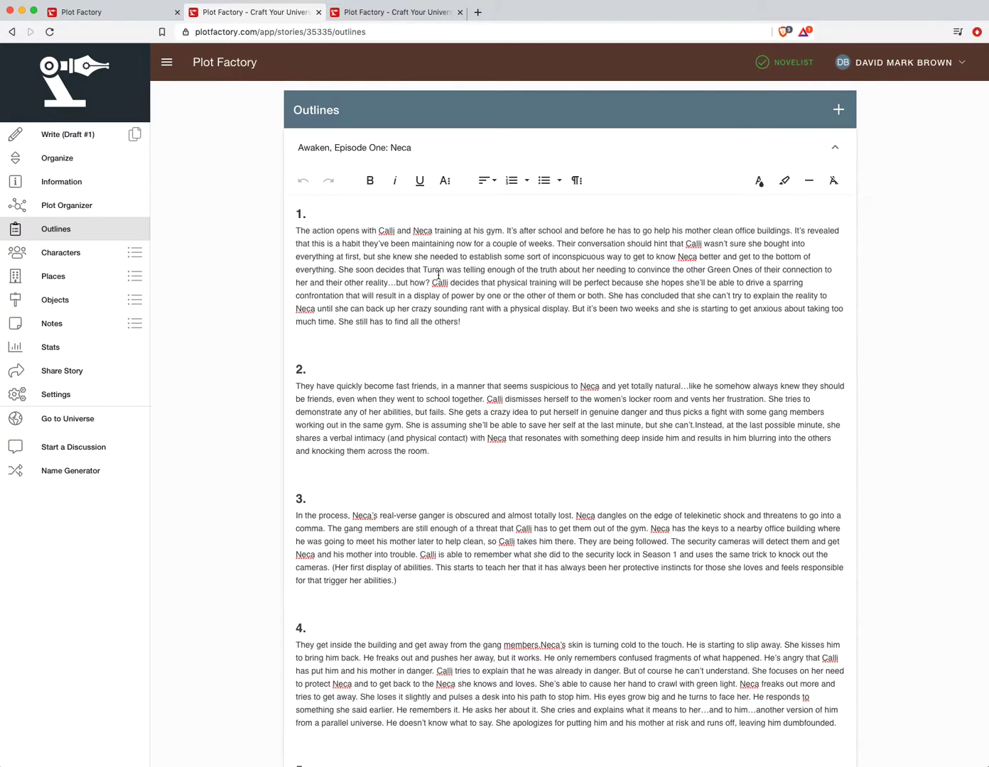
scroll("down", 3)
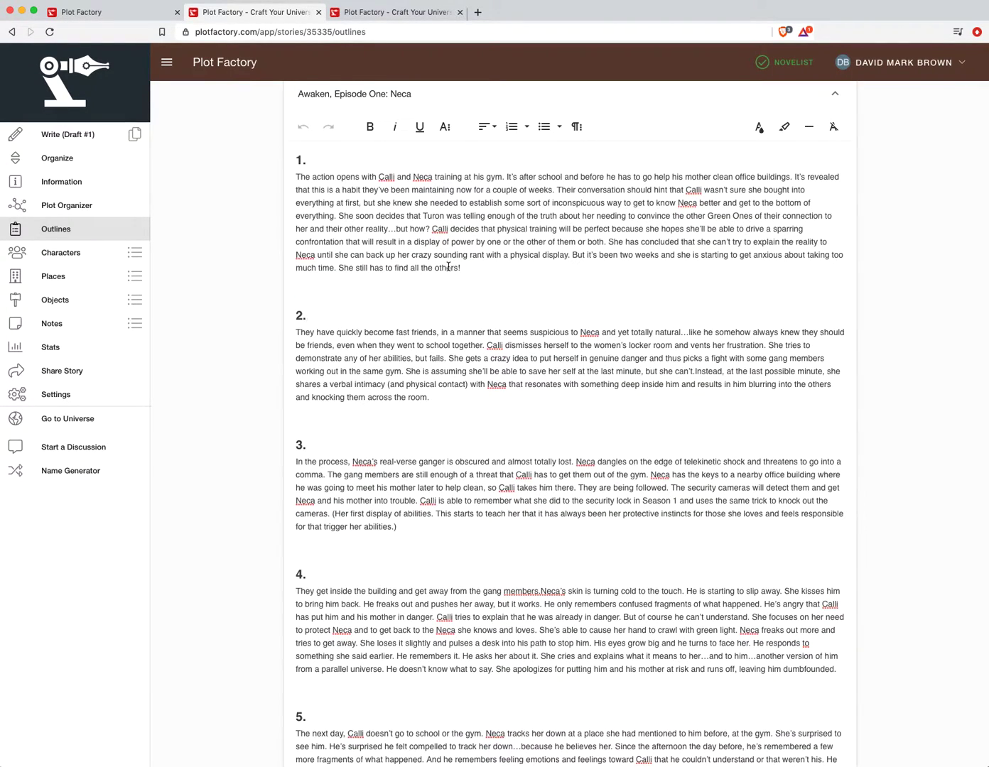
scroll("down", 3)
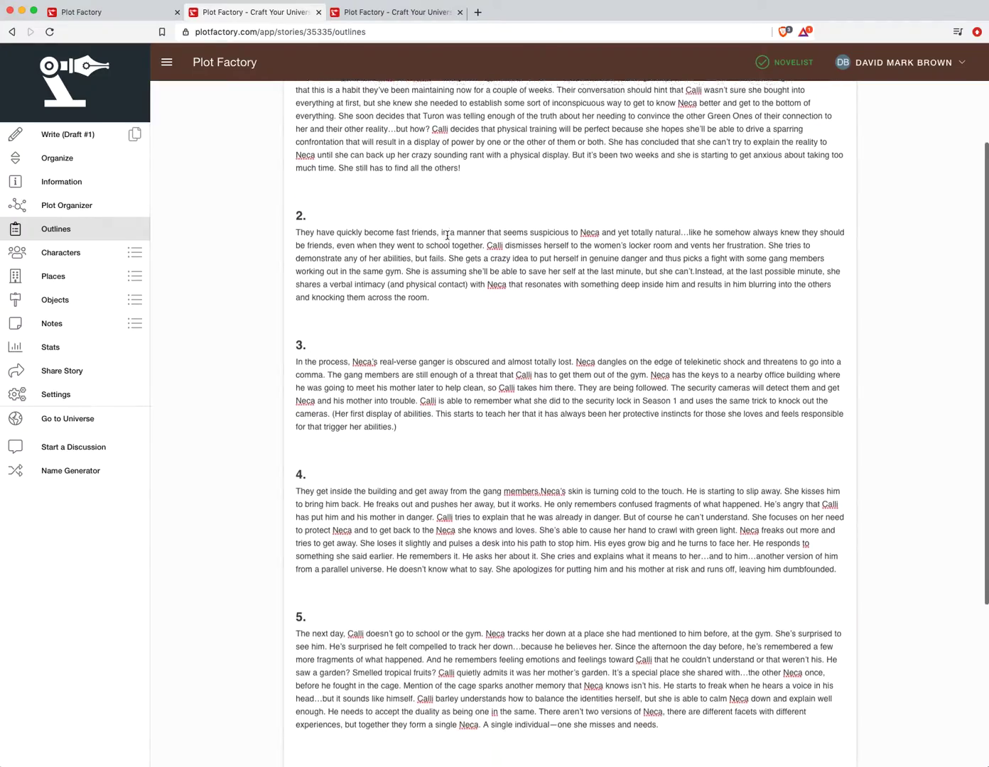
scroll("down", 3)
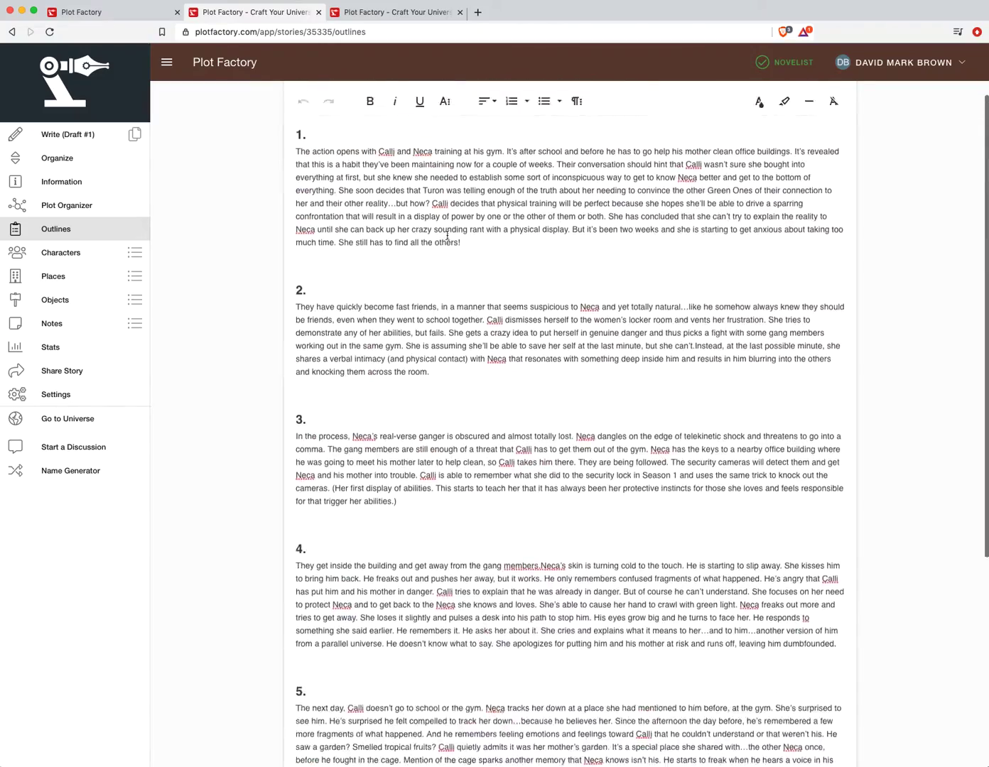
left_click(55, 229)
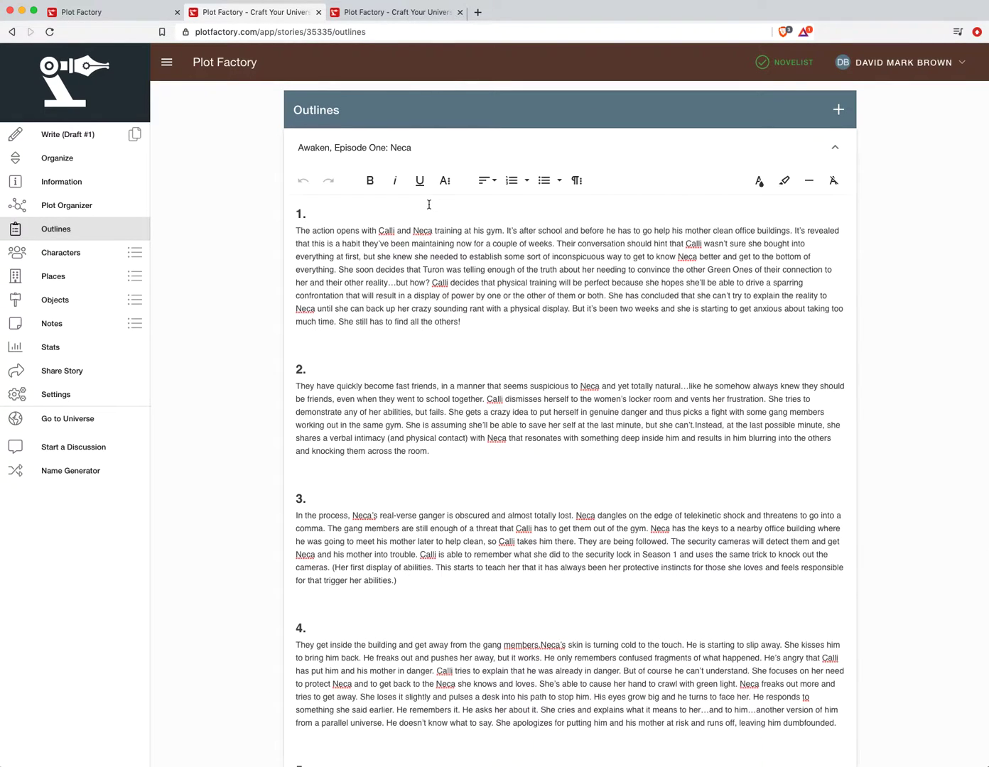
scroll("down", 3)
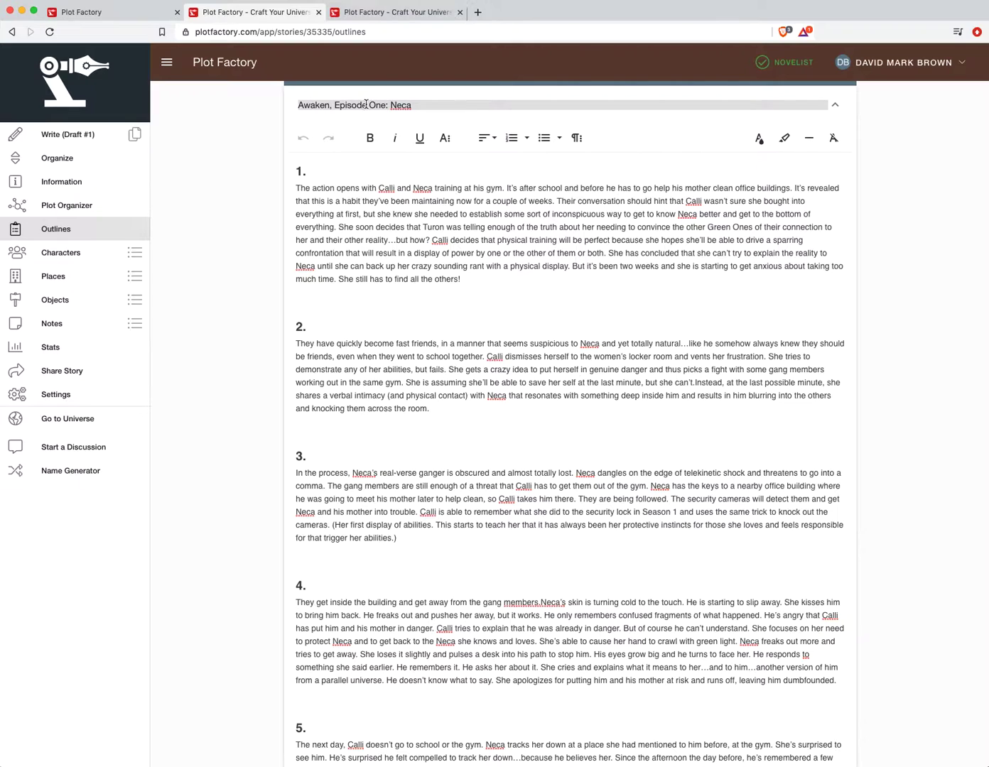
double_click(349, 105)
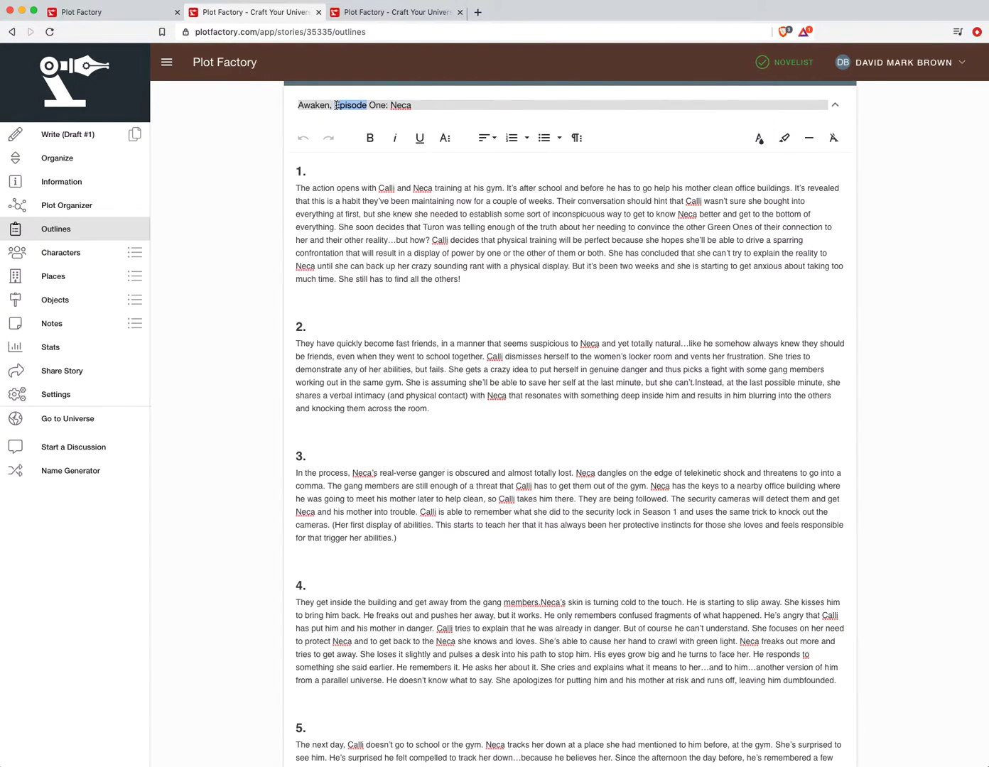
type("Ch")
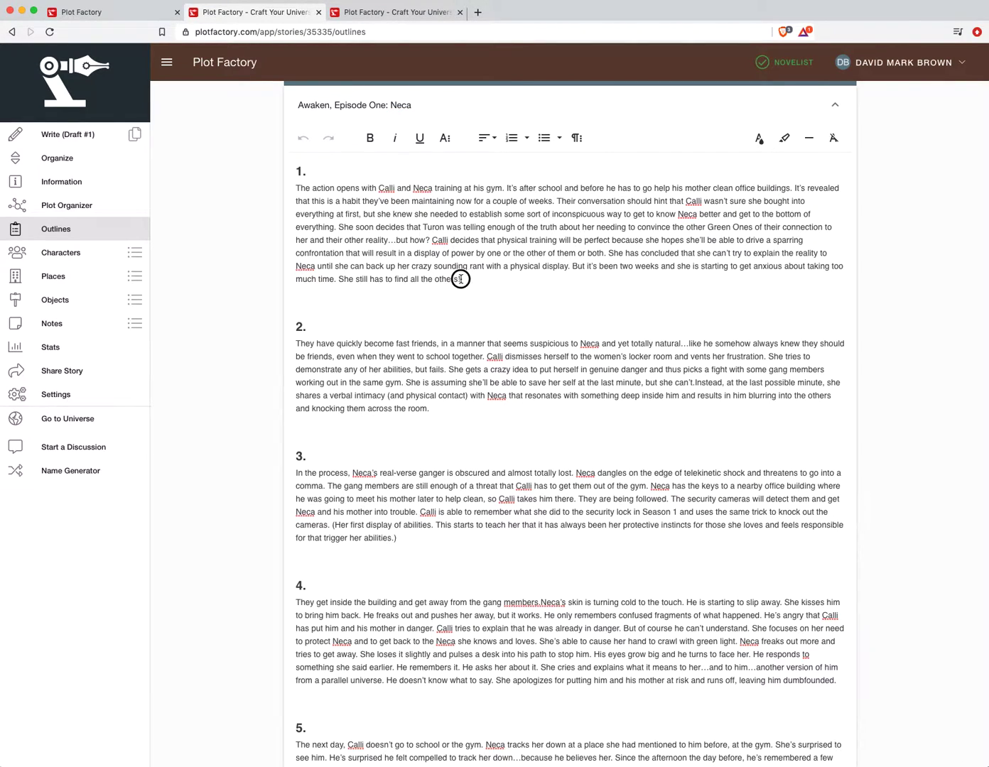
left_click_drag(425, 265, 460, 279)
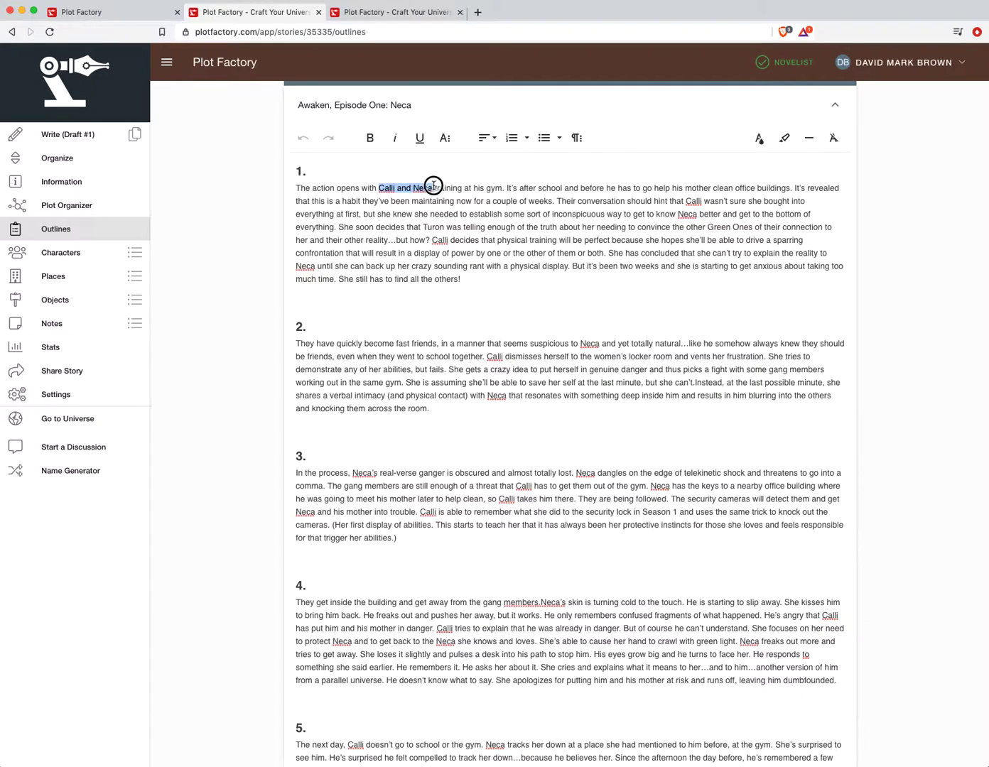
mouse_move(370, 138)
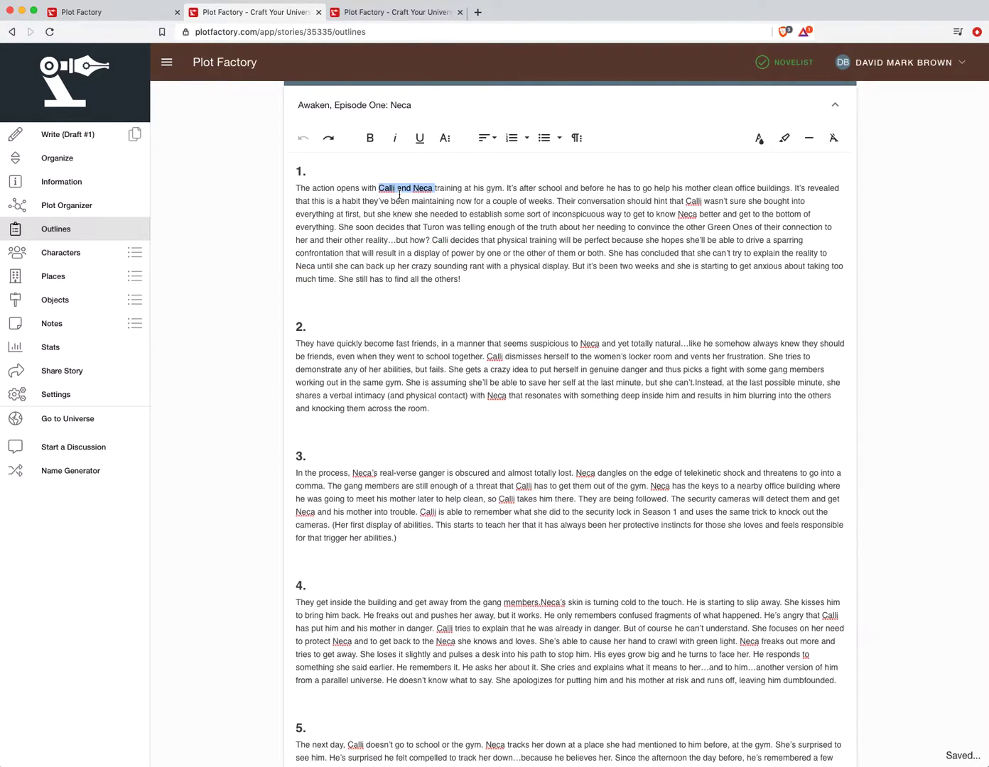
left_click(369, 137)
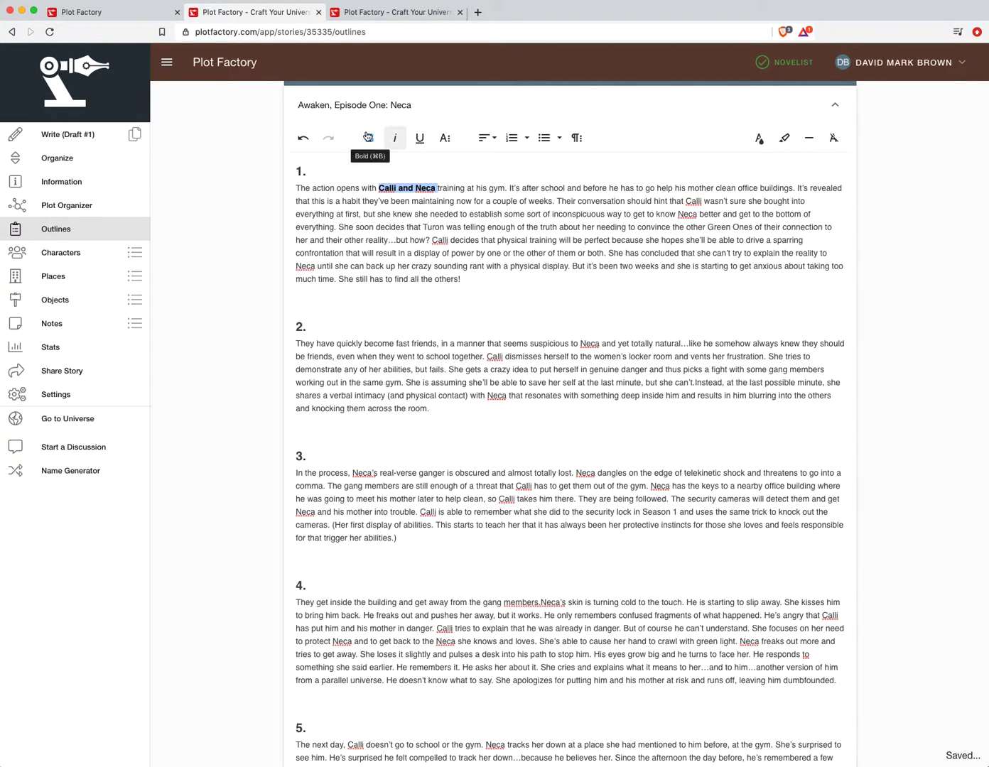
left_click(369, 138)
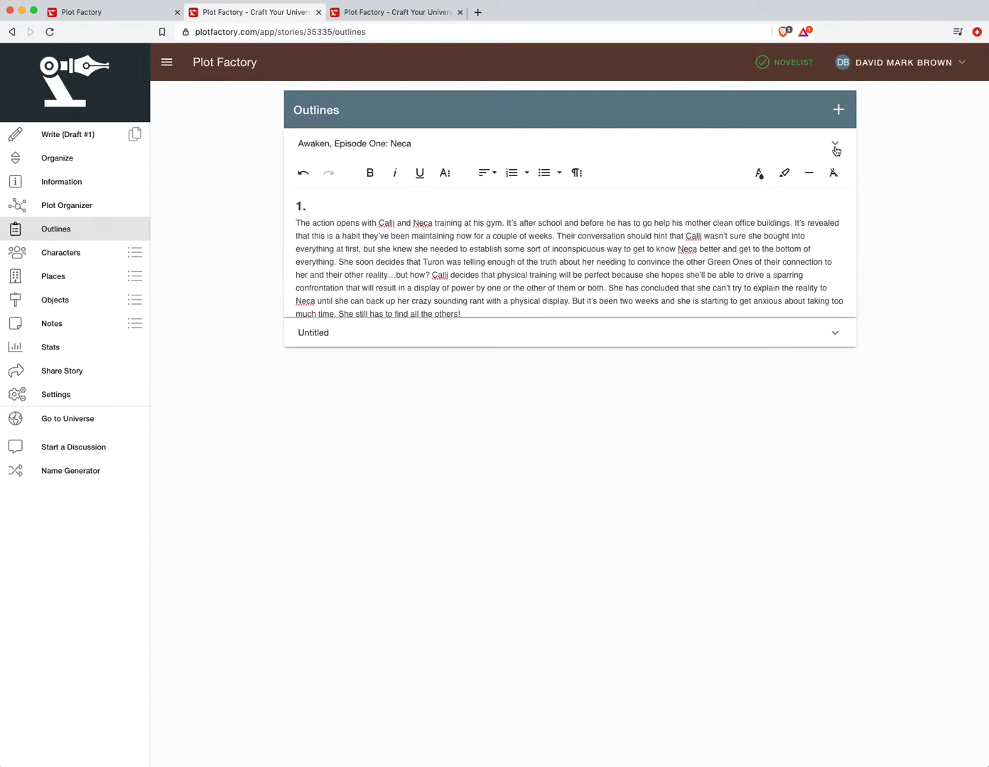
Step: Collapse the 'Awaken, Episode One: Neca' outline and go to the Plot Organizer
left_click(836, 147)
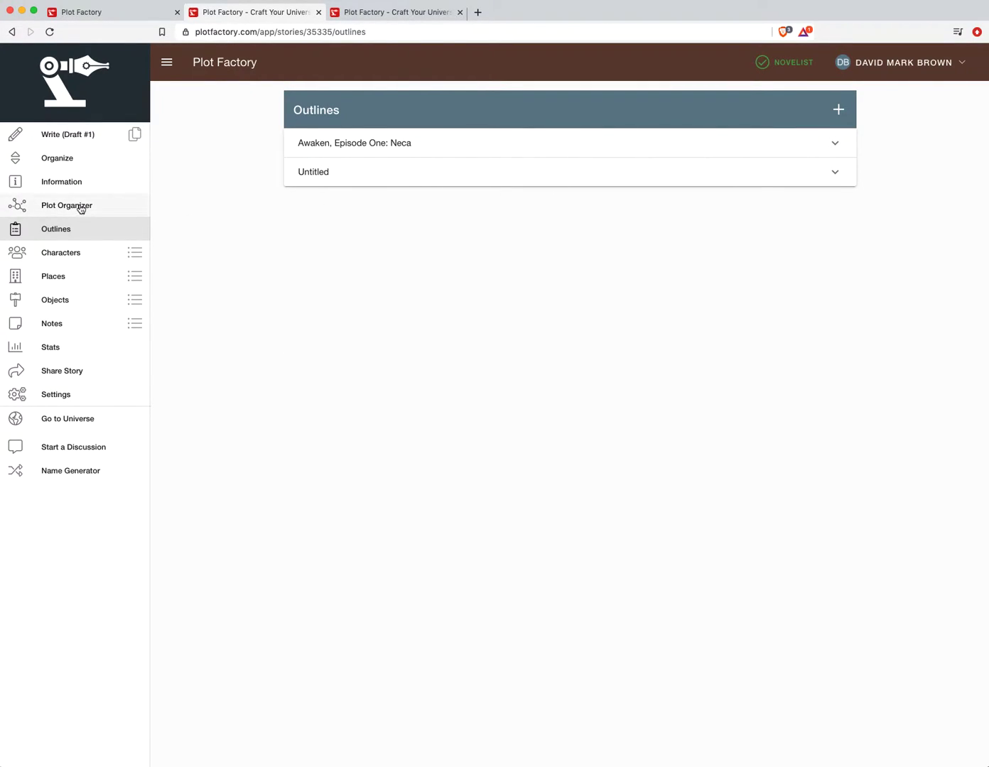
left_click(67, 205)
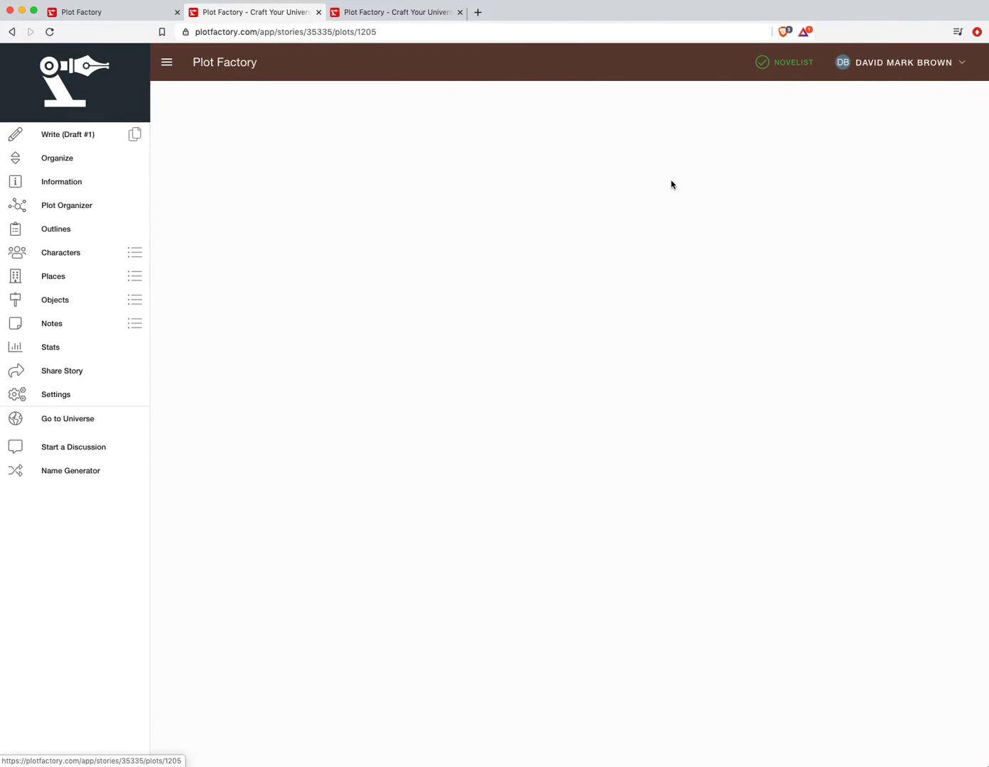
Step: Open the plot titled Plot, select its Act 1 title, then return to the plots list
left_click(67, 205)
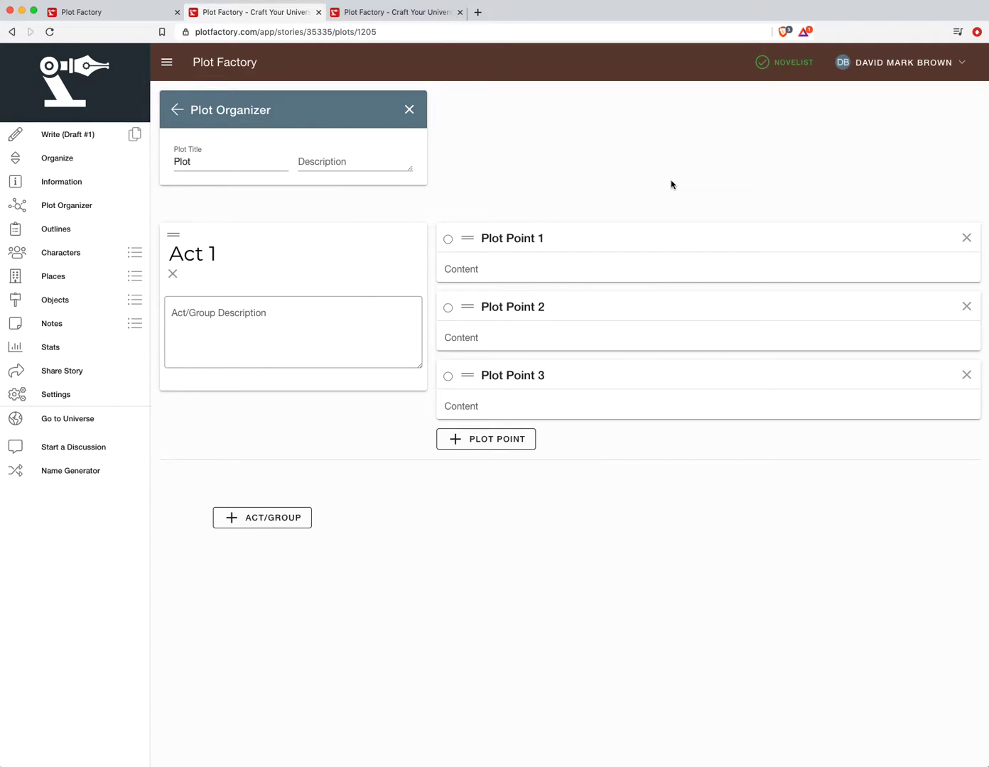
mouse_move(339, 244)
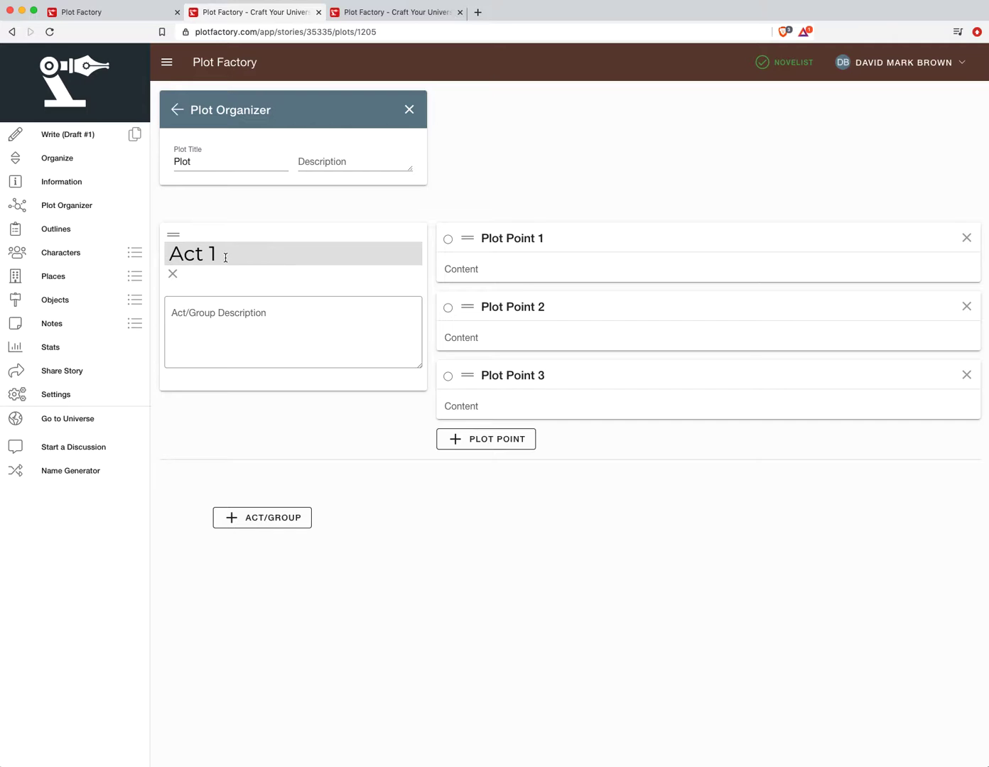
left_click(293, 332)
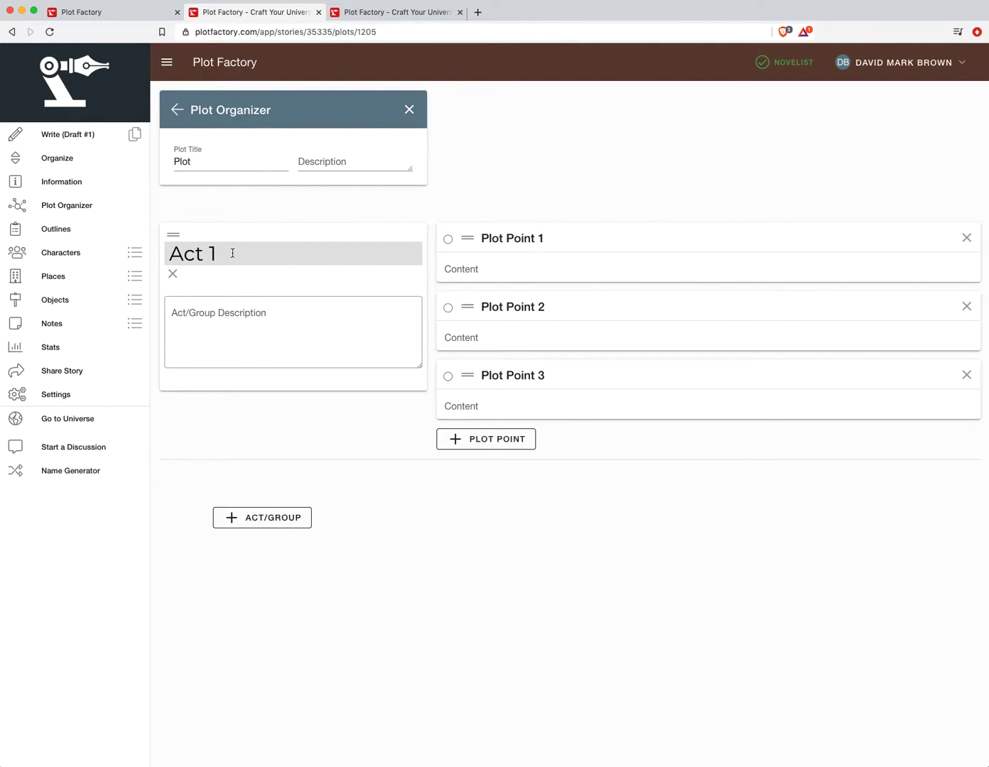
double_click(192, 254)
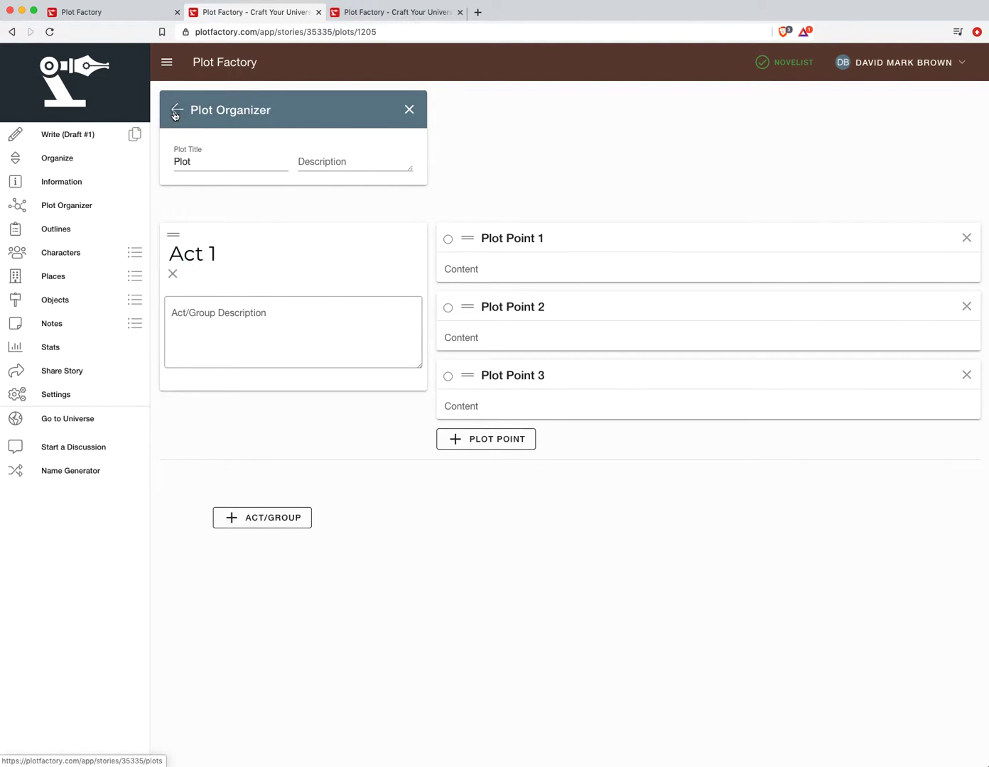
left_click(176, 114)
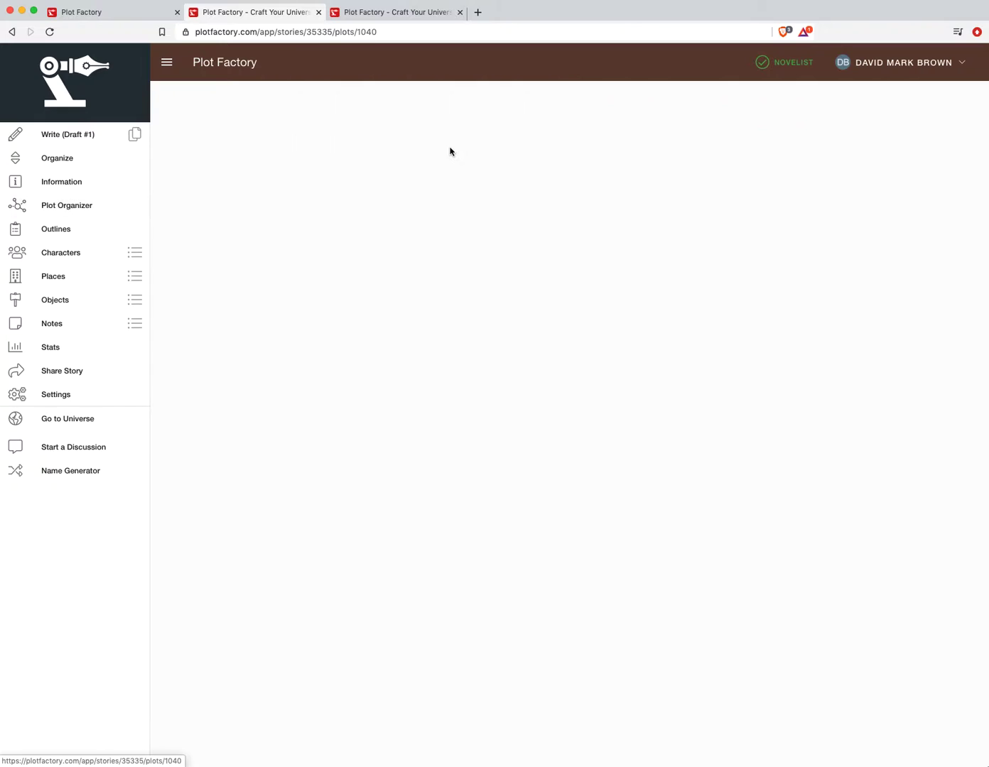
left_click(67, 206)
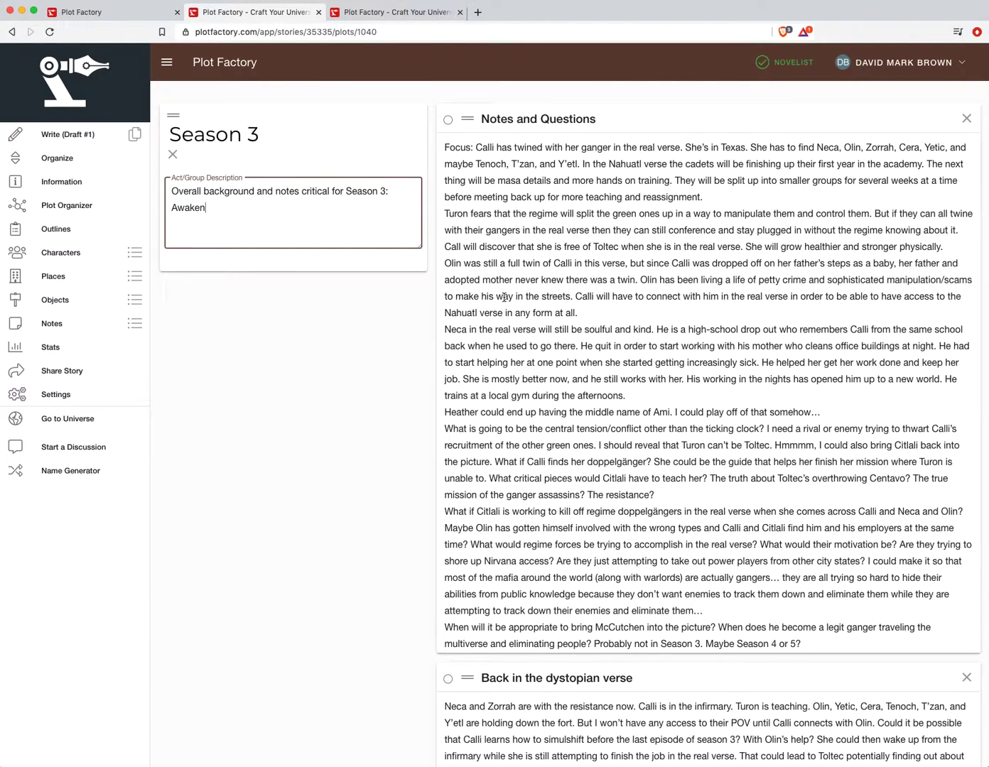
scroll("down", 3)
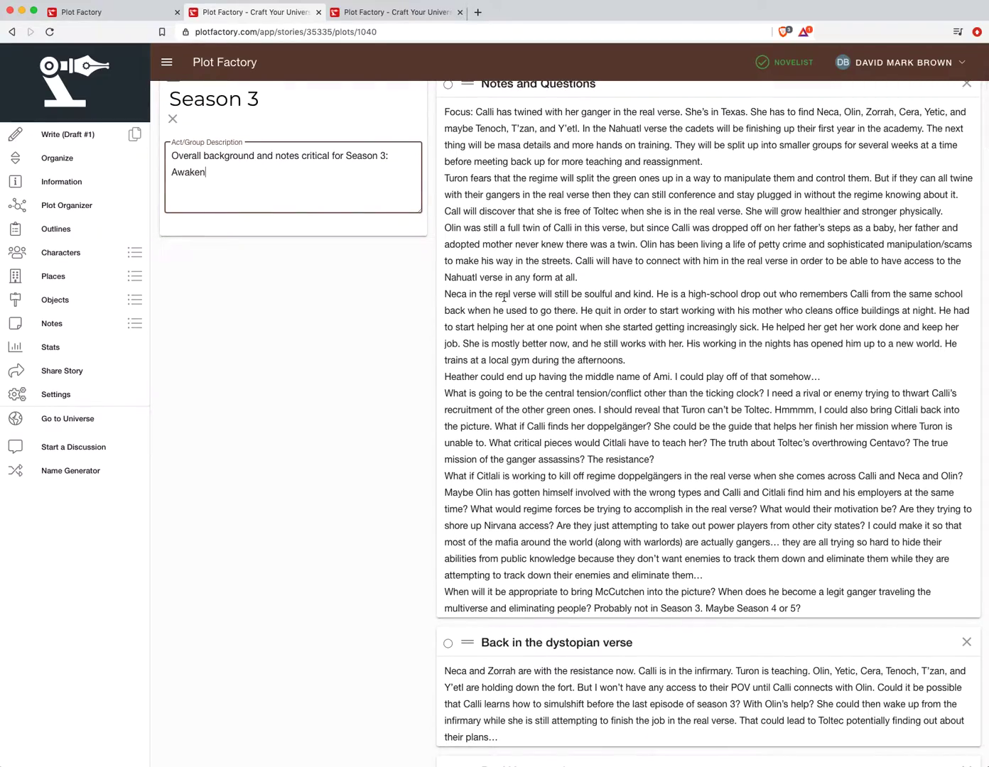
scroll("down", 3)
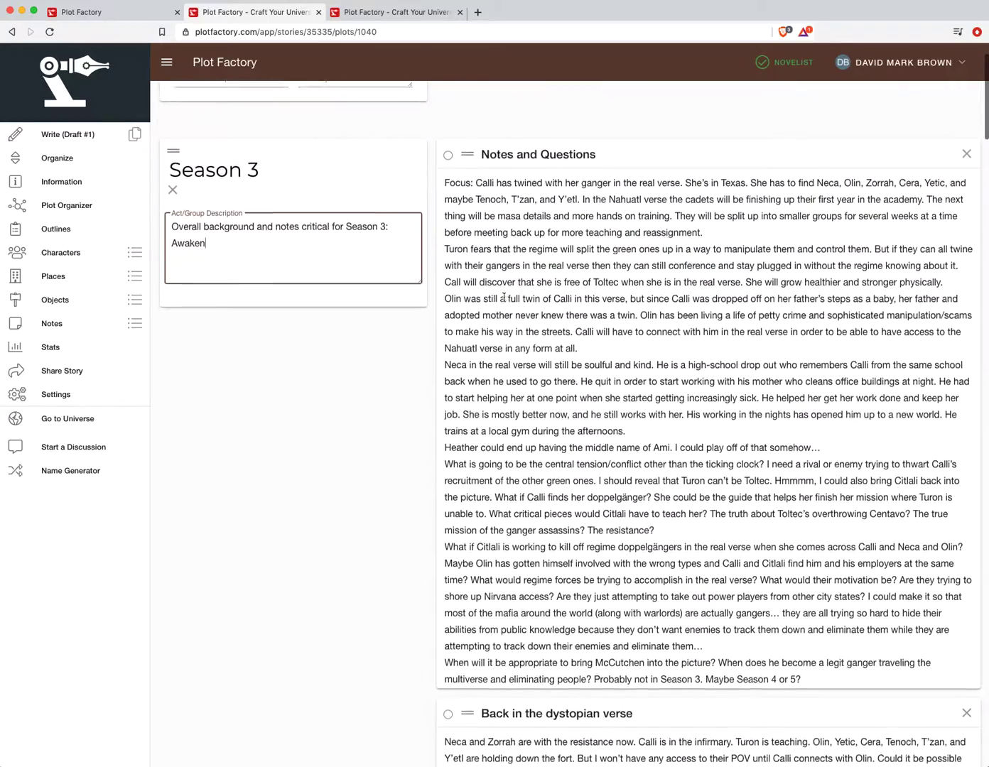
scroll("down", 3)
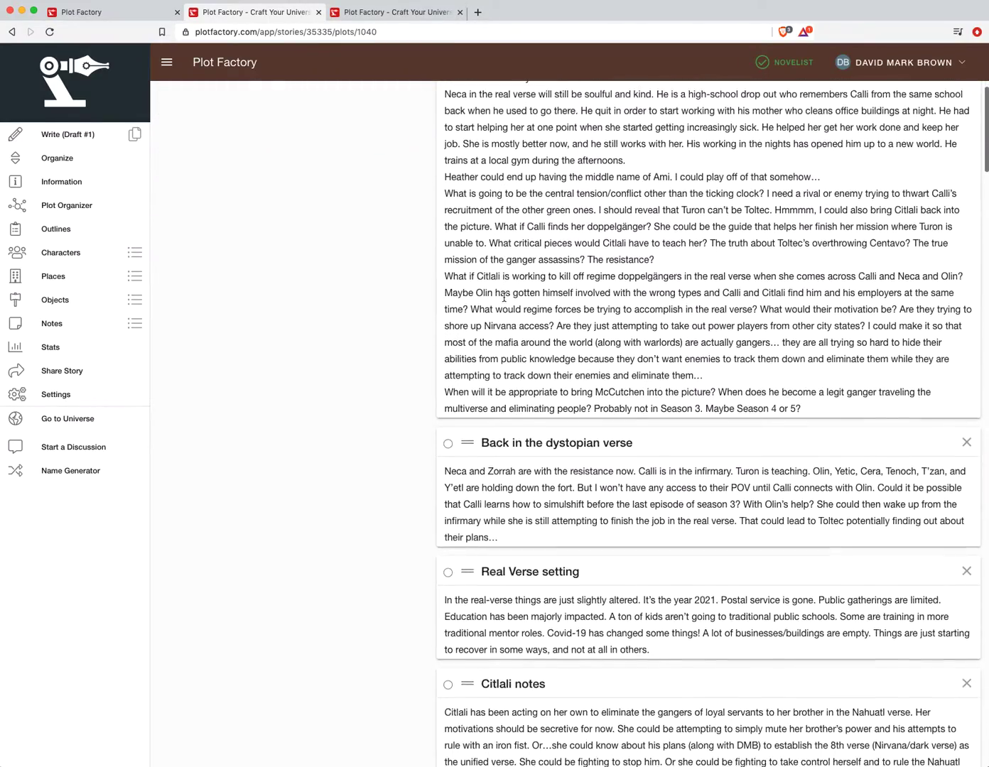
scroll("down", 3)
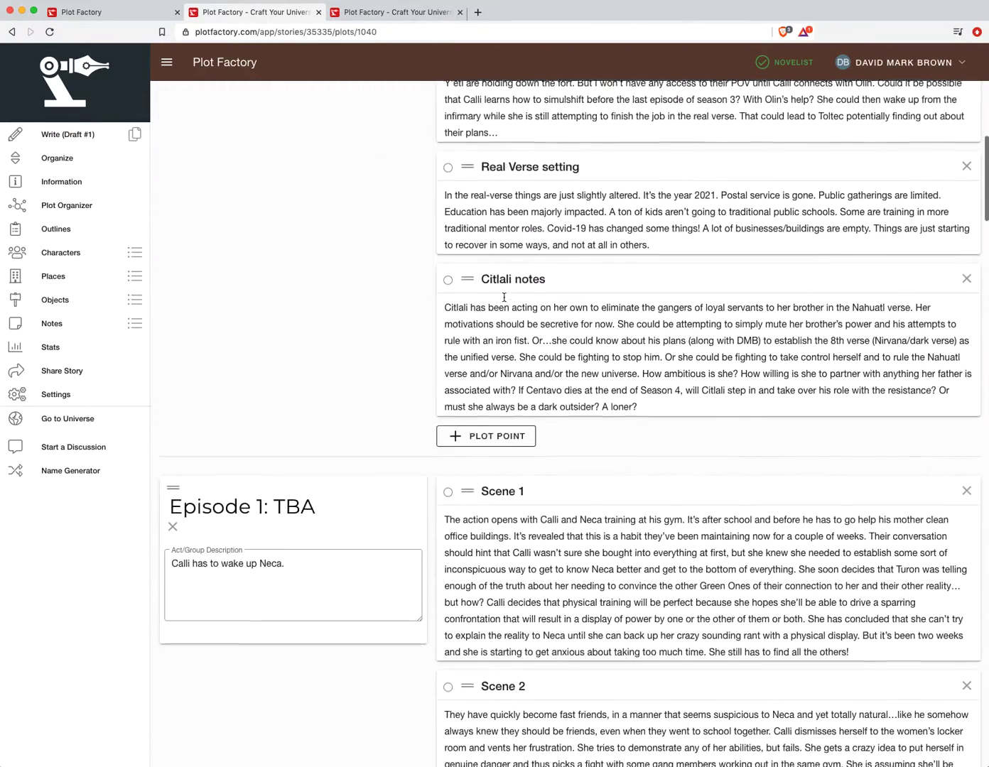
scroll("down", 3)
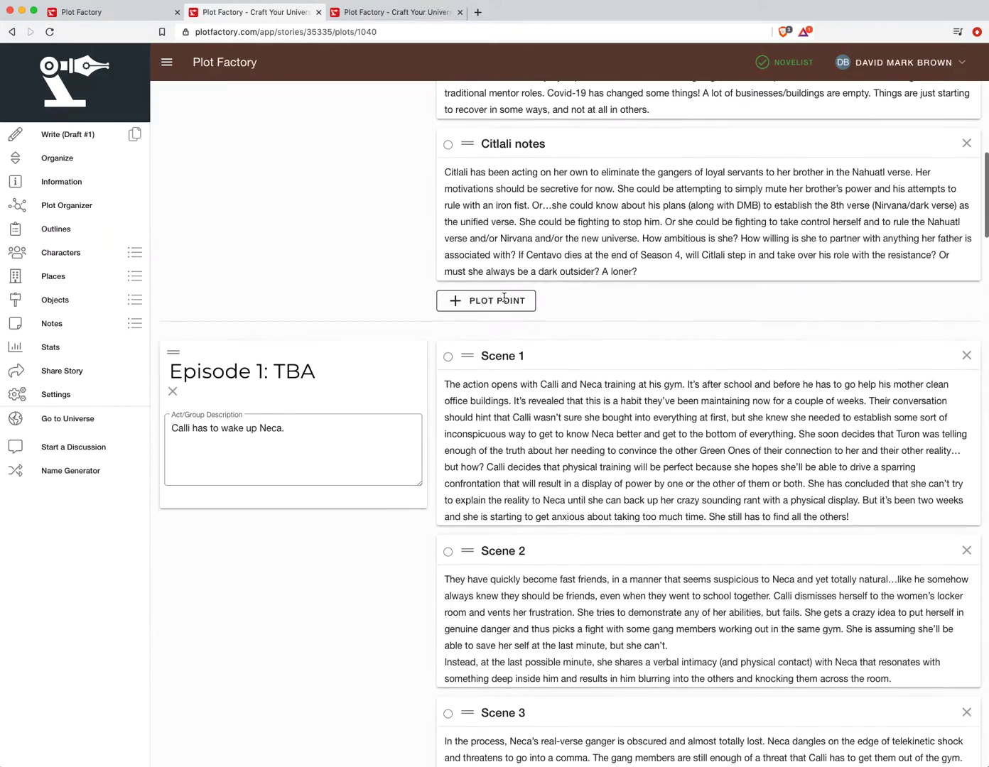
scroll("down", 3)
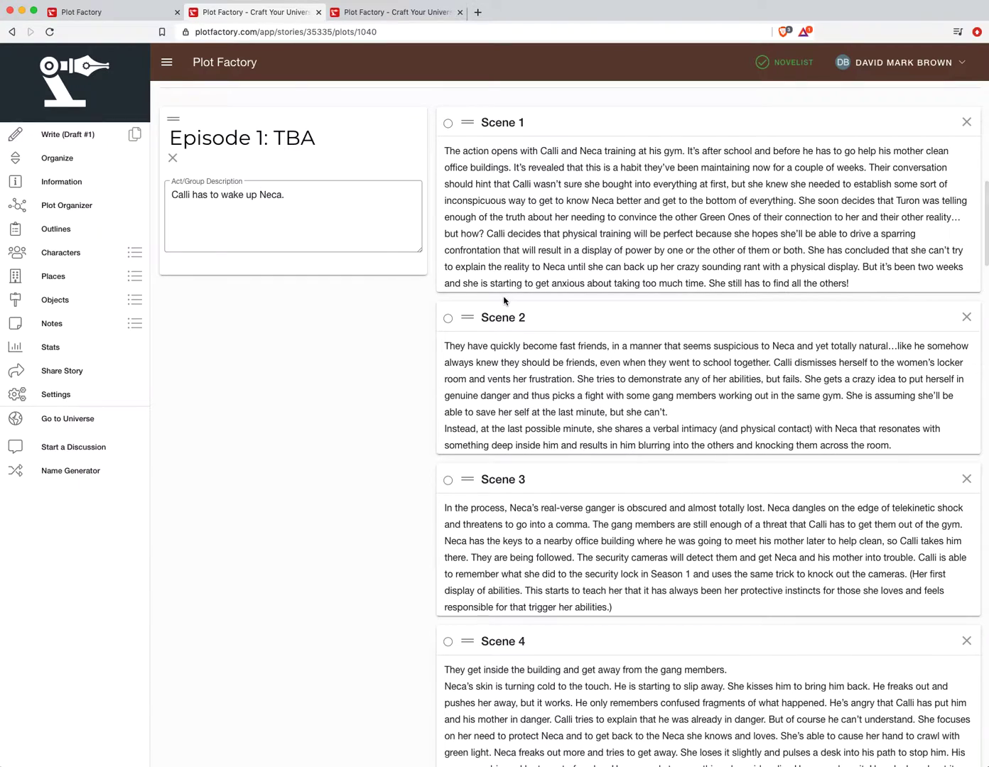
left_click(242, 138)
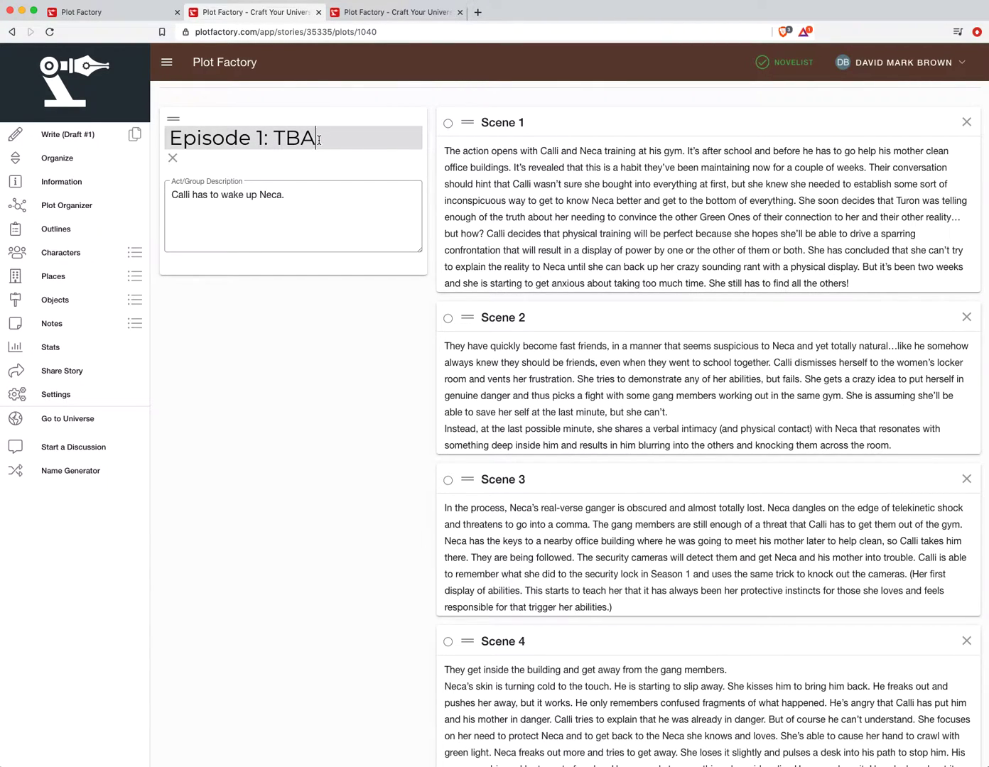
double_click(293, 138)
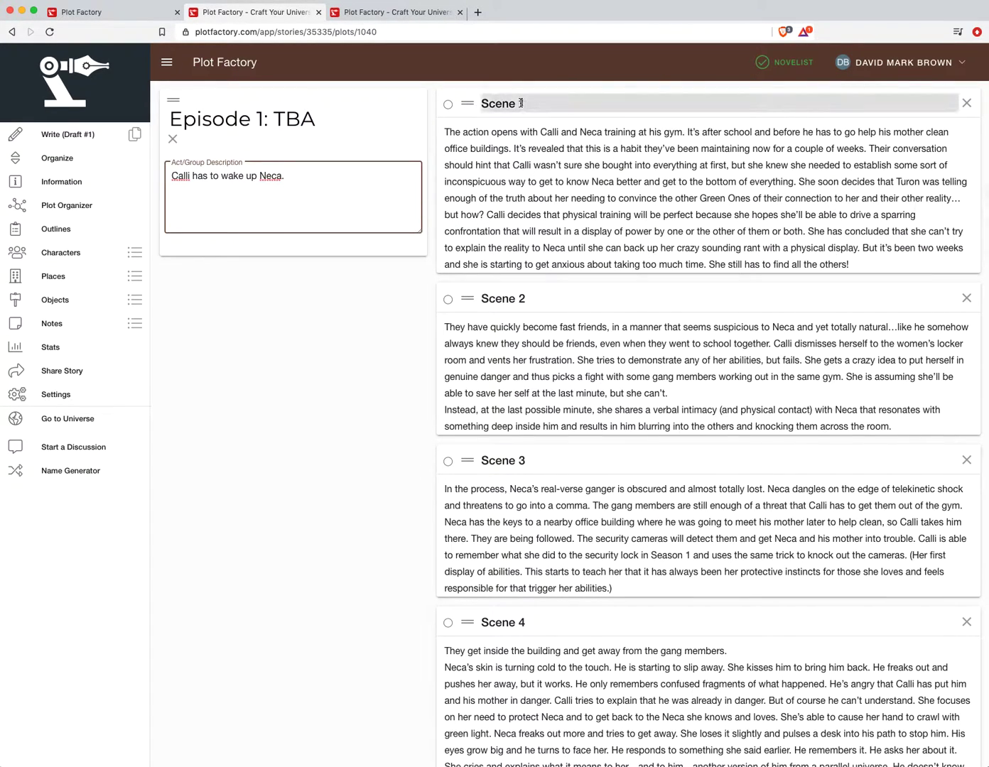
scroll("down", 3)
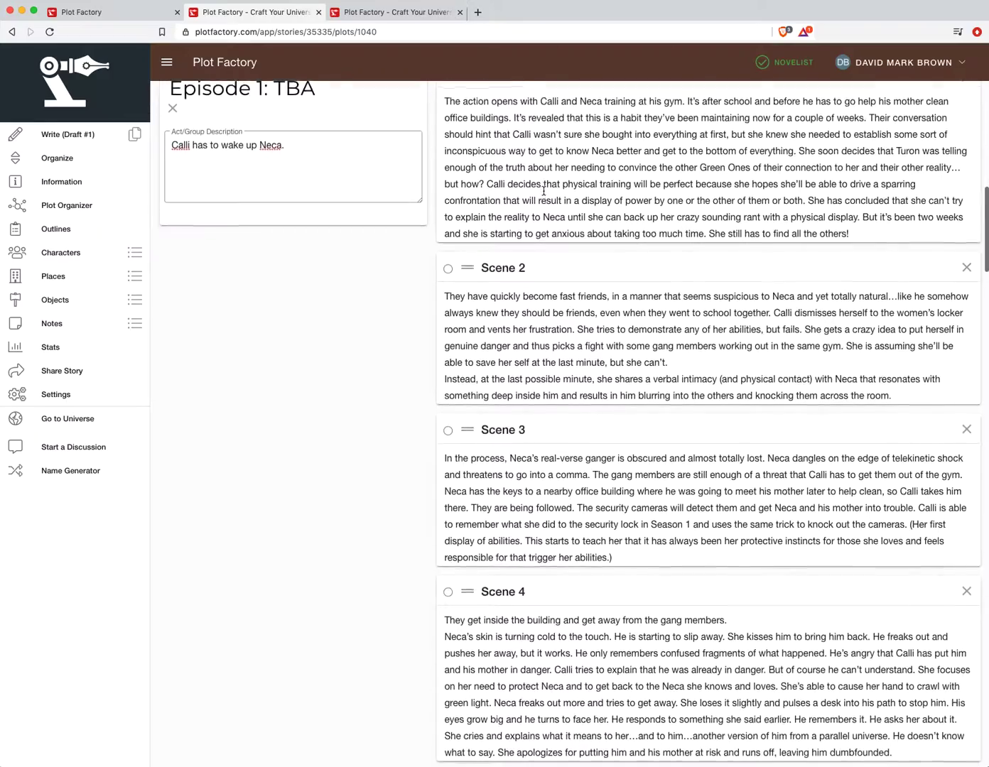
scroll("down", 3)
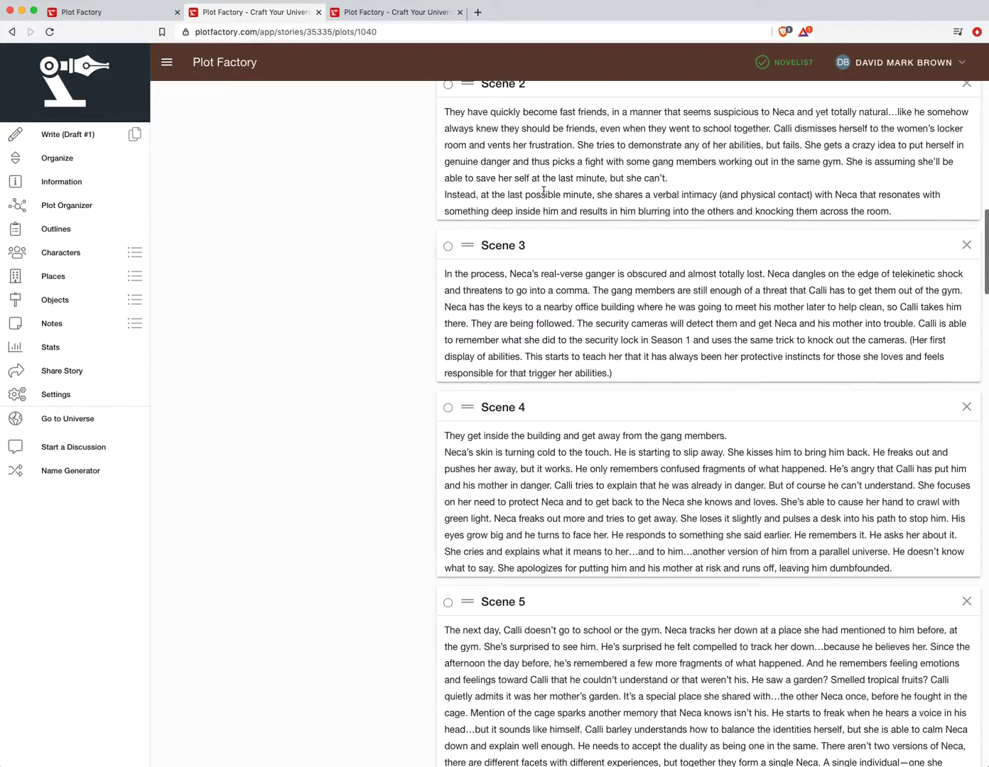
scroll("down", 3)
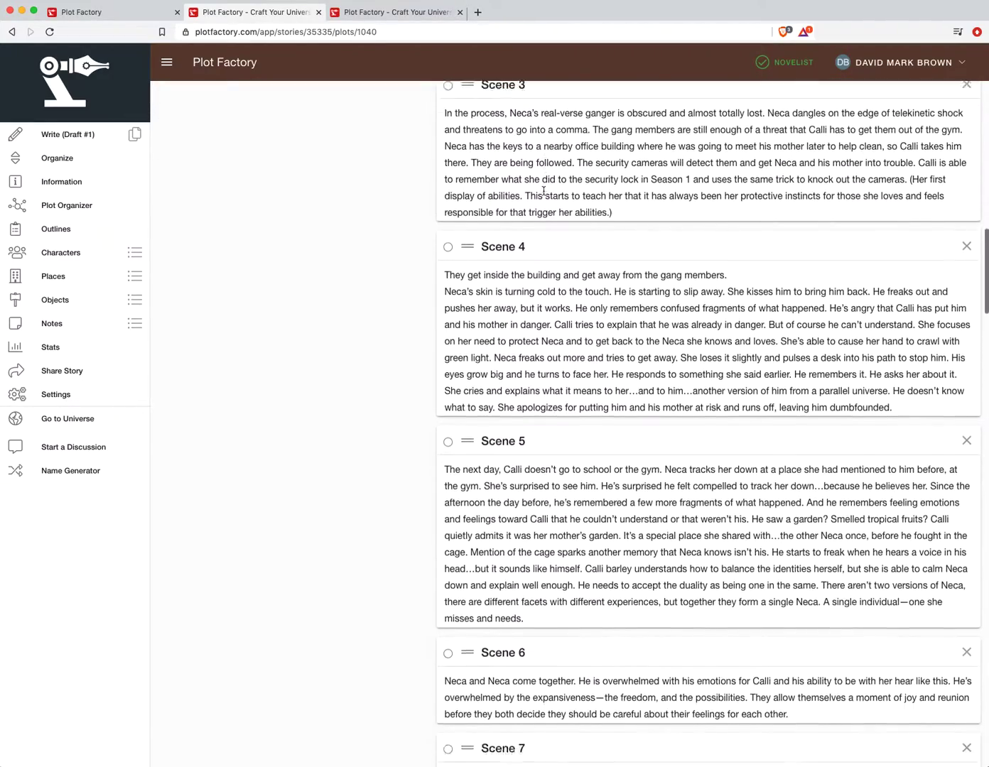
scroll("down", 3)
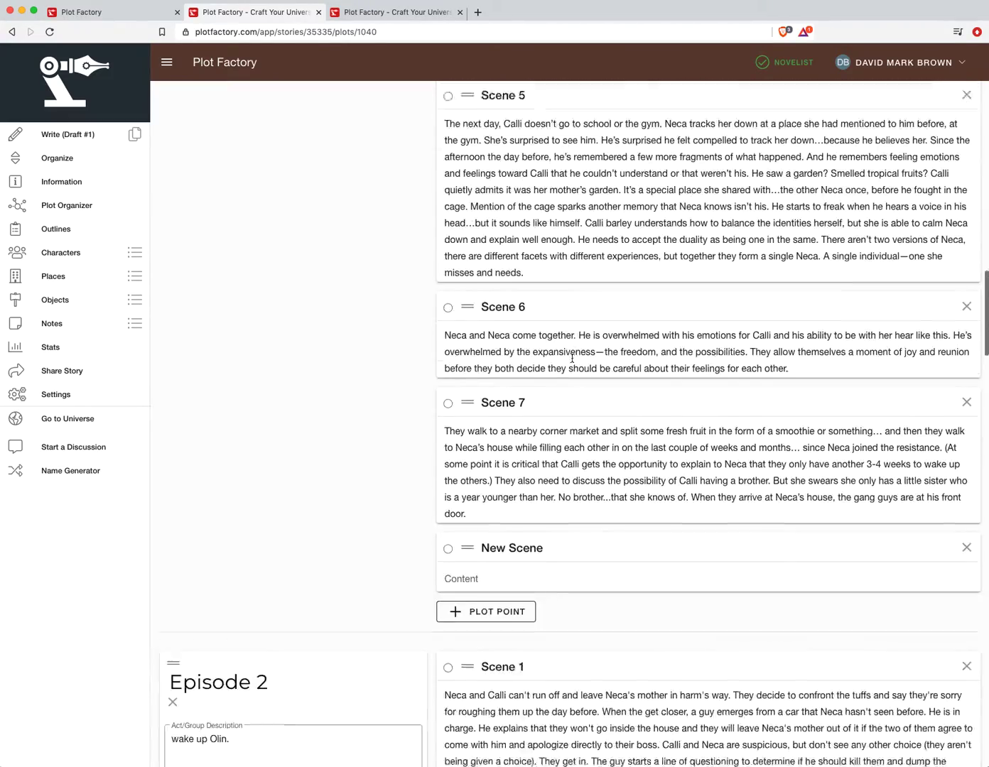
scroll("down", 3)
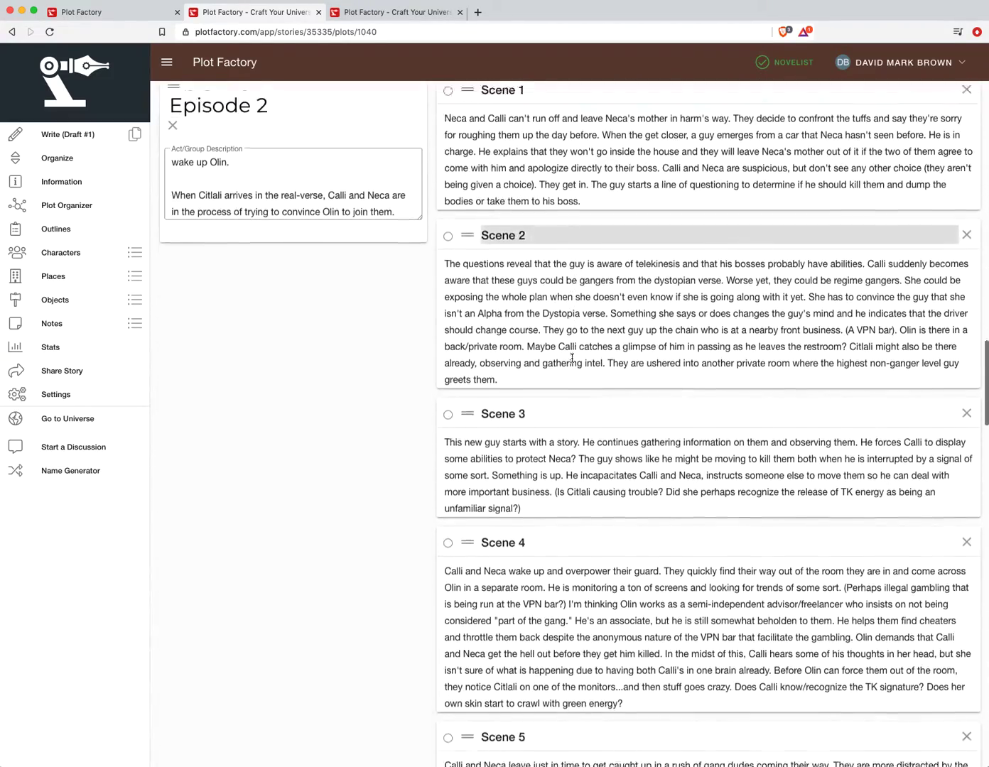
scroll("down", 3)
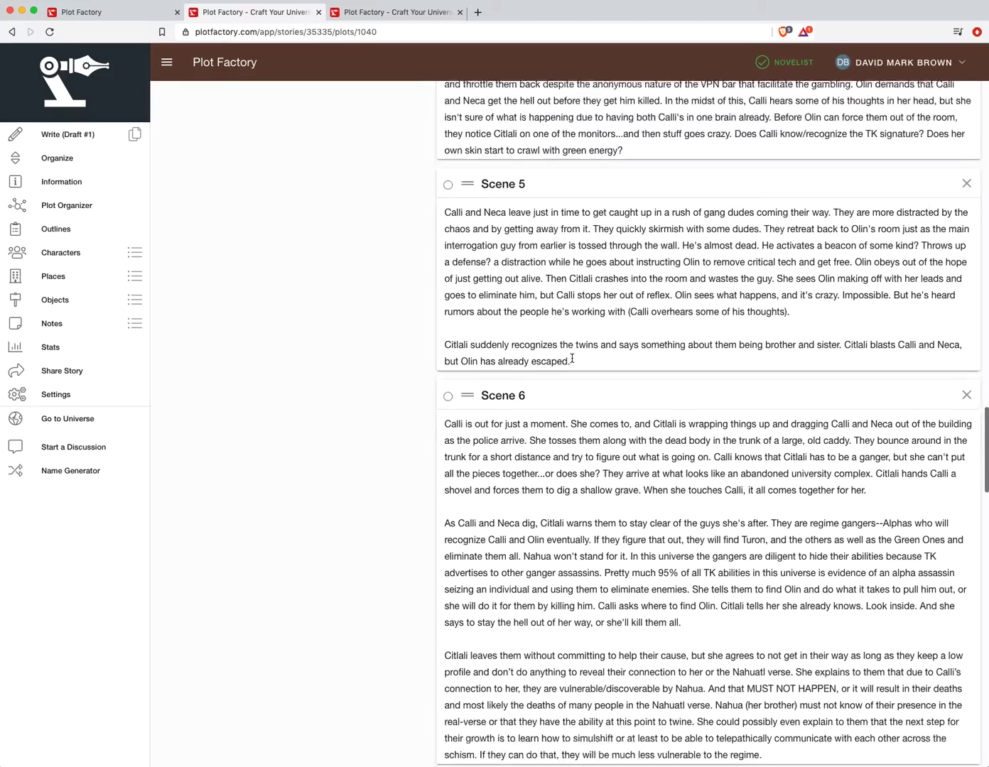
scroll("down", 3)
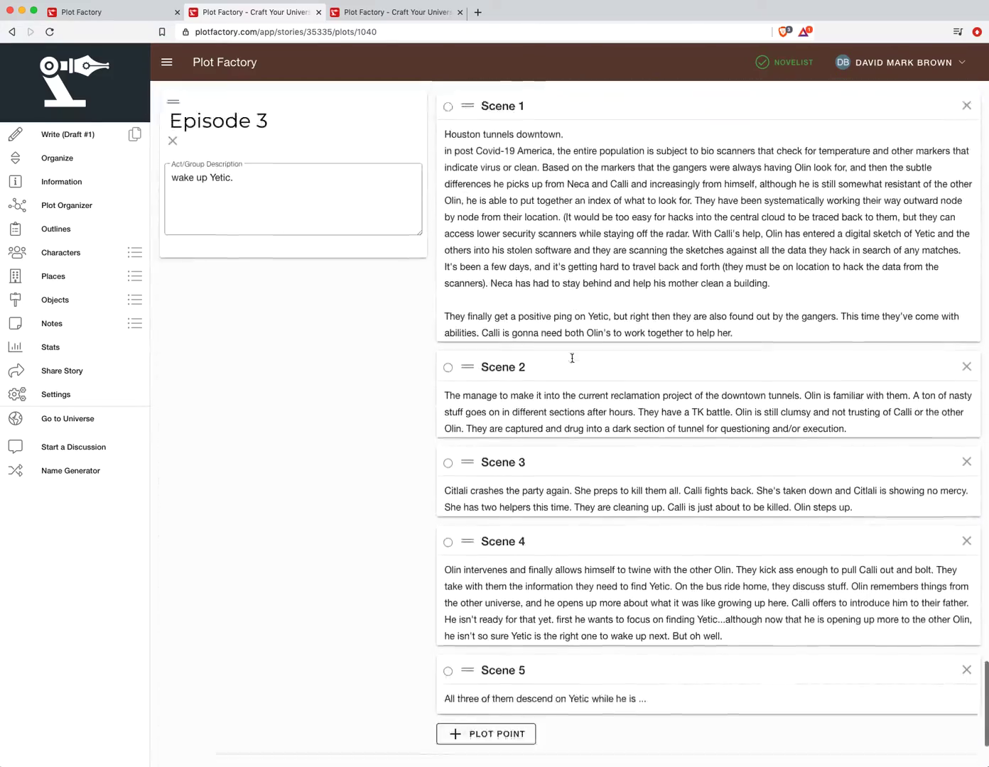
scroll("down", 3)
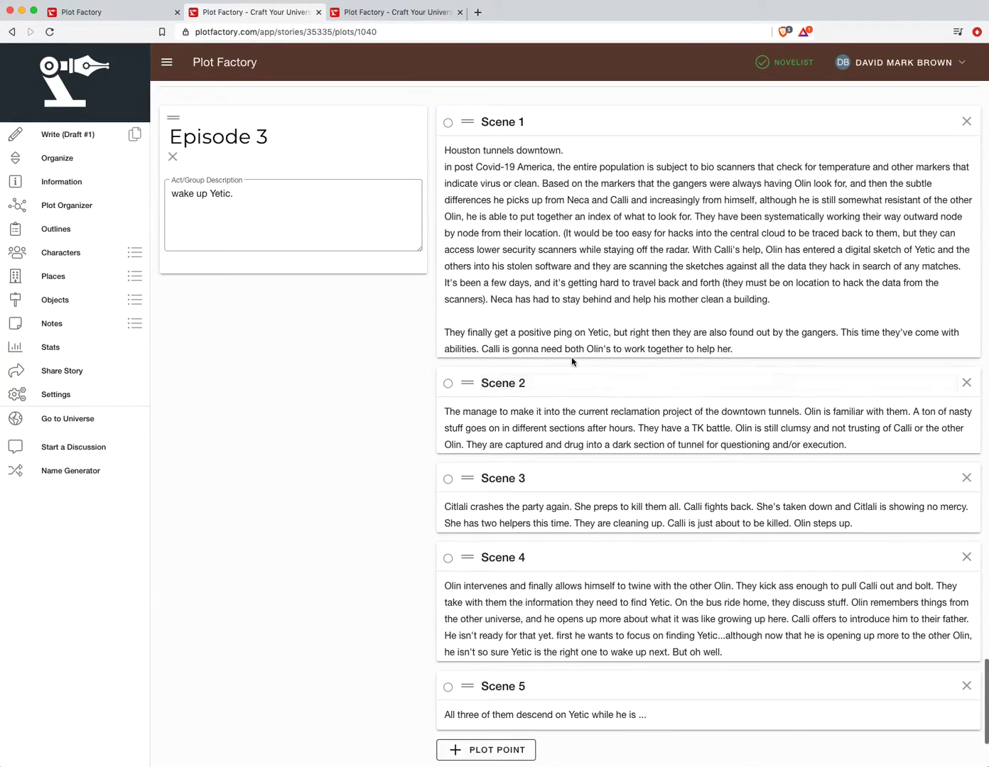
scroll("down", 3)
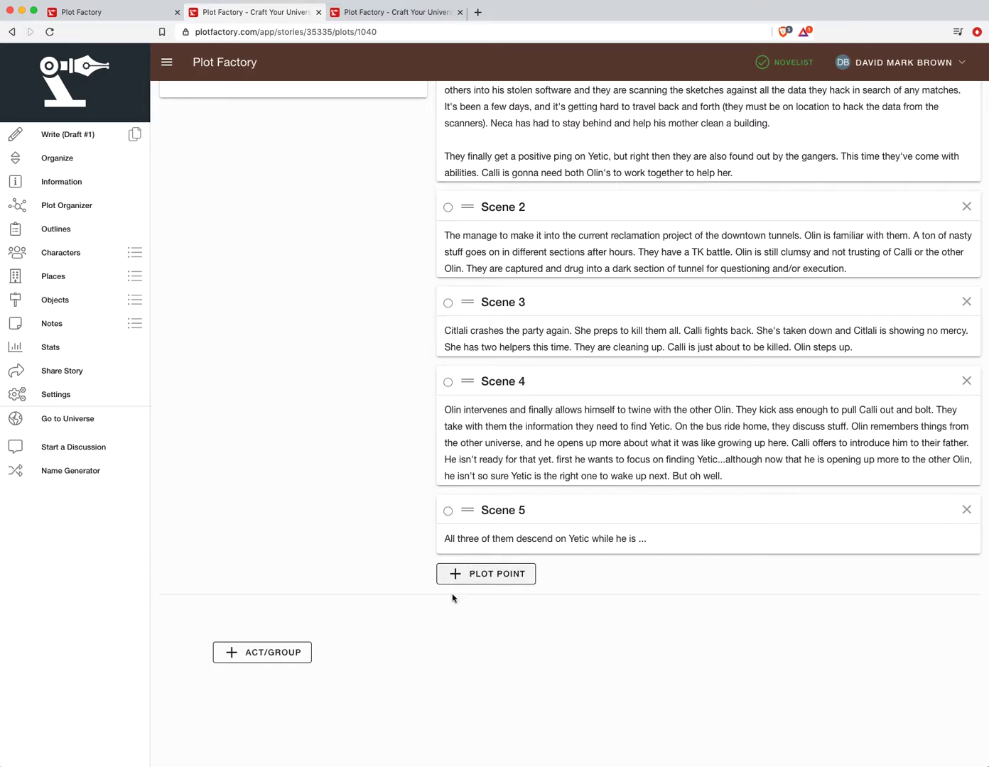
Step: Add plot point 'Scene 6' to Episode 3, drag it above Scene 5 and back
left_click(486, 573)
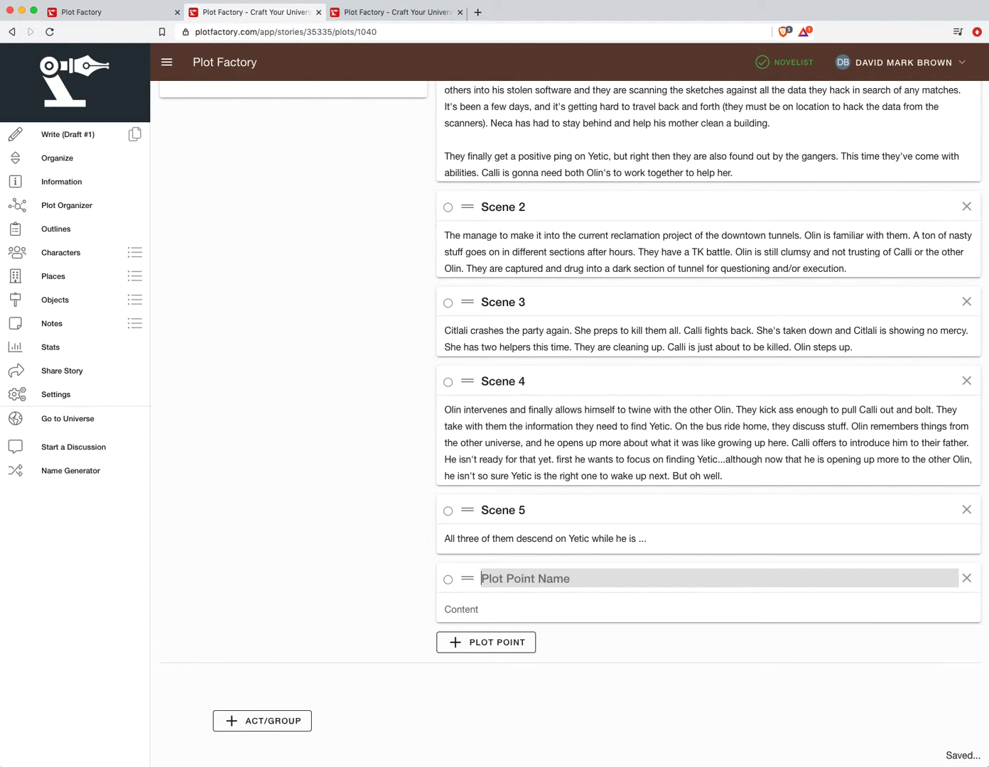
type("Scene 6")
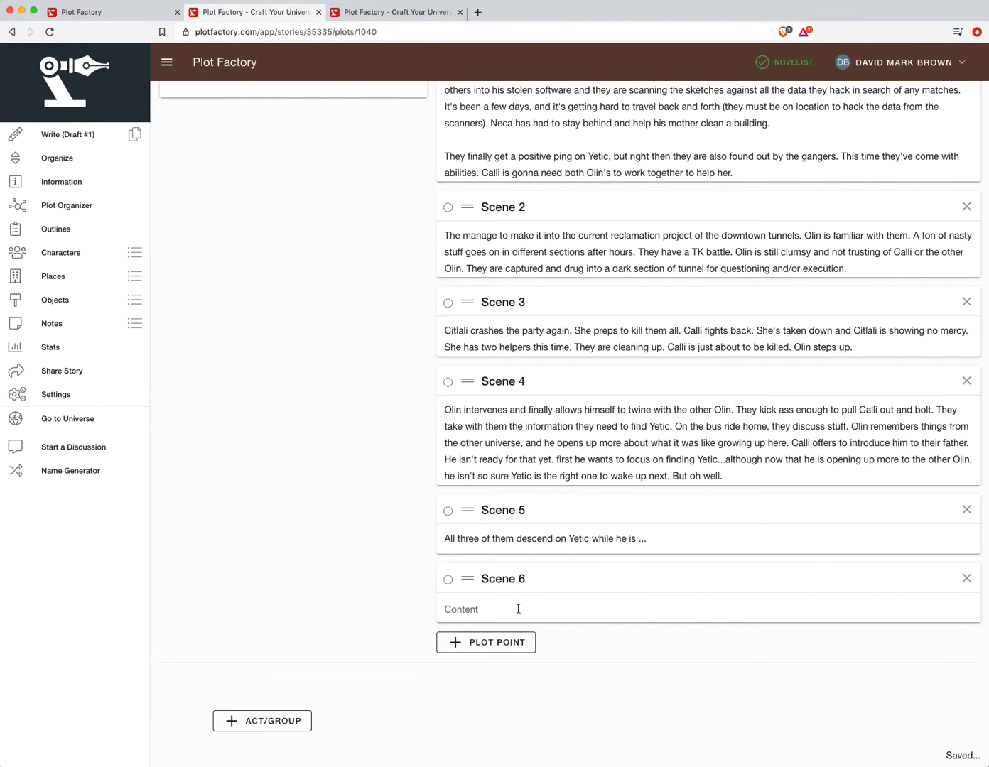
left_click_drag(467, 579, 469, 480)
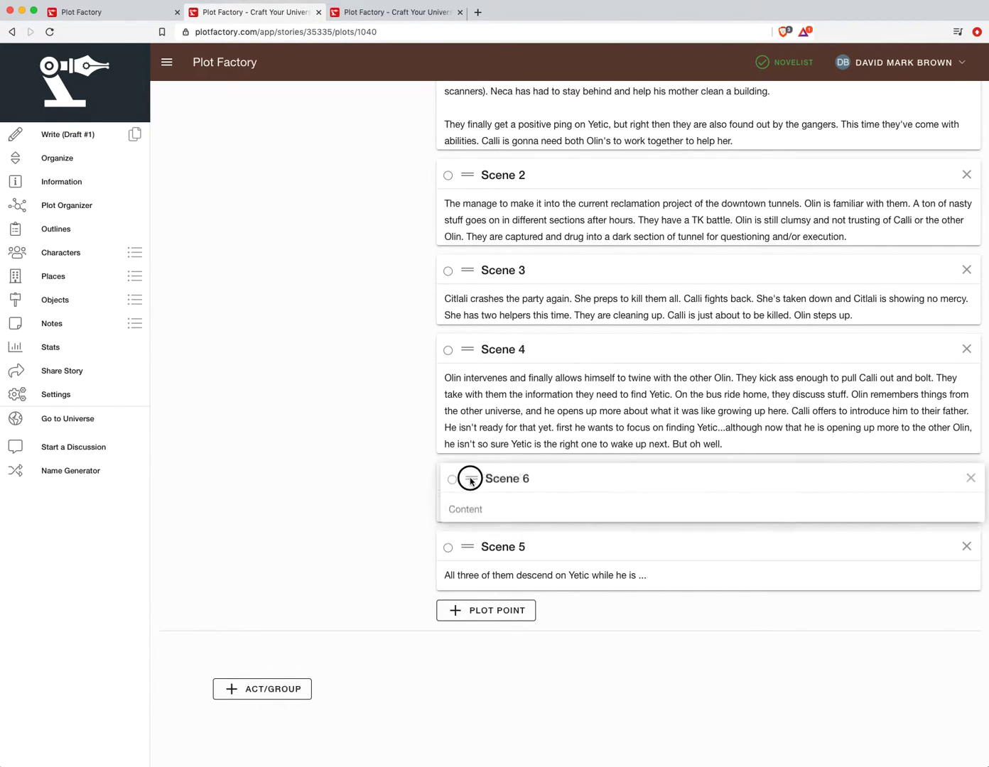
left_click_drag(468, 478, 468, 568)
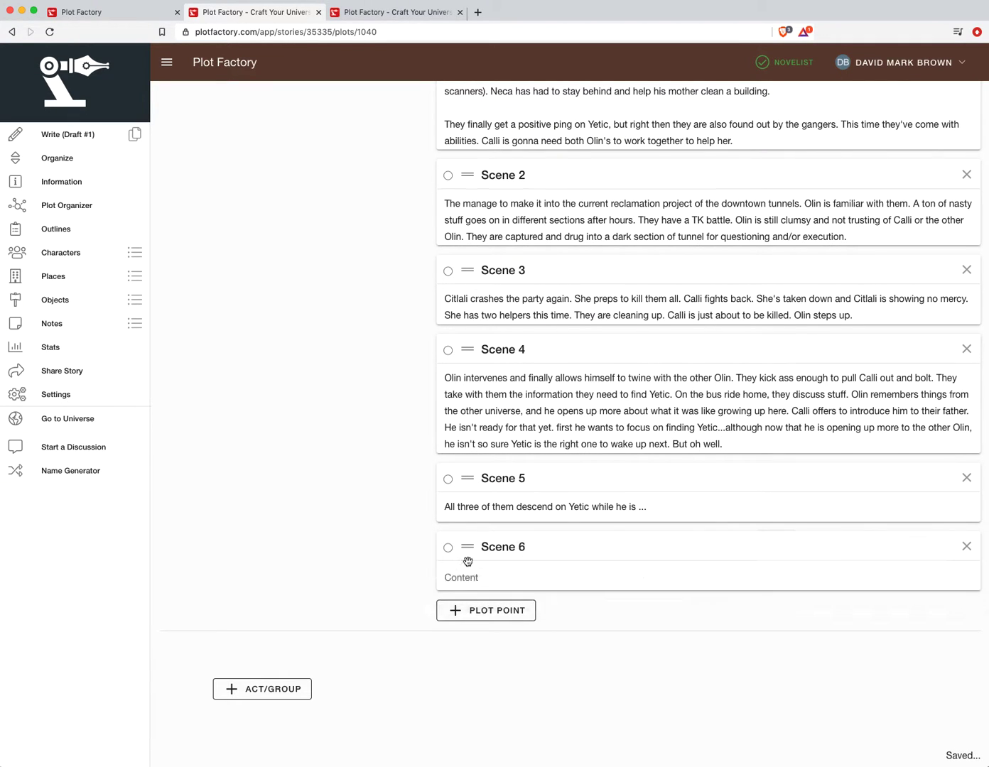
scroll("down", 3)
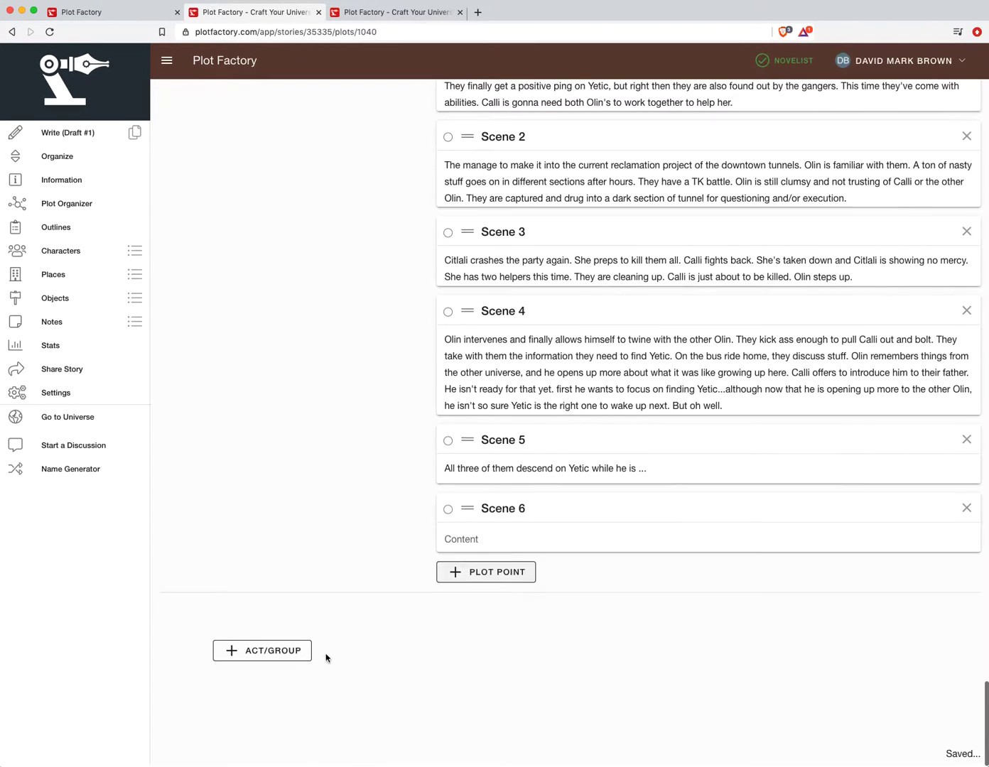
Step: Add an act after Episode 3 named 'Episode 4'
left_click(262, 651)
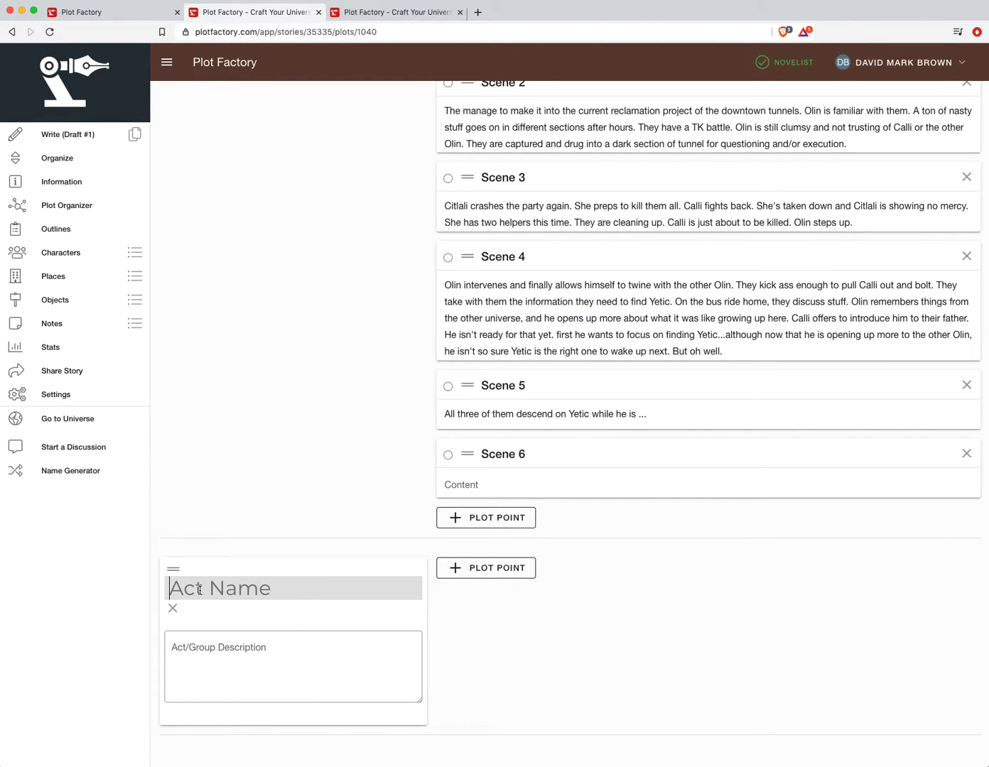
type("Episode 4")
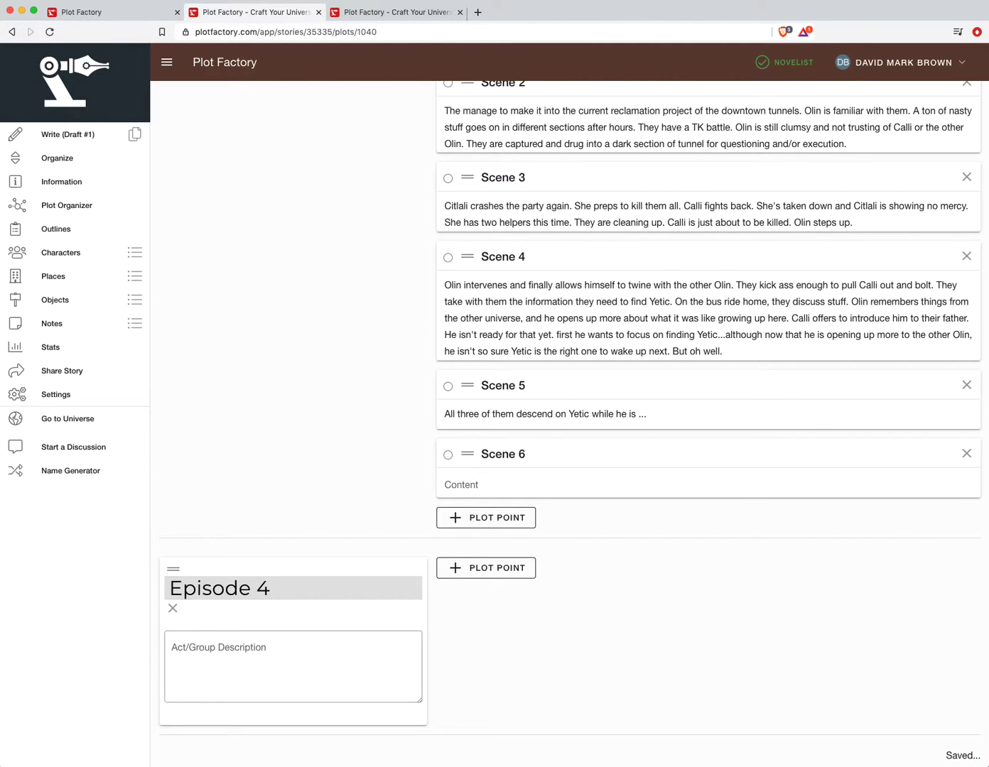
scroll("down", 3)
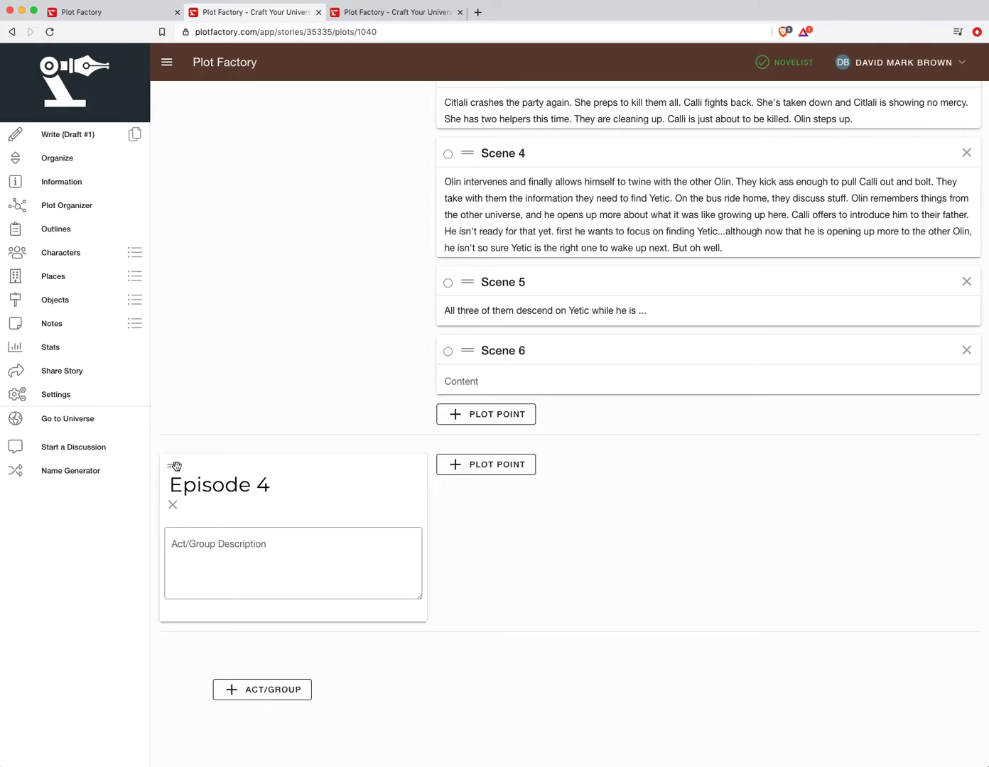
scroll("down", 3)
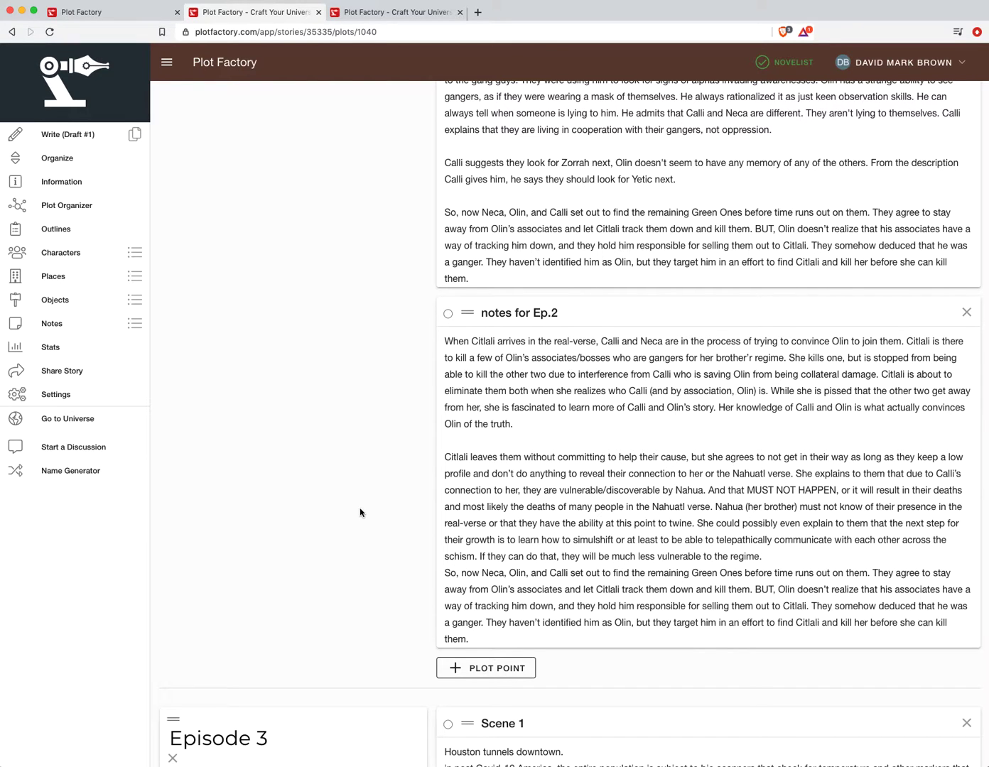
Step: Scroll back through the Season 3 plot, then switch to the Outlines page
scroll("down", 3)
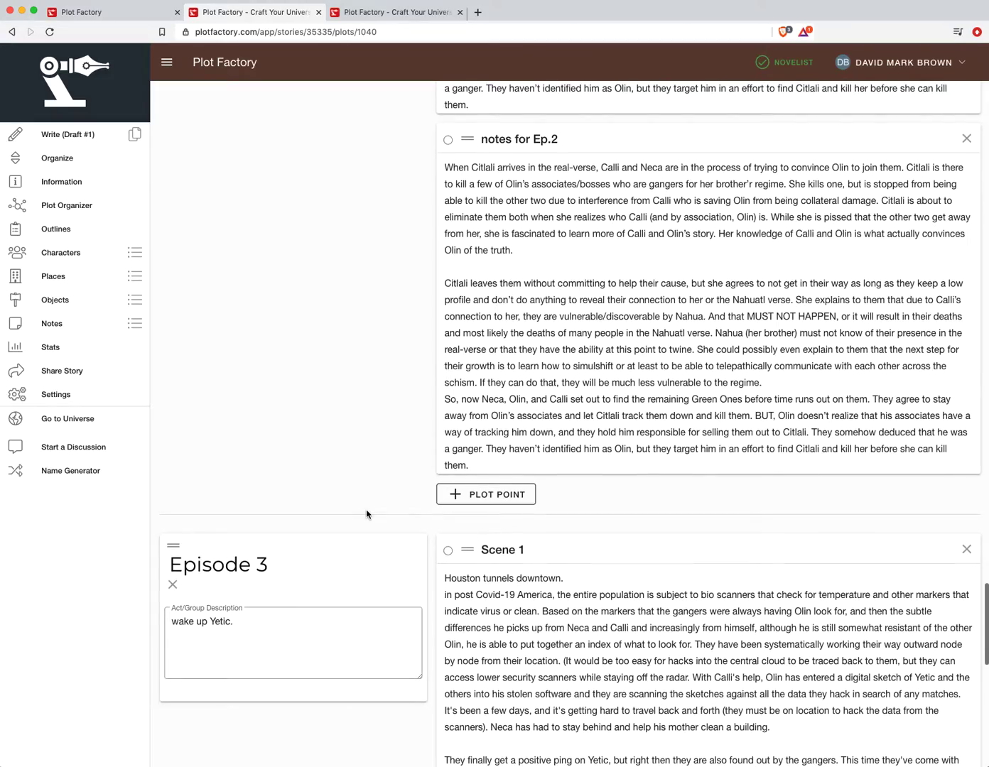
scroll("down", 3)
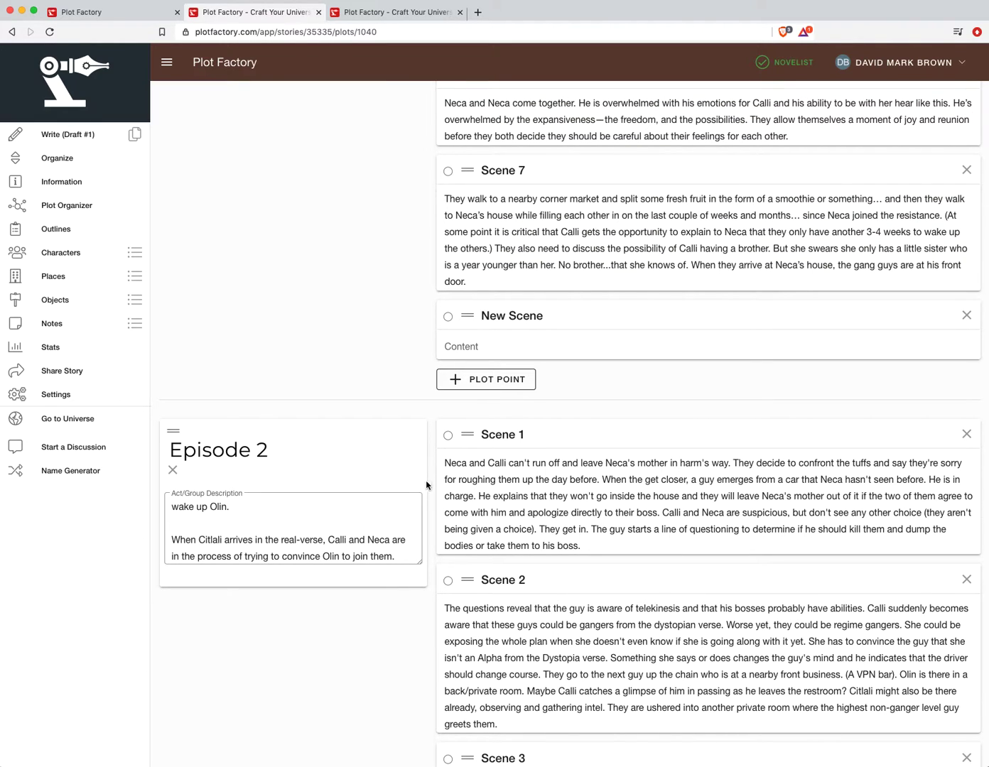
mouse_move(432, 490)
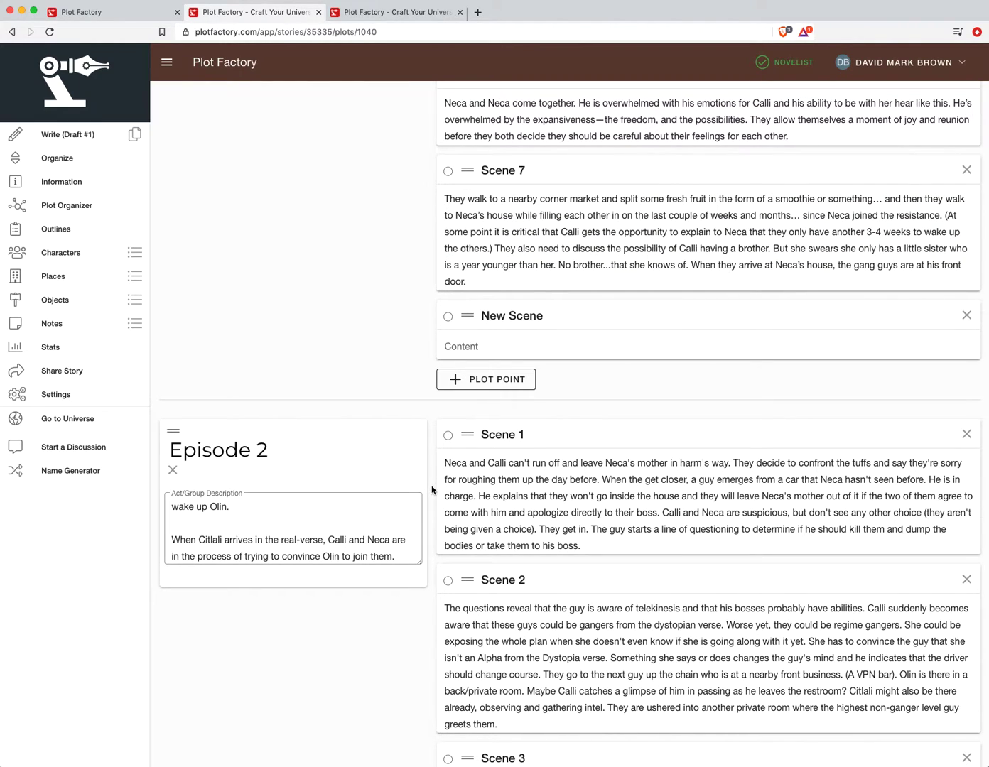
scroll("down", 3)
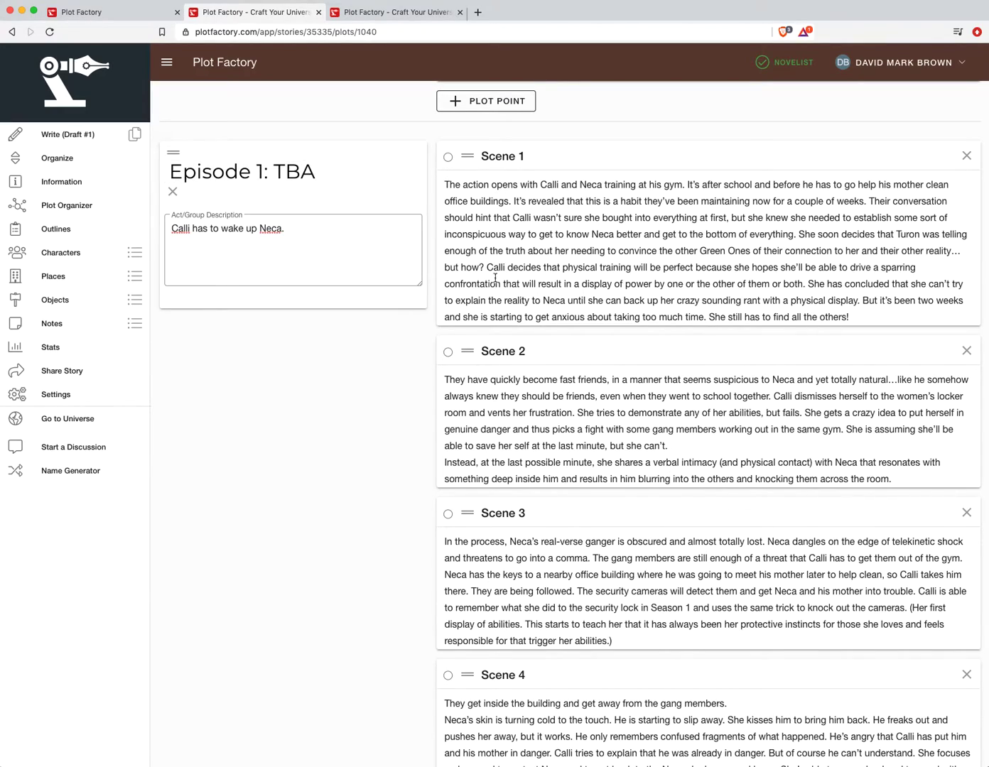
scroll("down", 3)
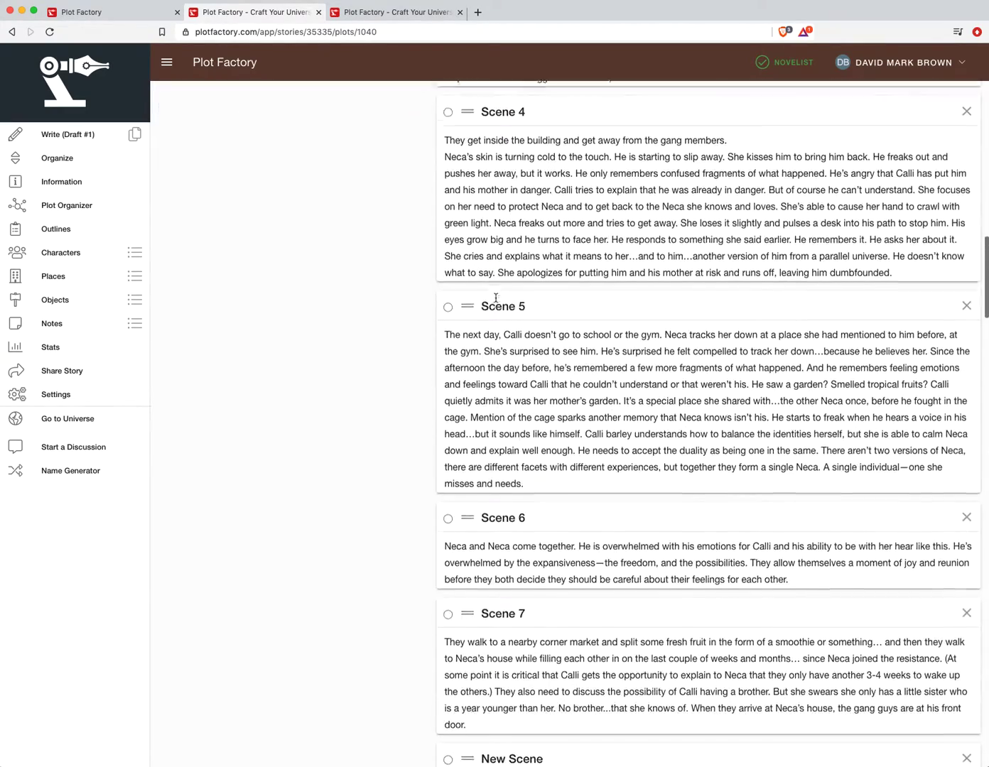
scroll("down", 3)
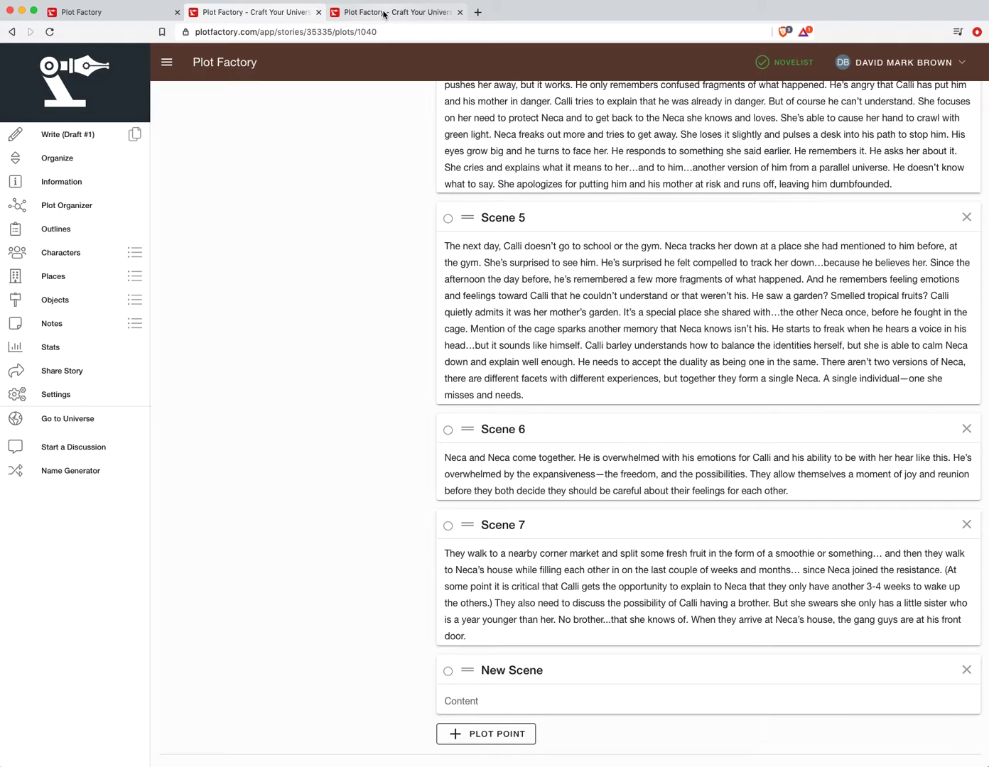
left_click(55, 229)
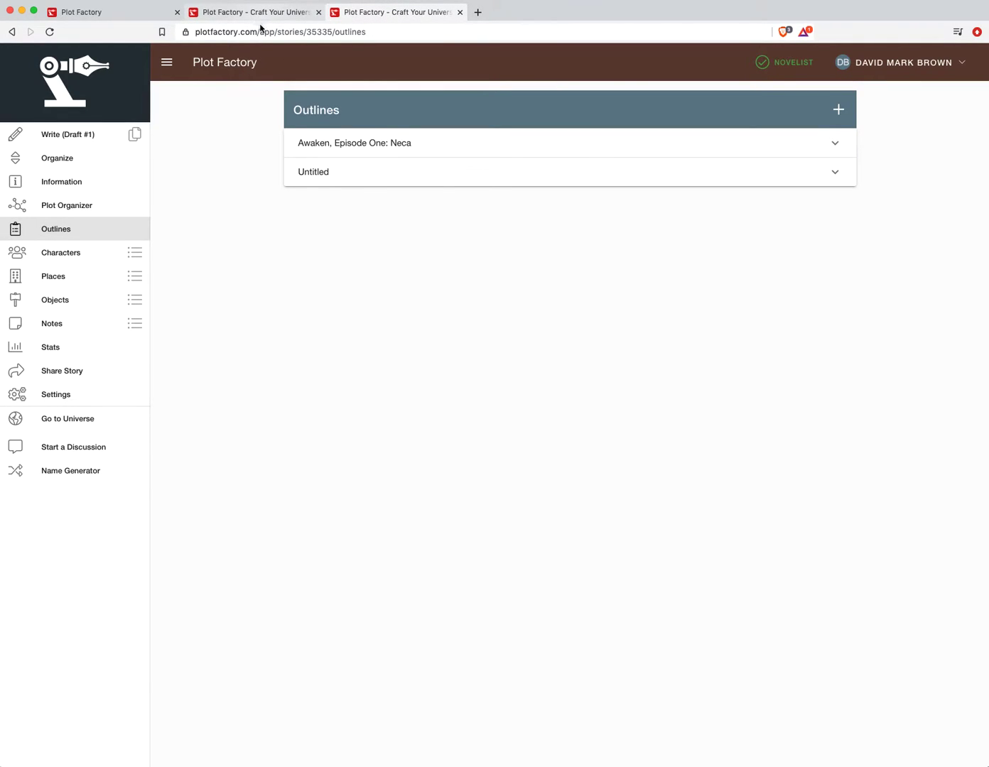
Step: Return to the Season 3 plot showing Episode 1's Scenes 5–7 and an empty New Scene
left_click(68, 134)
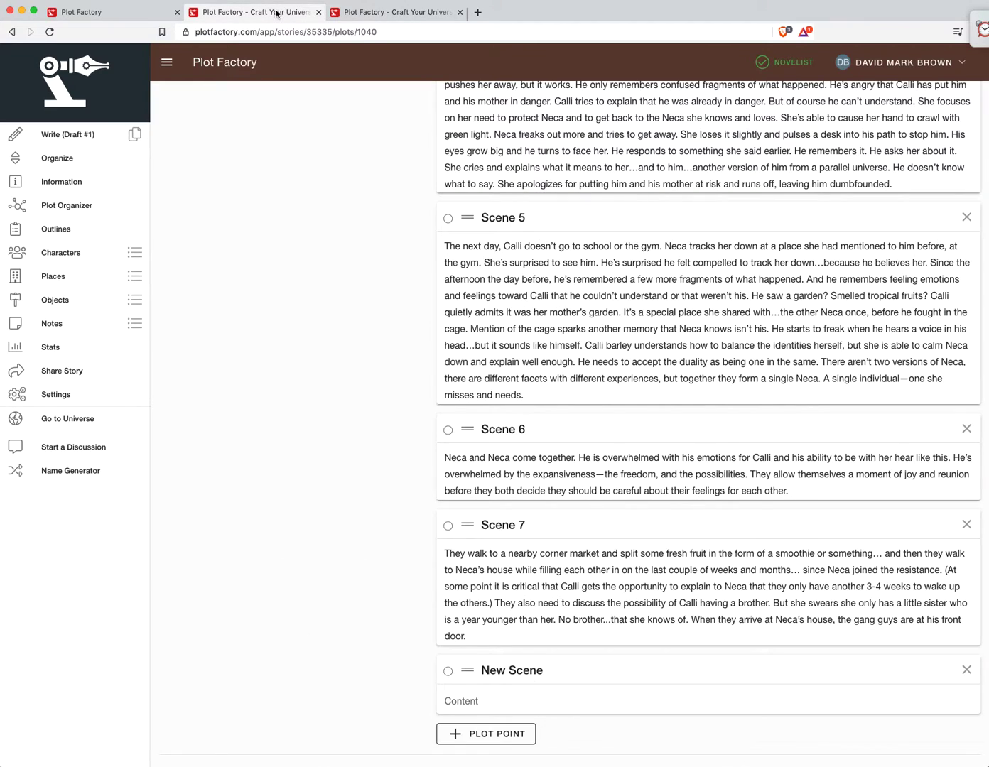
left_click(396, 12)
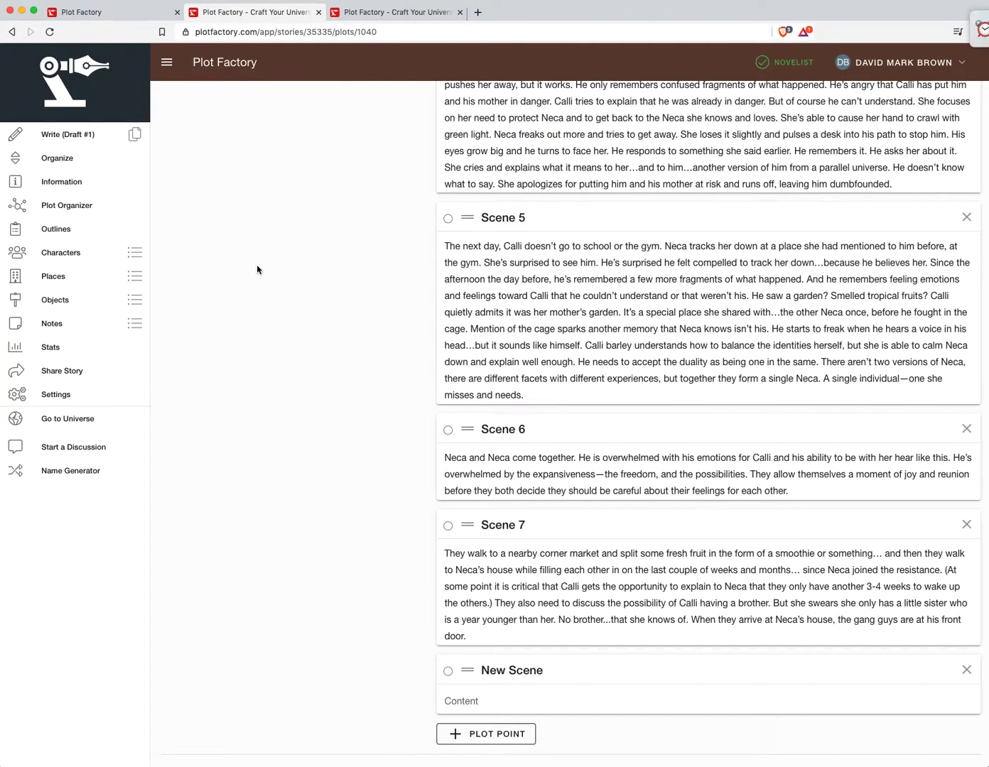
scroll("down", 3)
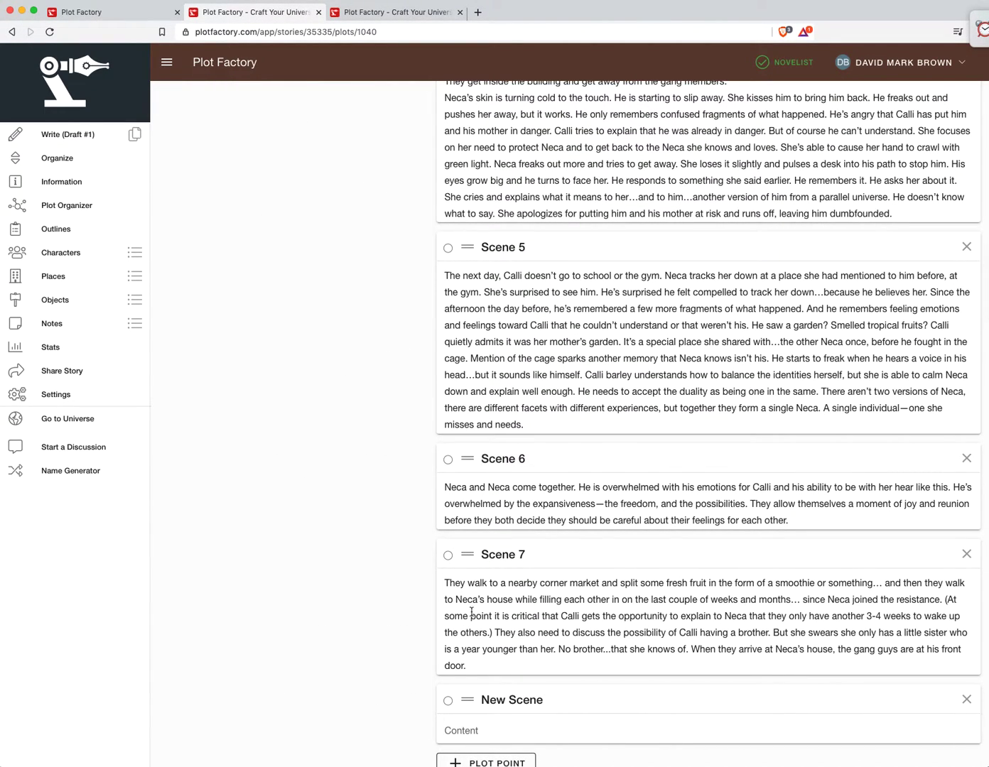
Step: Open the Write (Draft #1) editor on 'At First Blush' and return to its gym-scene opening
double_click(501, 554)
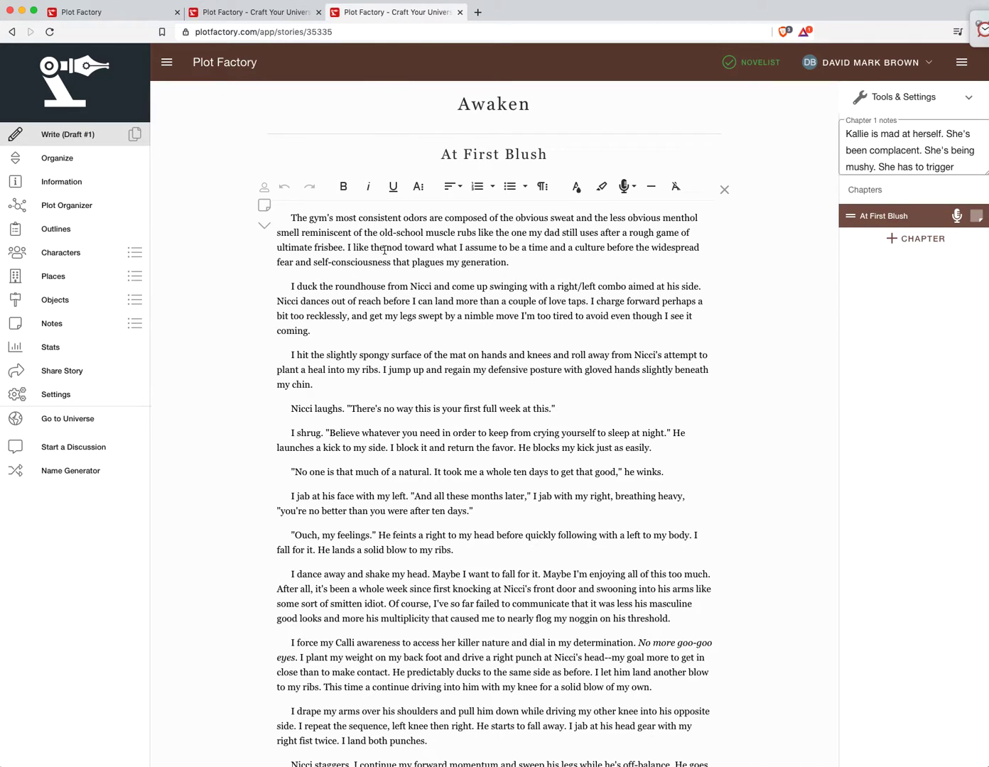
scroll("down", 3)
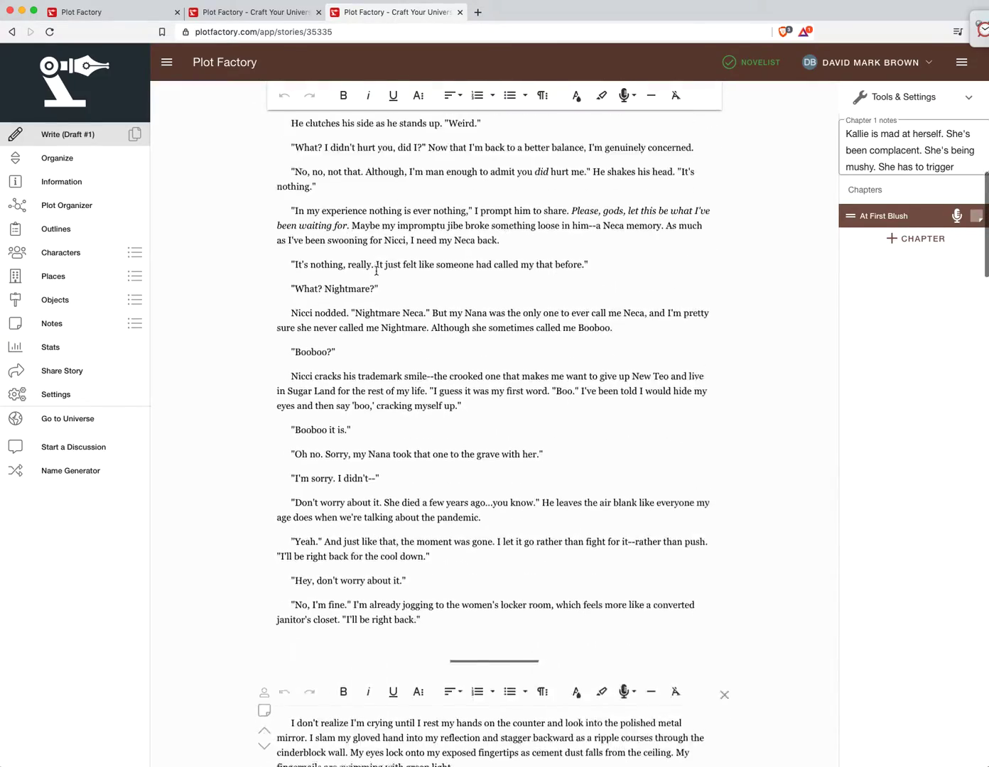
scroll("down", 3)
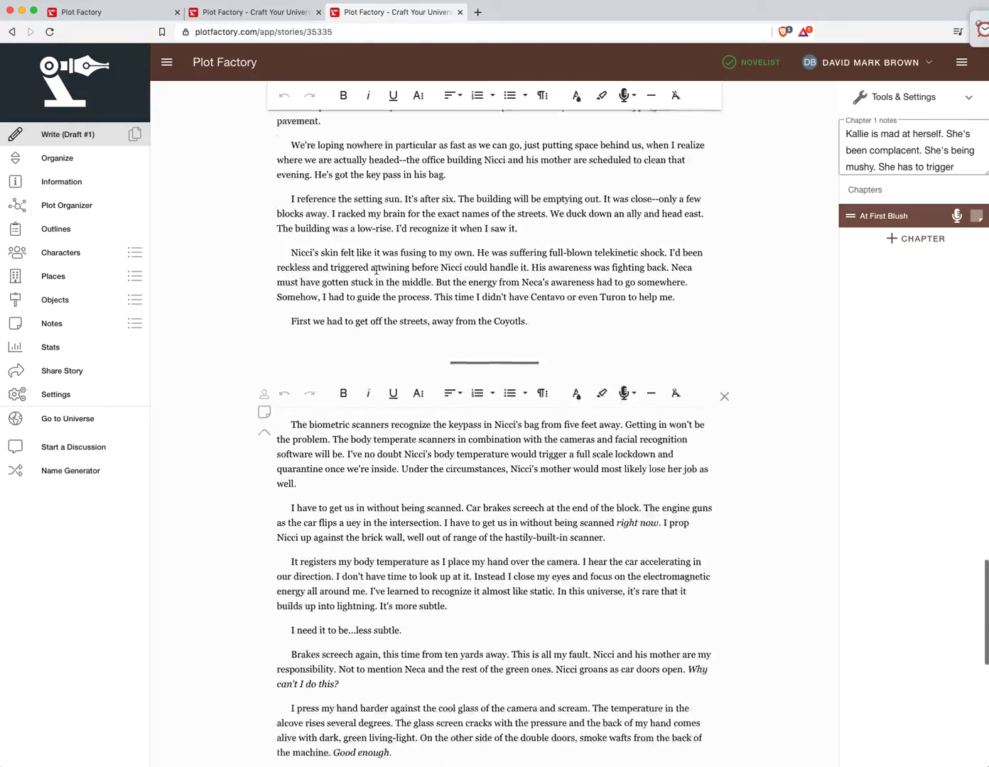
scroll("down", 3)
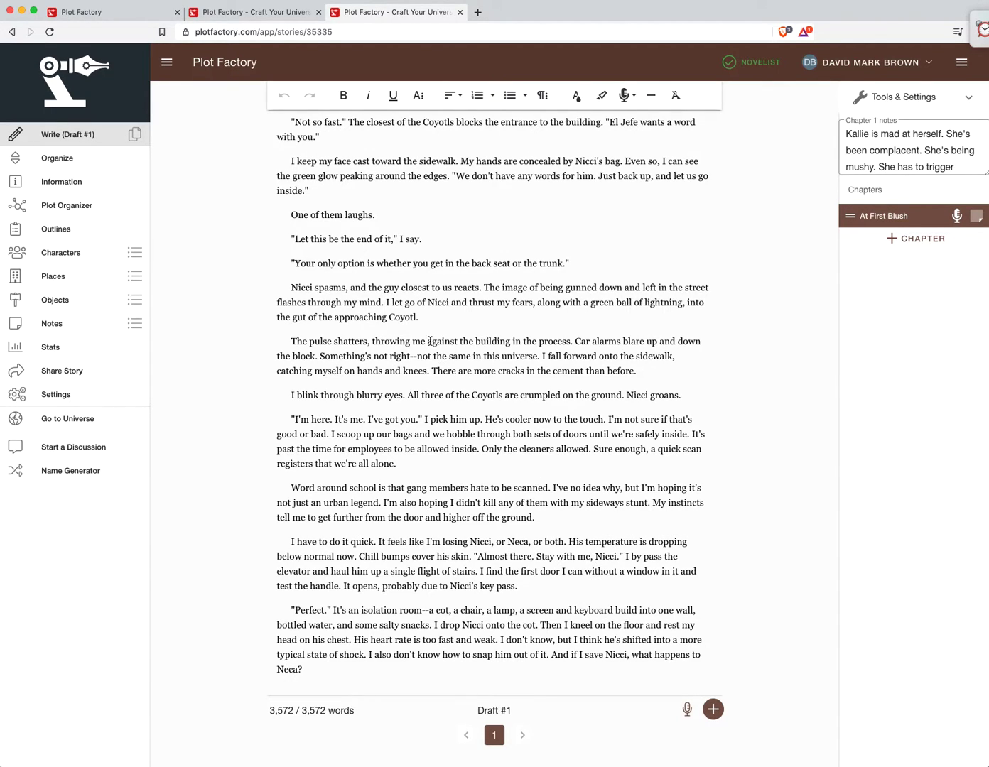
mouse_move(57, 158)
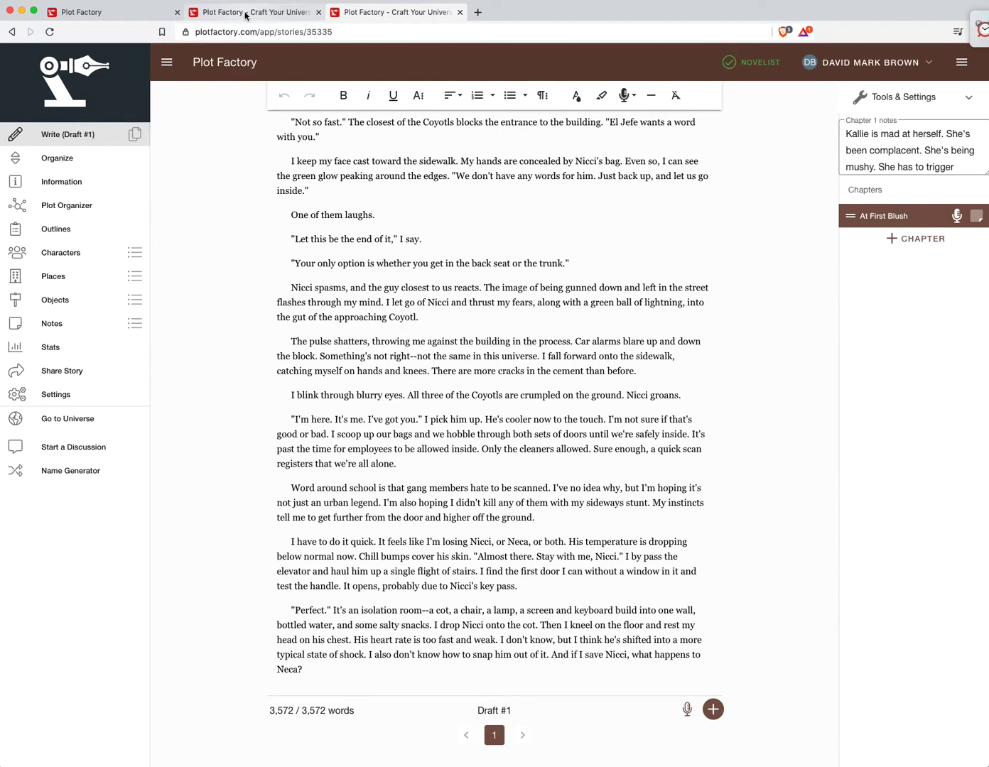
left_click(66, 205)
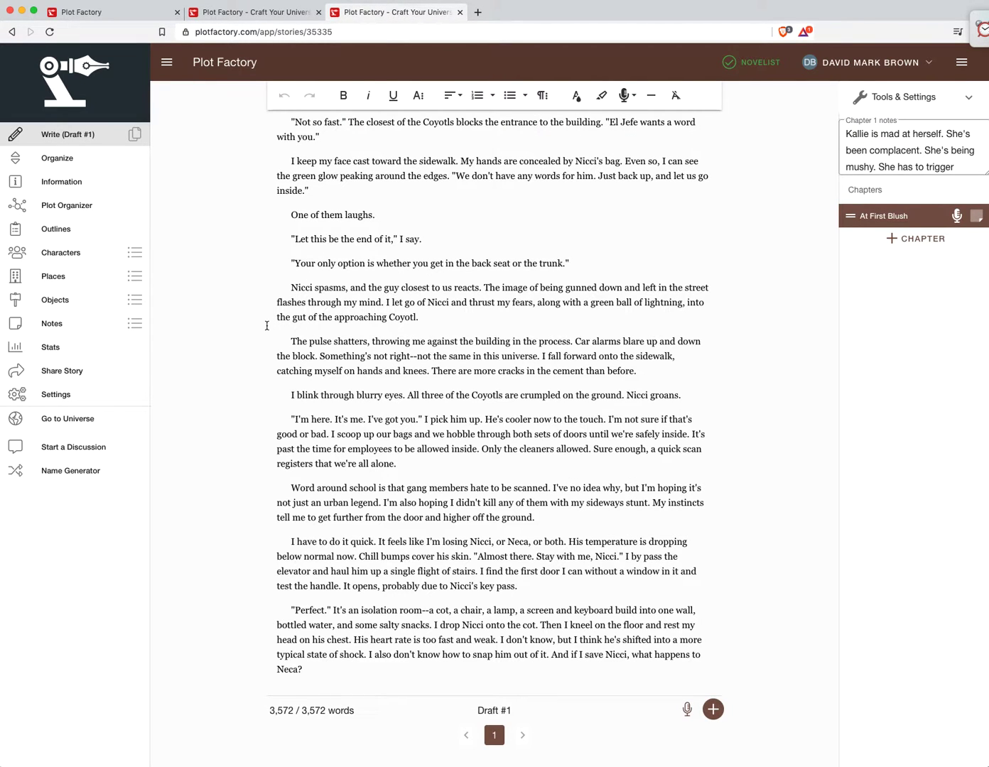
scroll("up", 3)
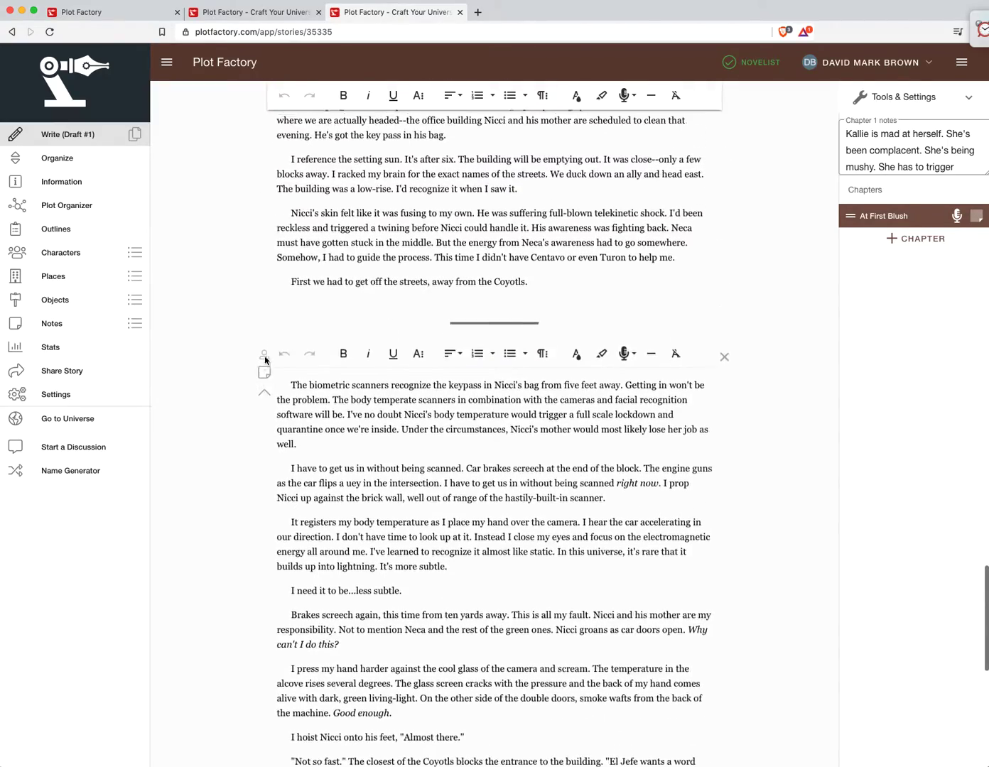
scroll("down", 3)
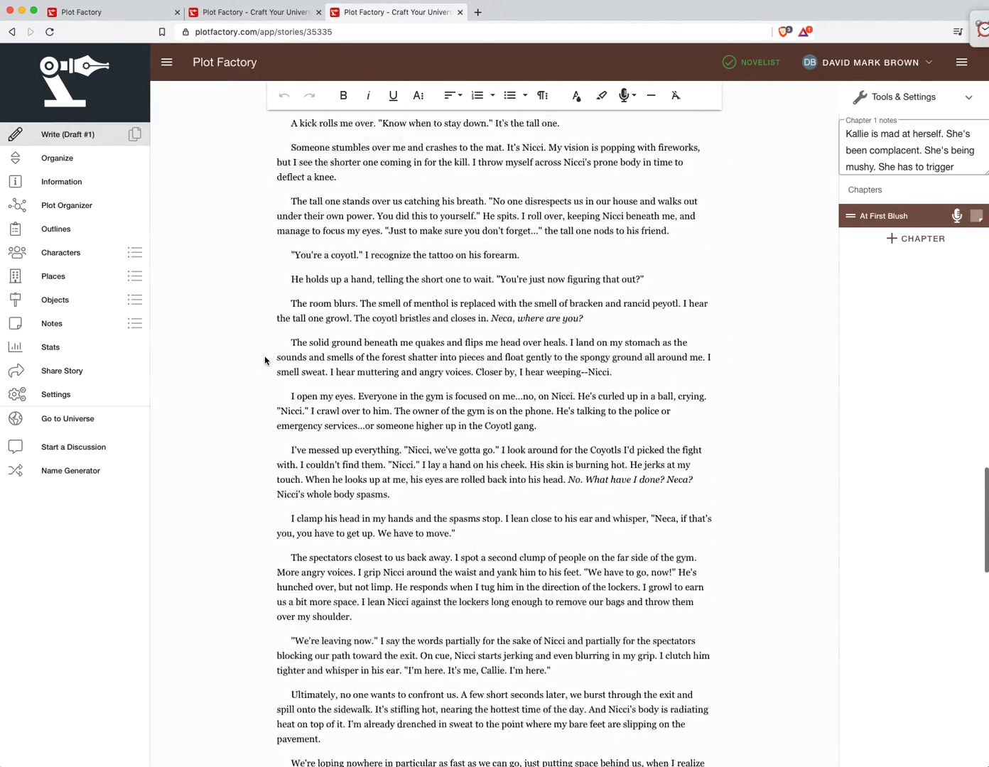
scroll("down", 3)
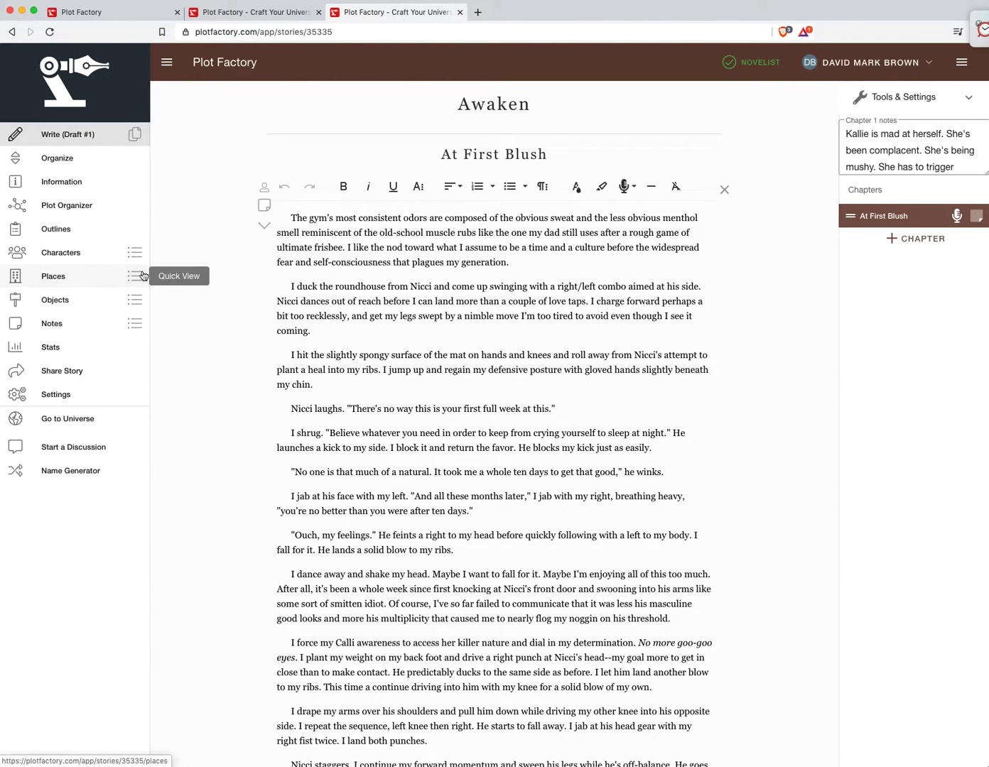
left_click(396, 12)
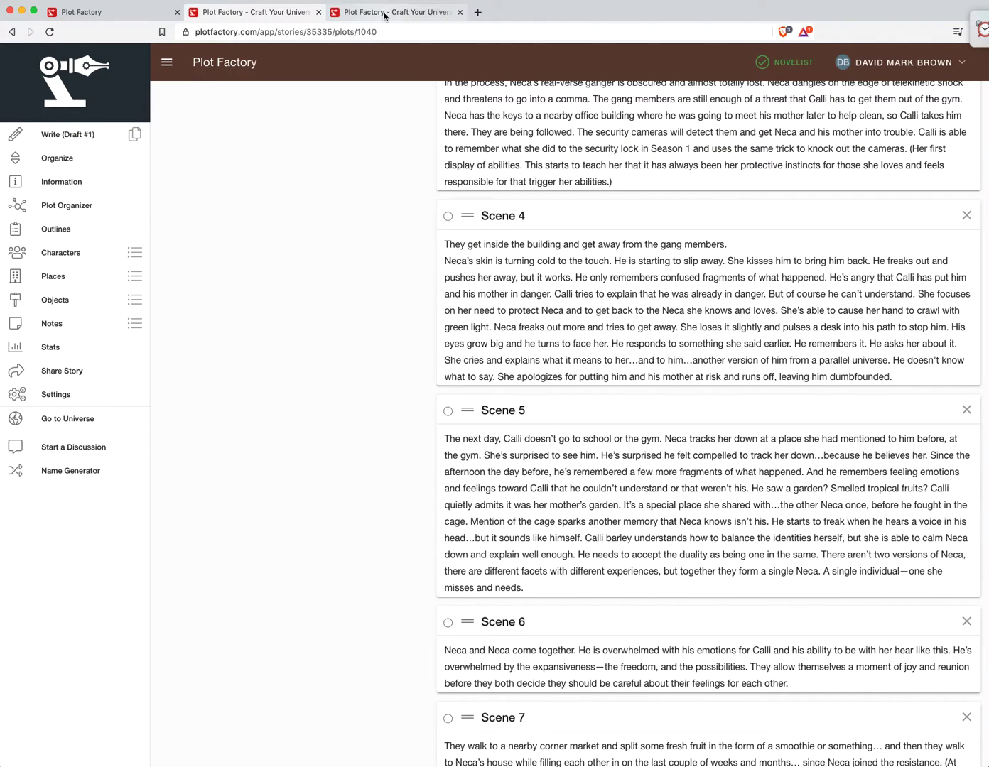
mouse_move(395, 12)
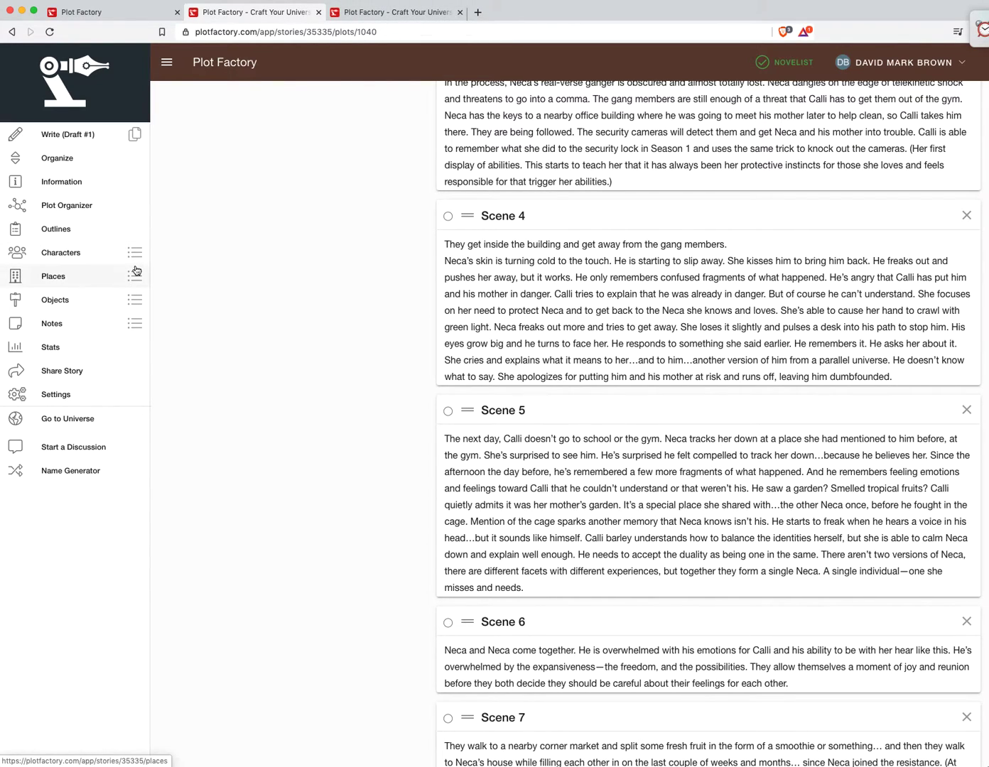
mouse_move(135, 253)
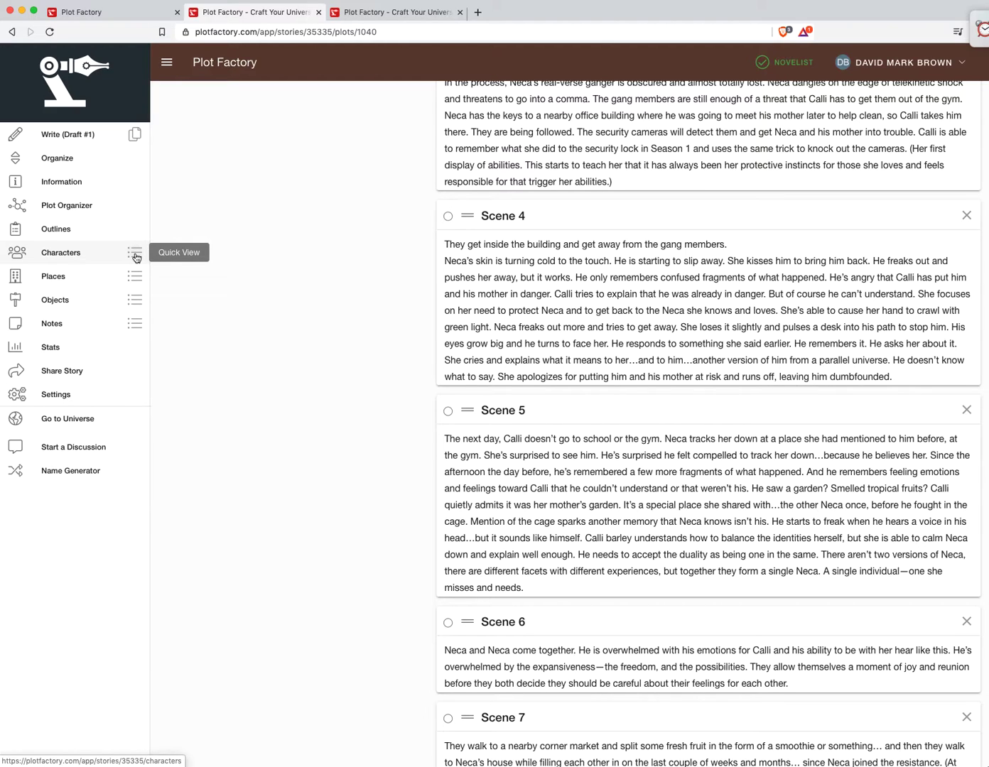
left_click(134, 252)
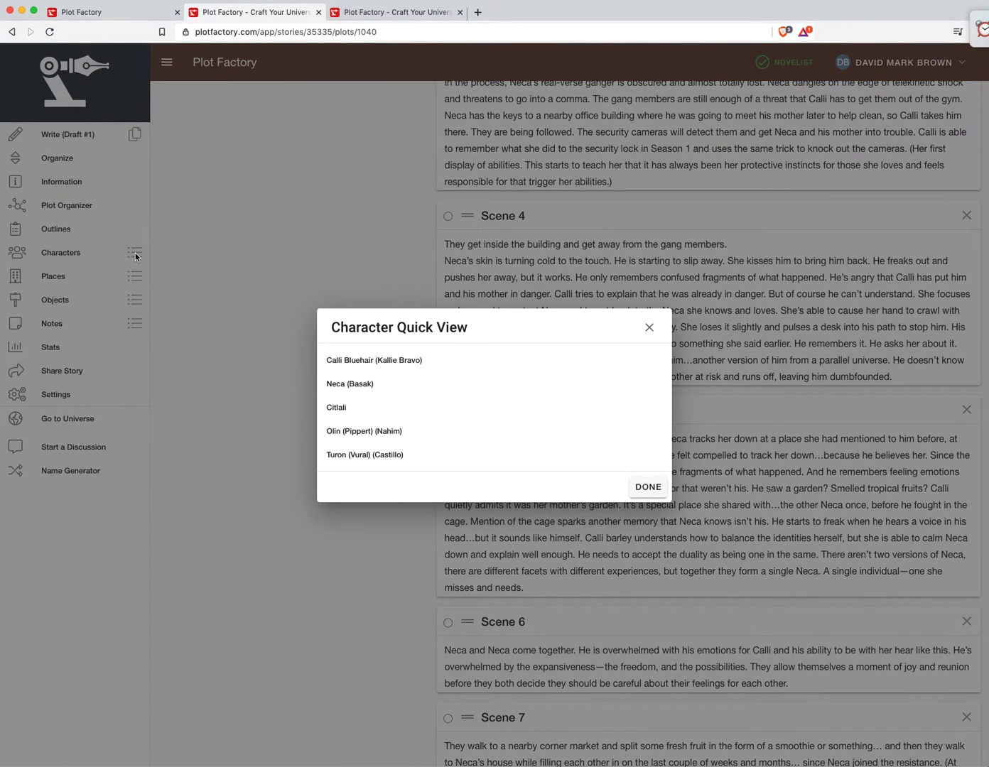
mouse_move(349, 383)
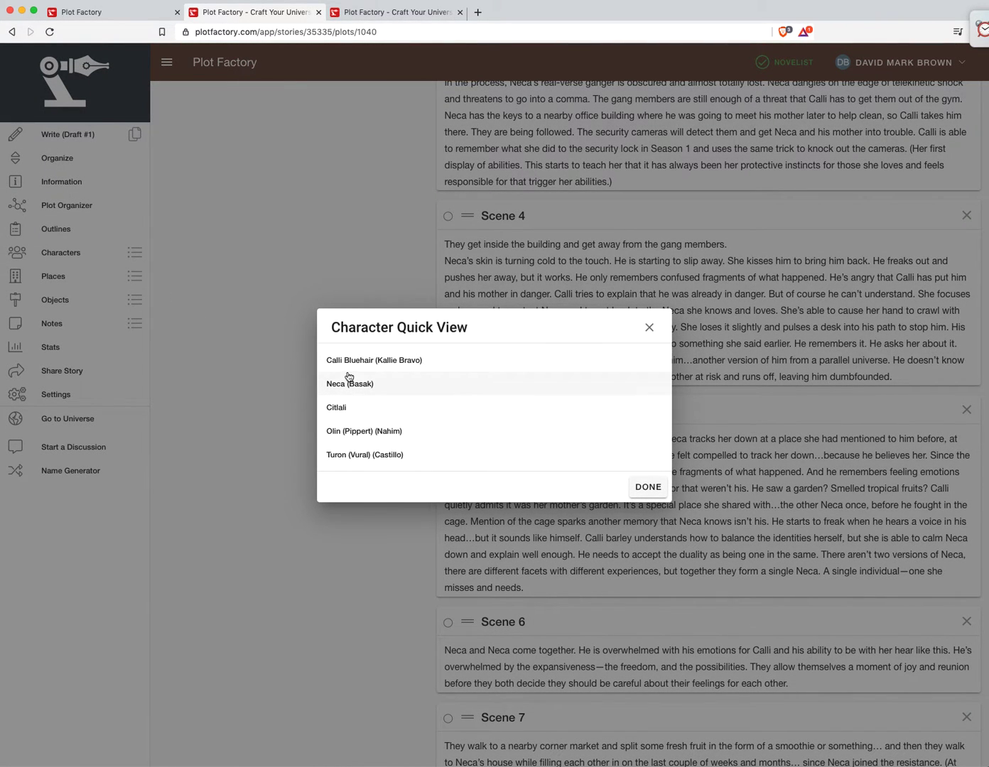
left_click(374, 359)
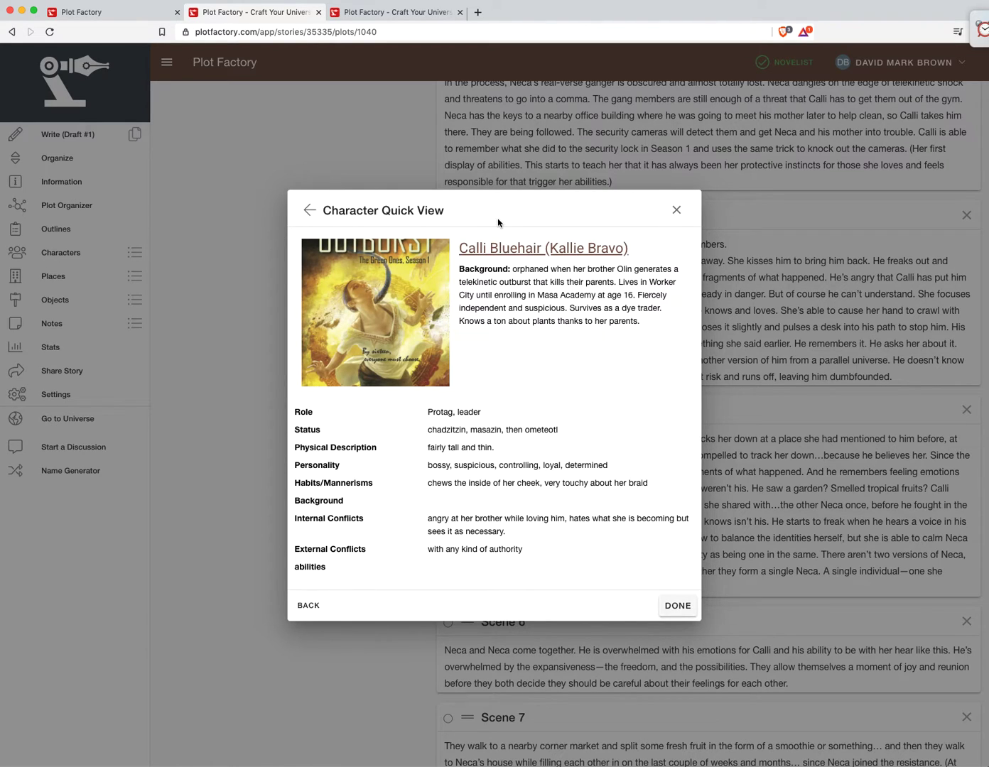
mouse_move(505, 286)
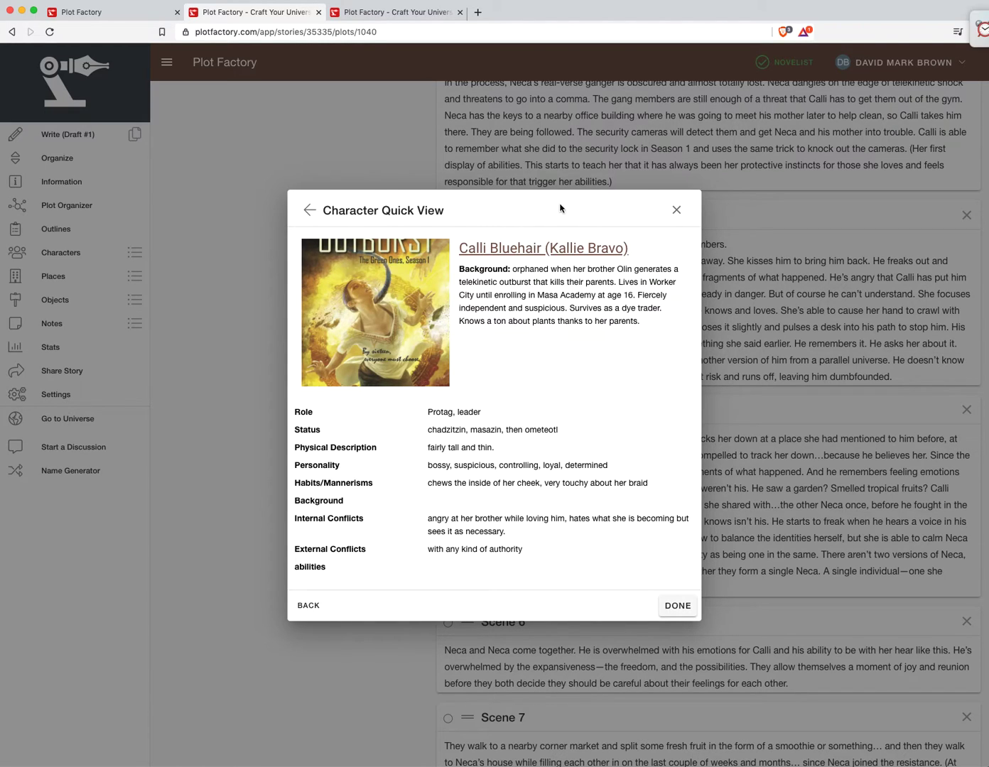
mouse_move(716, 222)
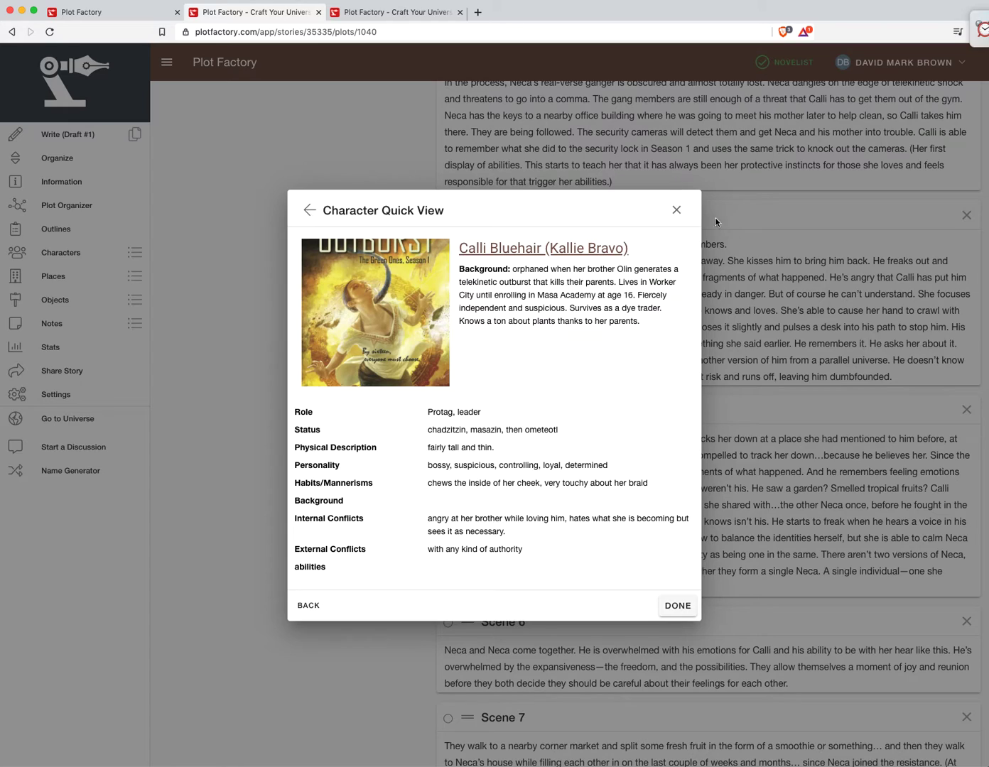
mouse_move(676, 605)
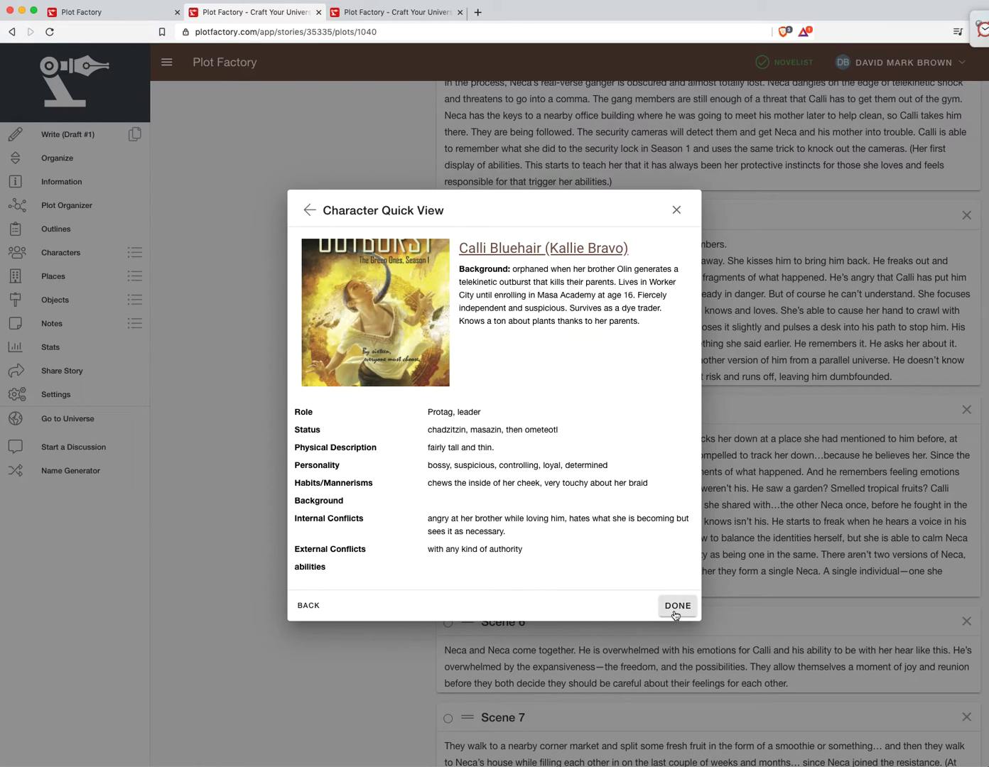
mouse_move(518, 204)
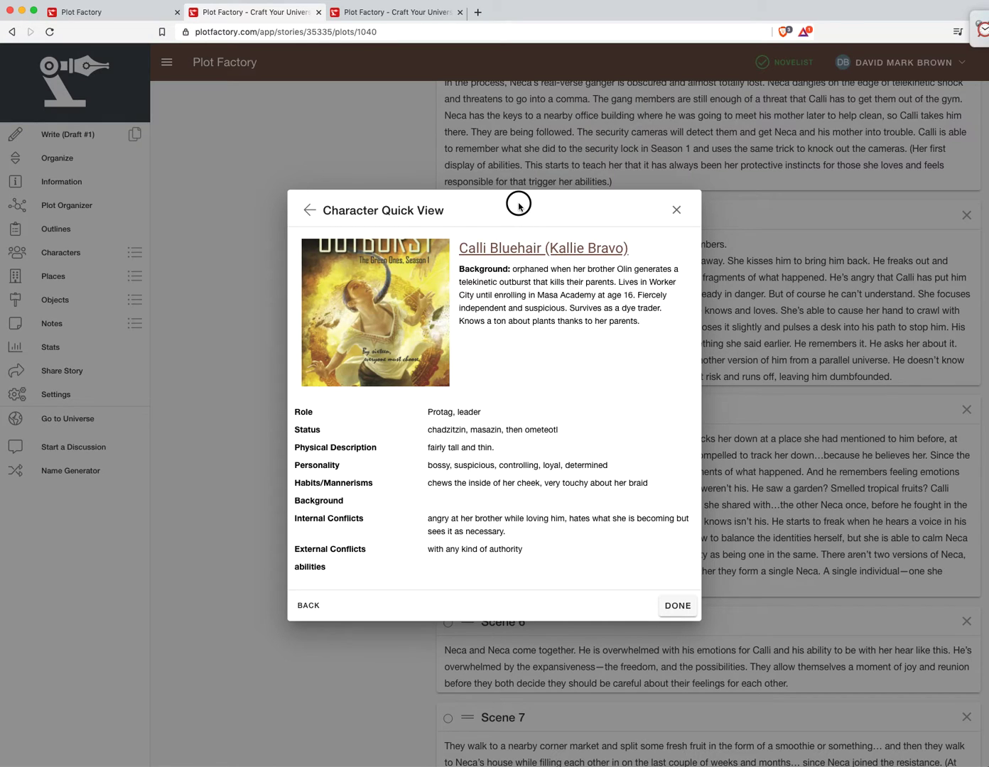
left_click_drag(519, 205, 352, 174)
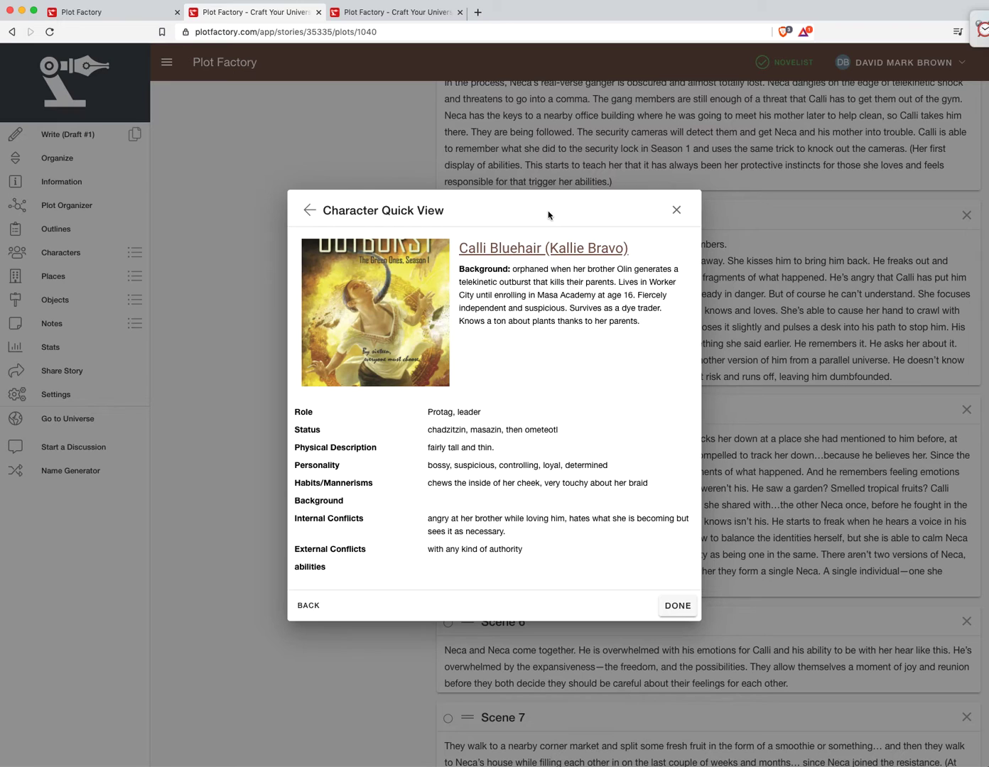
mouse_move(673, 568)
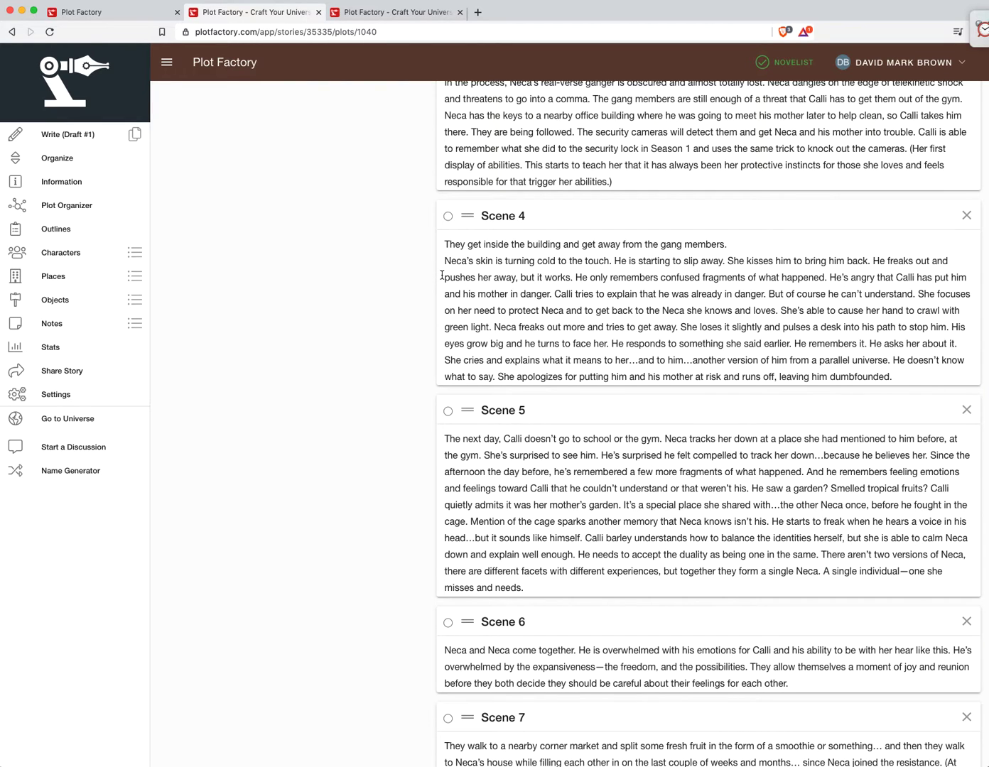
Step: Return to the Write editor's 'At First Blush' chapter of Awaken, scrolled to its top
scroll("down", 3)
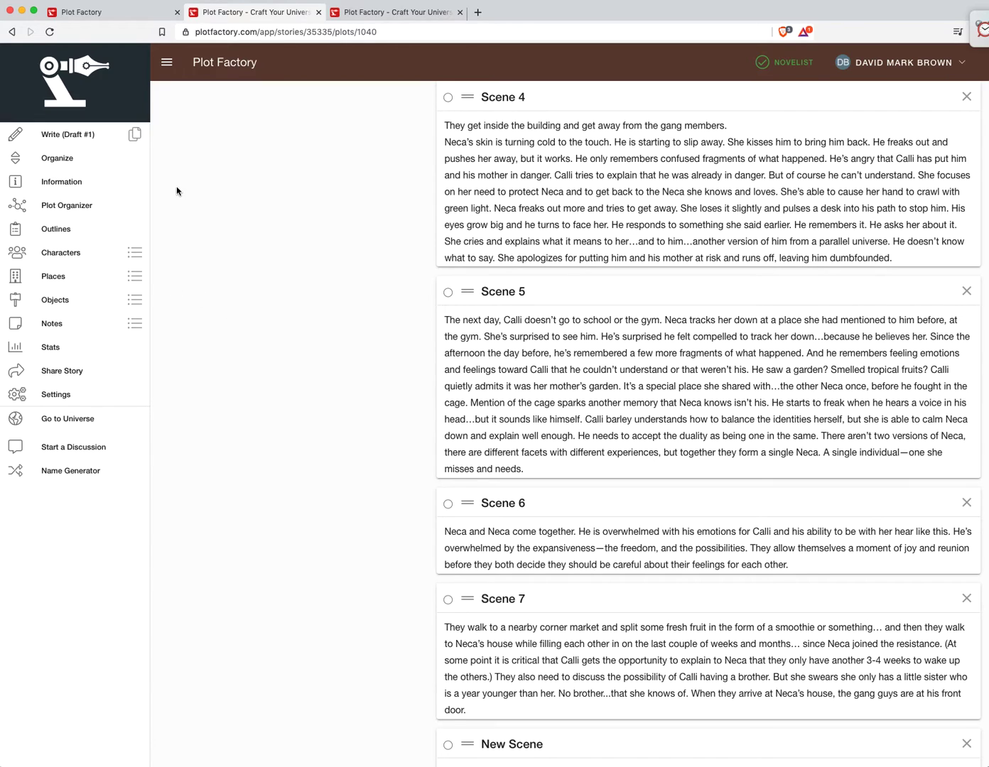
left_click(396, 12)
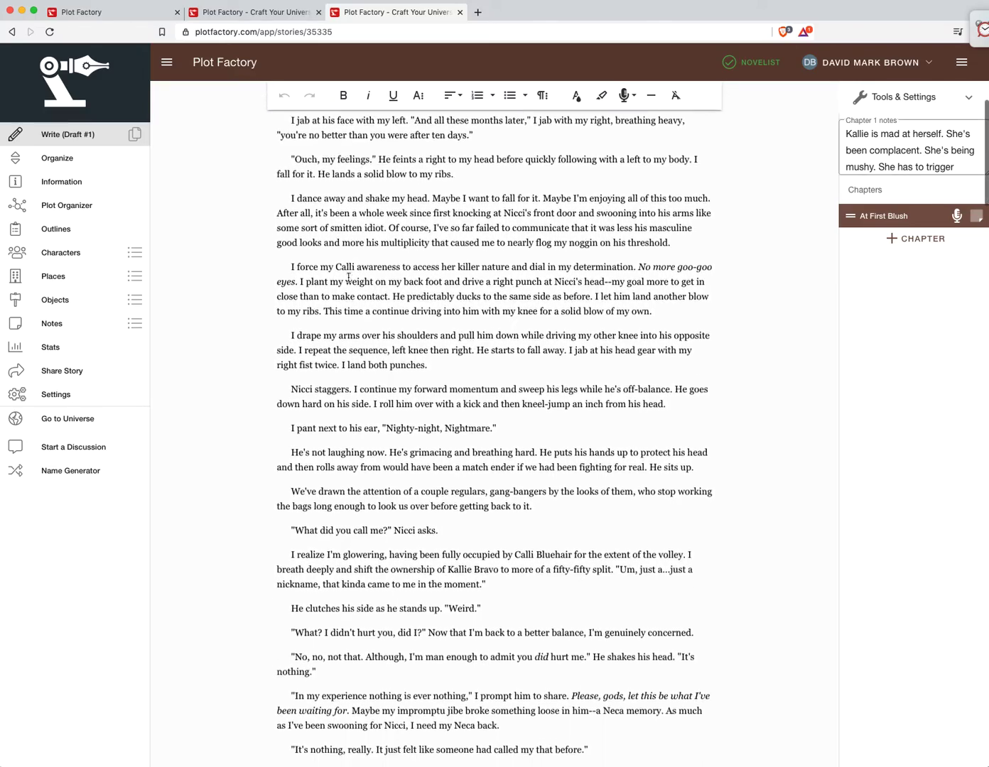
scroll("down", 3)
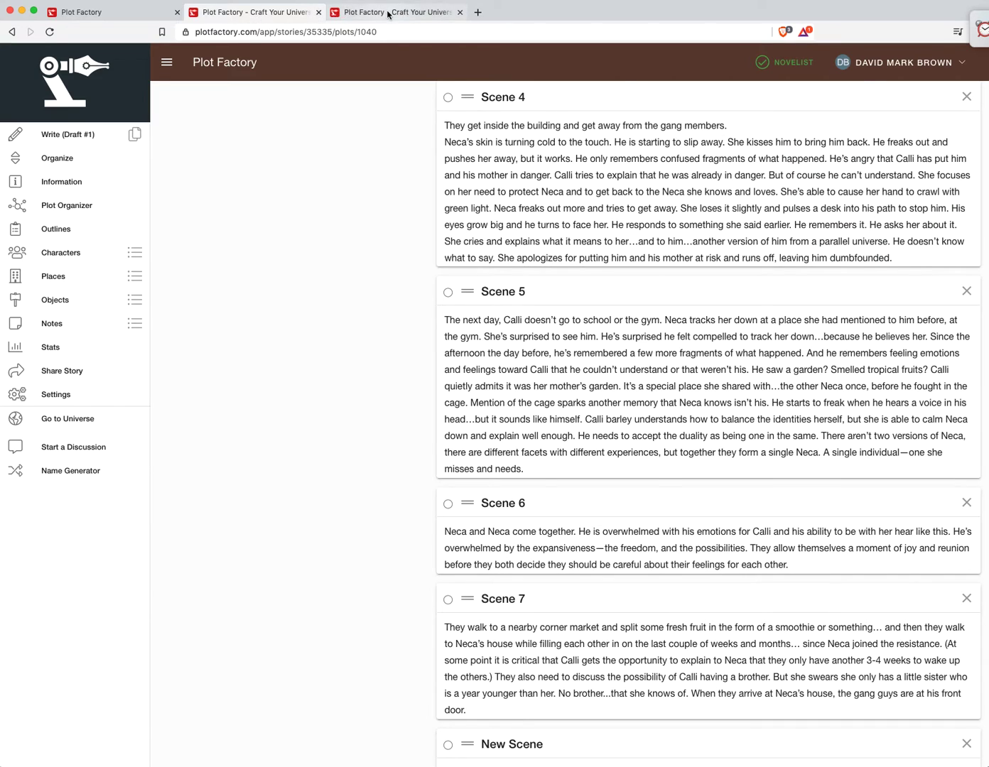
left_click(396, 12)
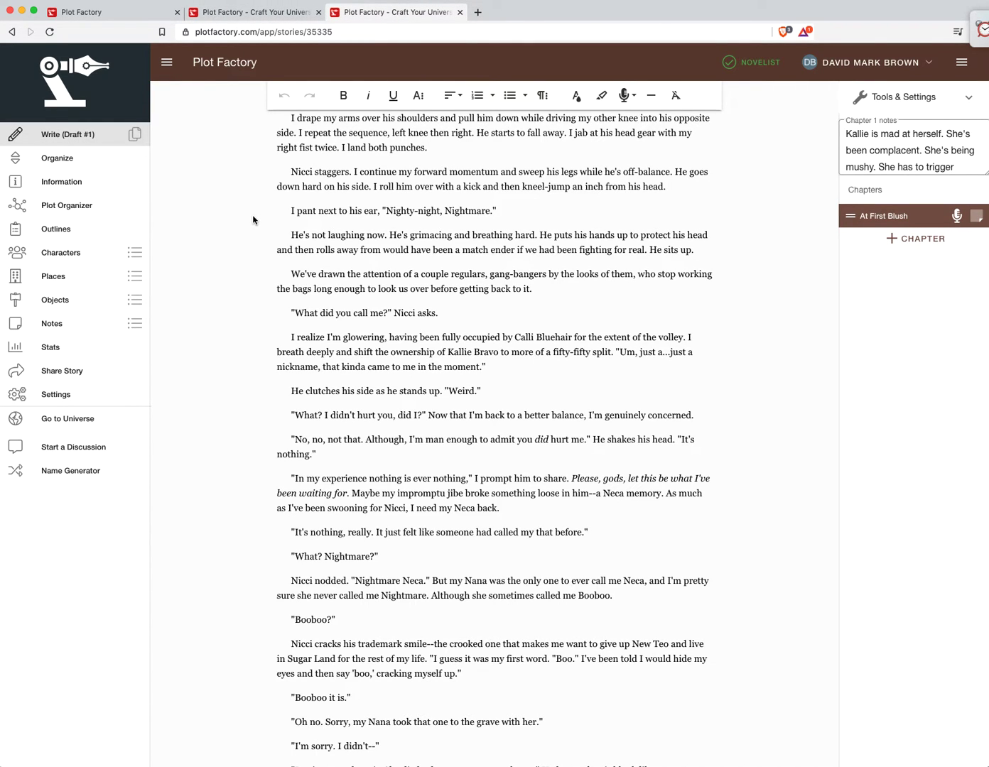
mouse_move(261, 178)
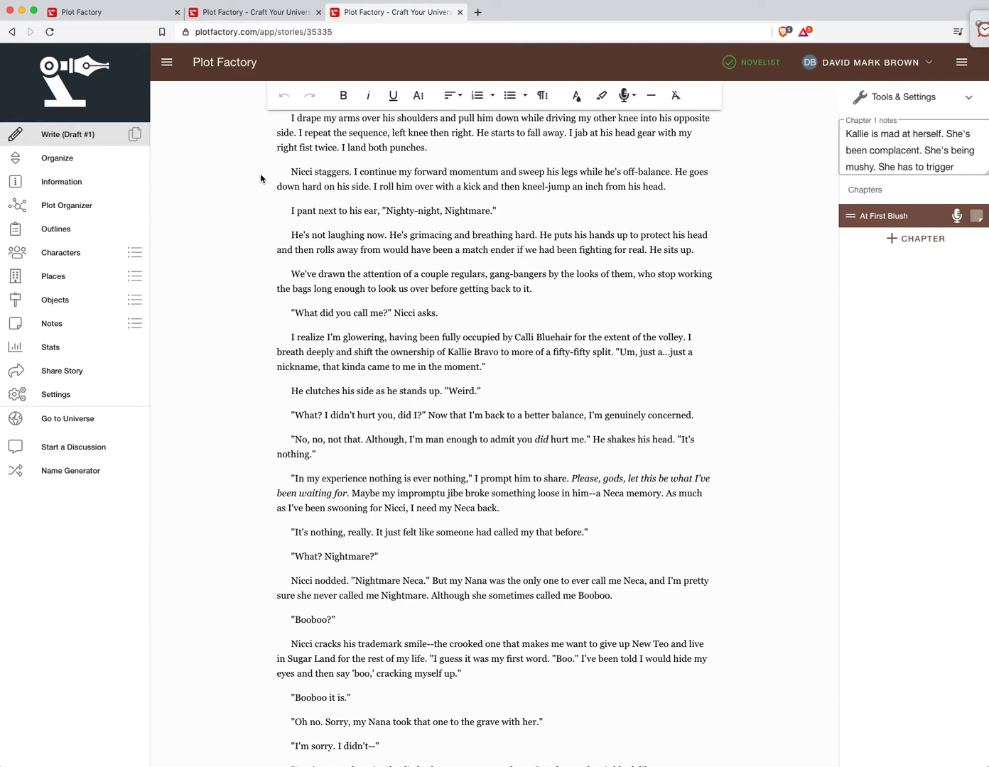
mouse_move(194, 210)
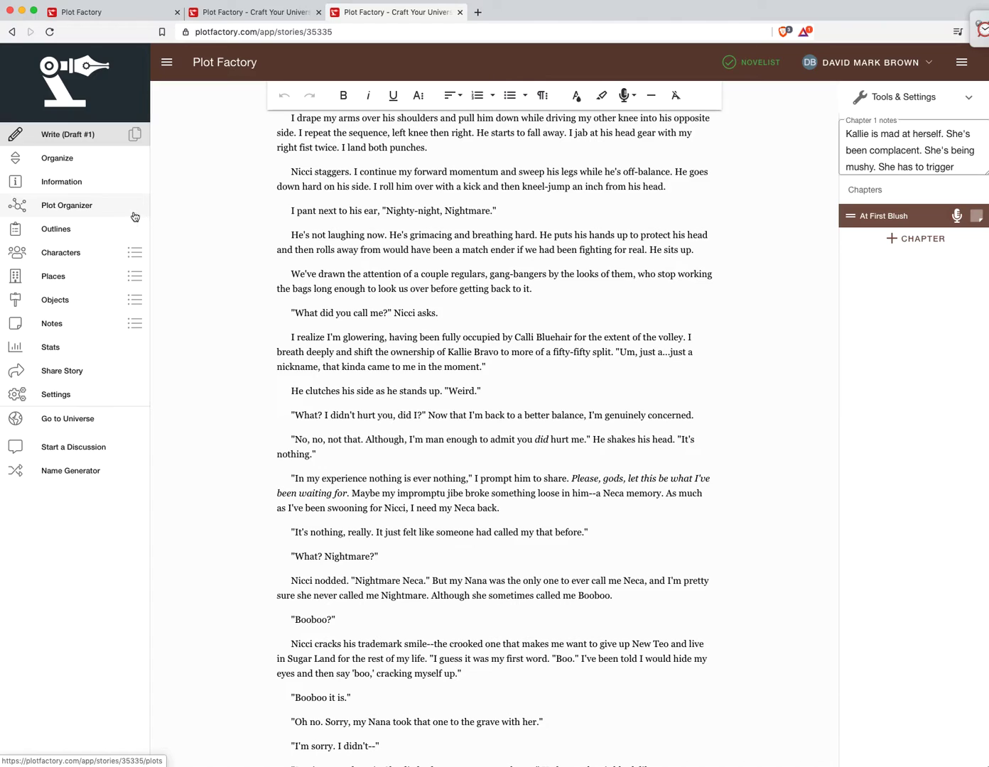
mouse_move(122, 215)
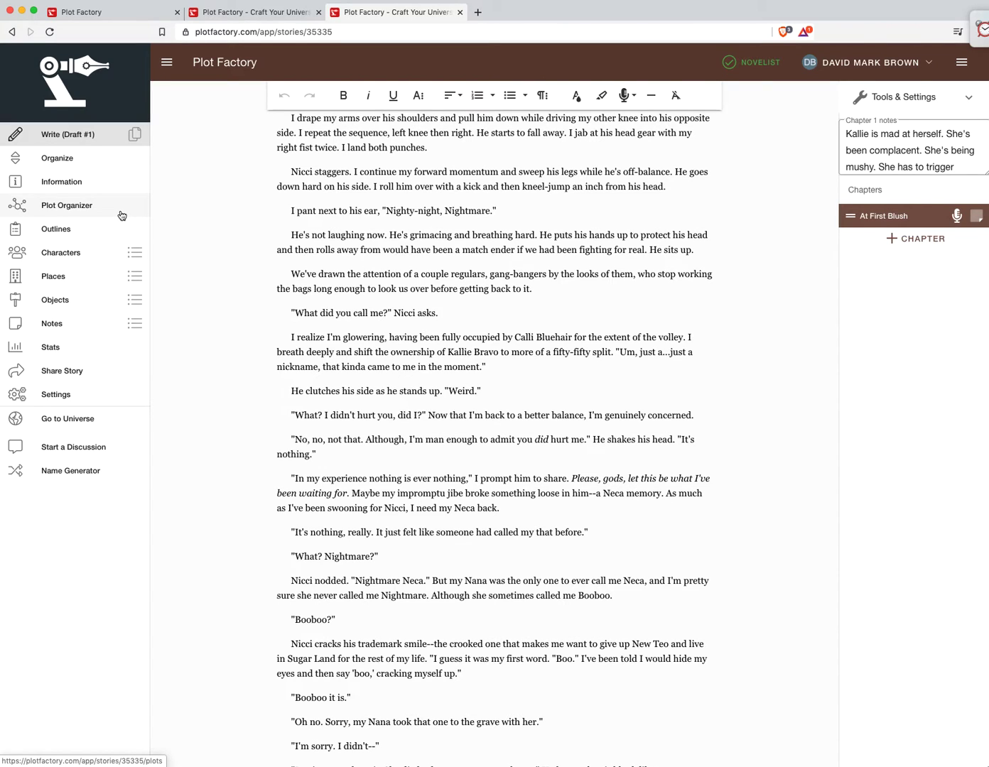
mouse_move(205, 216)
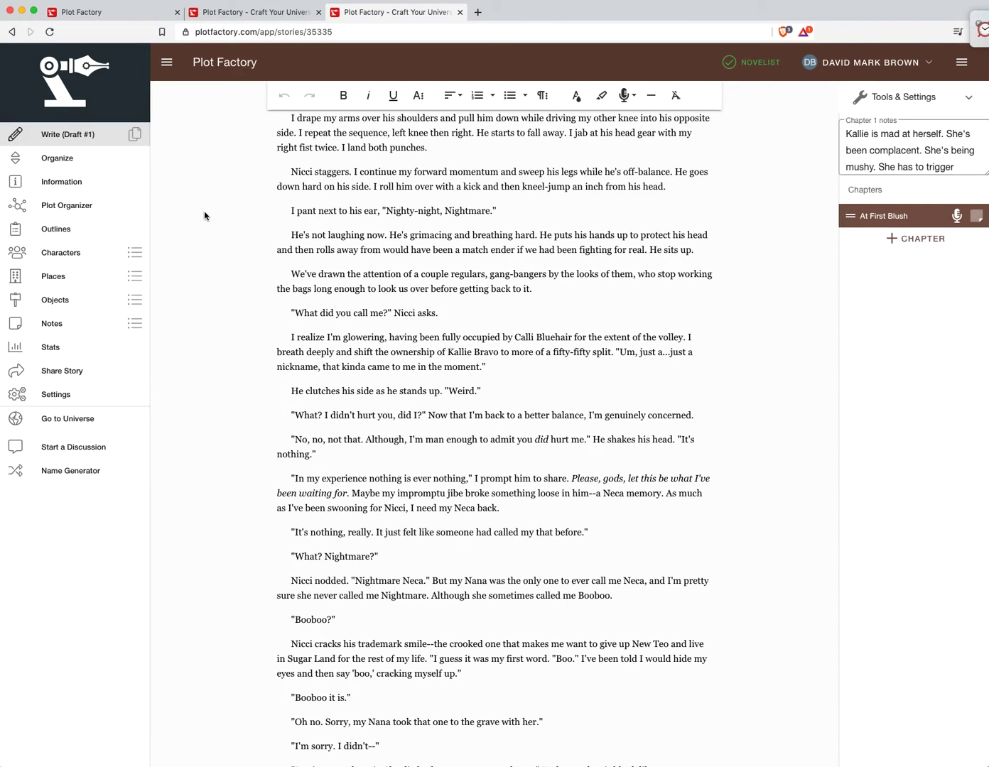
mouse_move(230, 215)
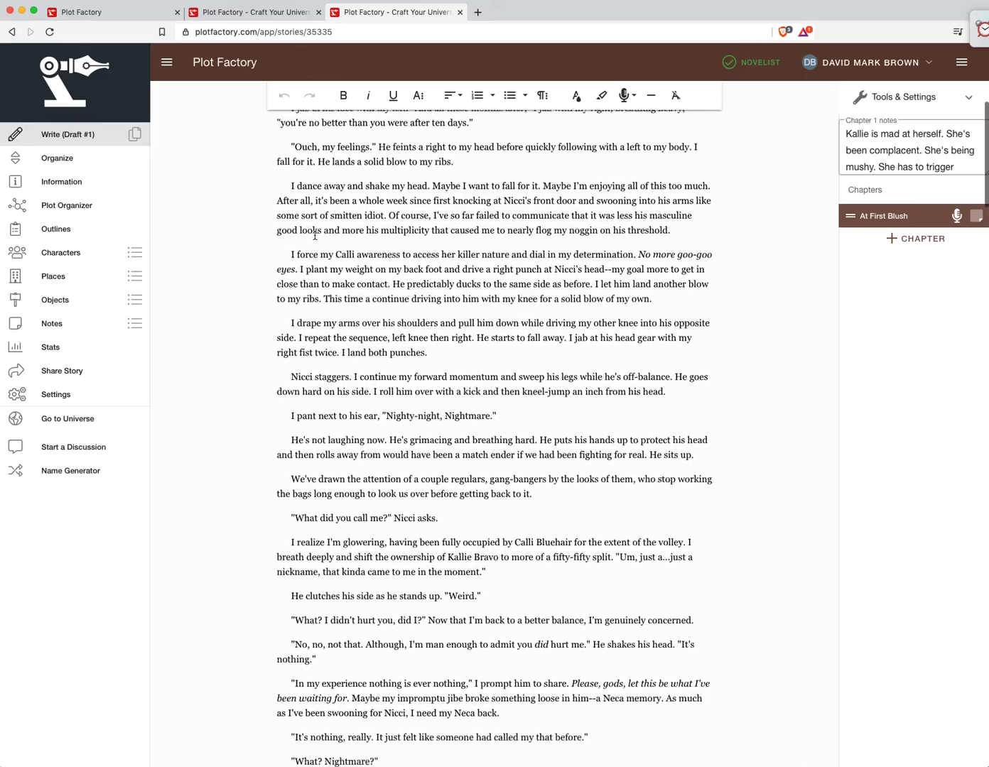
scroll("up", 3)
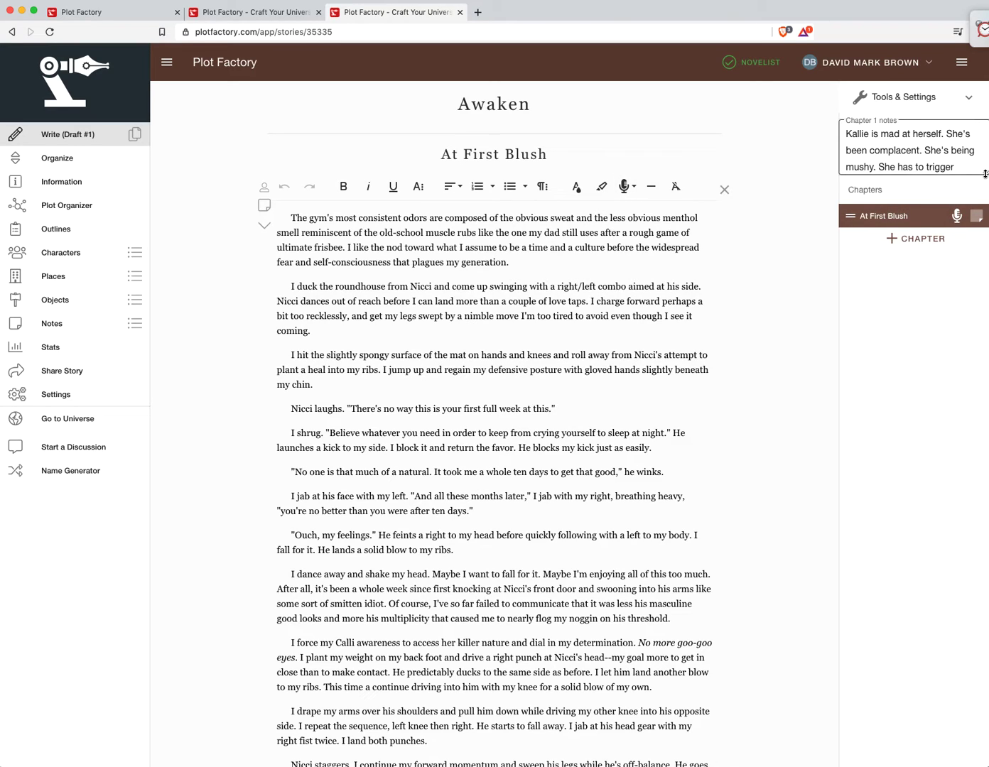
Step: End the notes with 'something in Neca. She doesn't know how.', then tour Characters and Stories back to Awaken
type("something in Neca. She doesn't know how.")
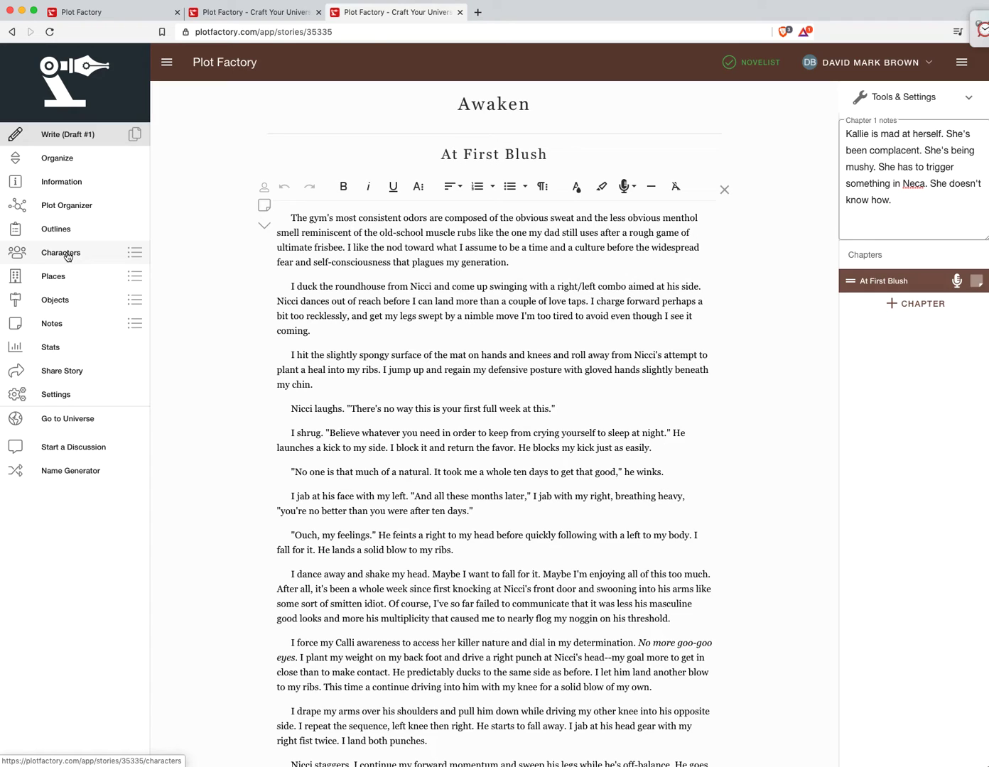
left_click(60, 252)
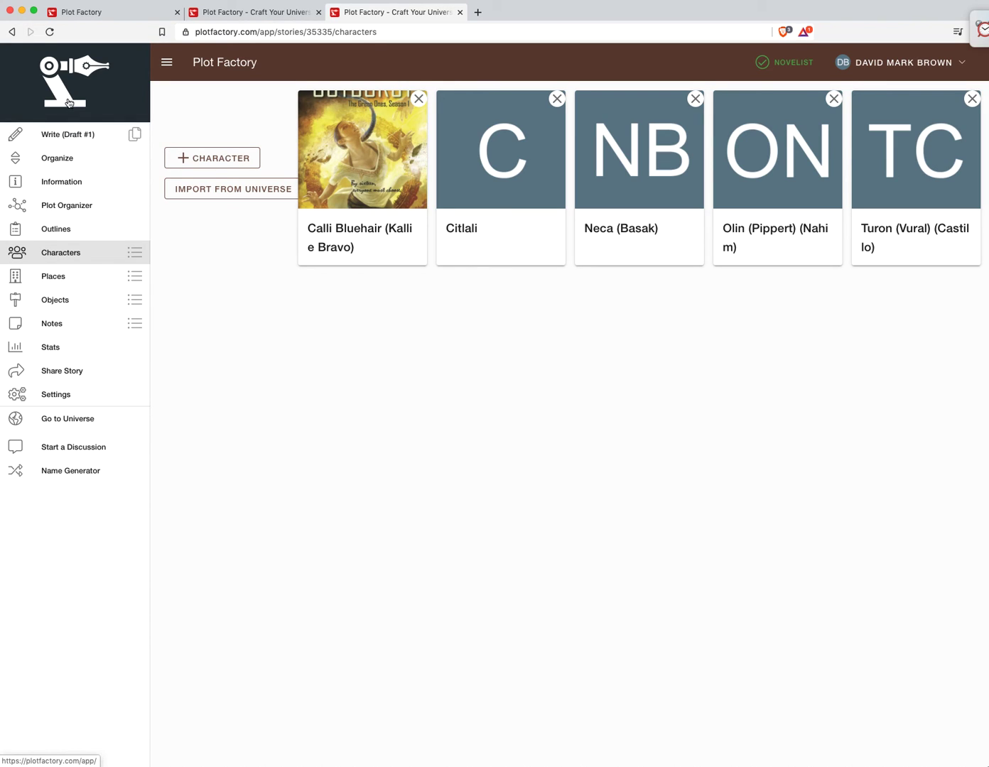
left_click(67, 419)
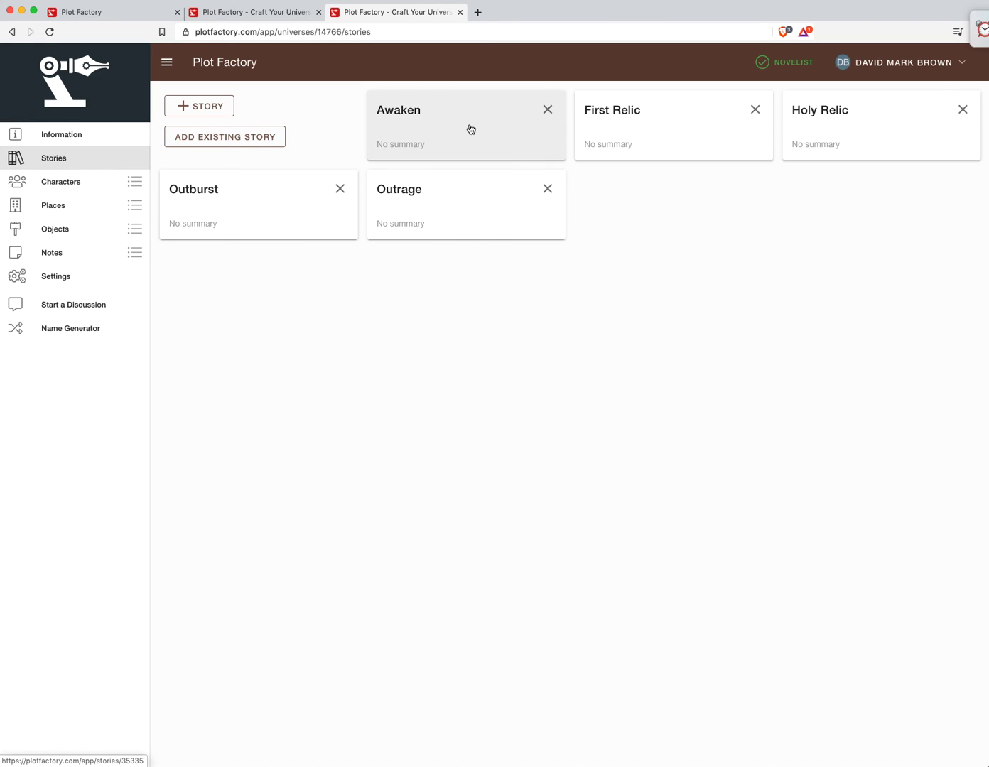
left_click(466, 128)
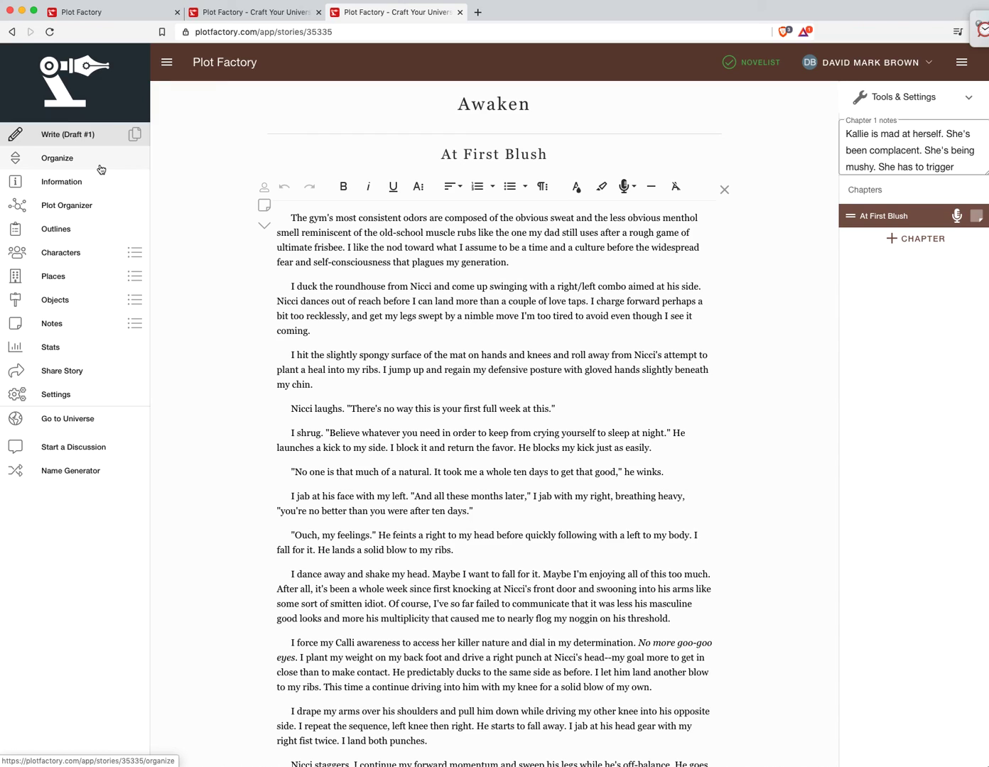
mouse_move(92, 166)
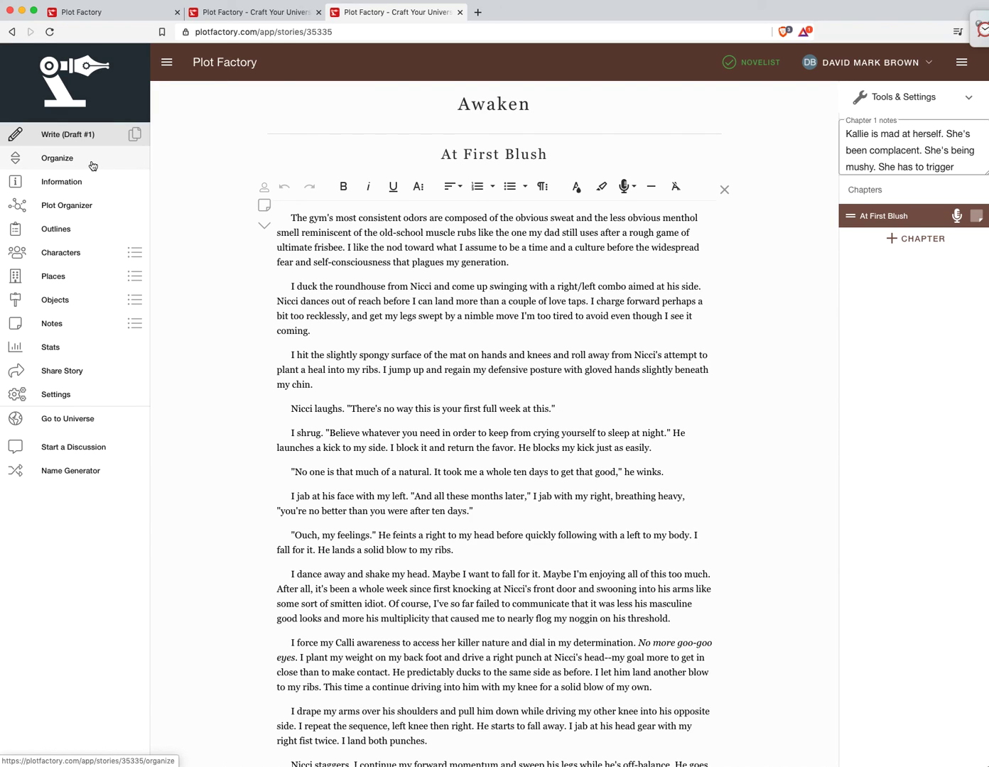
mouse_move(92, 168)
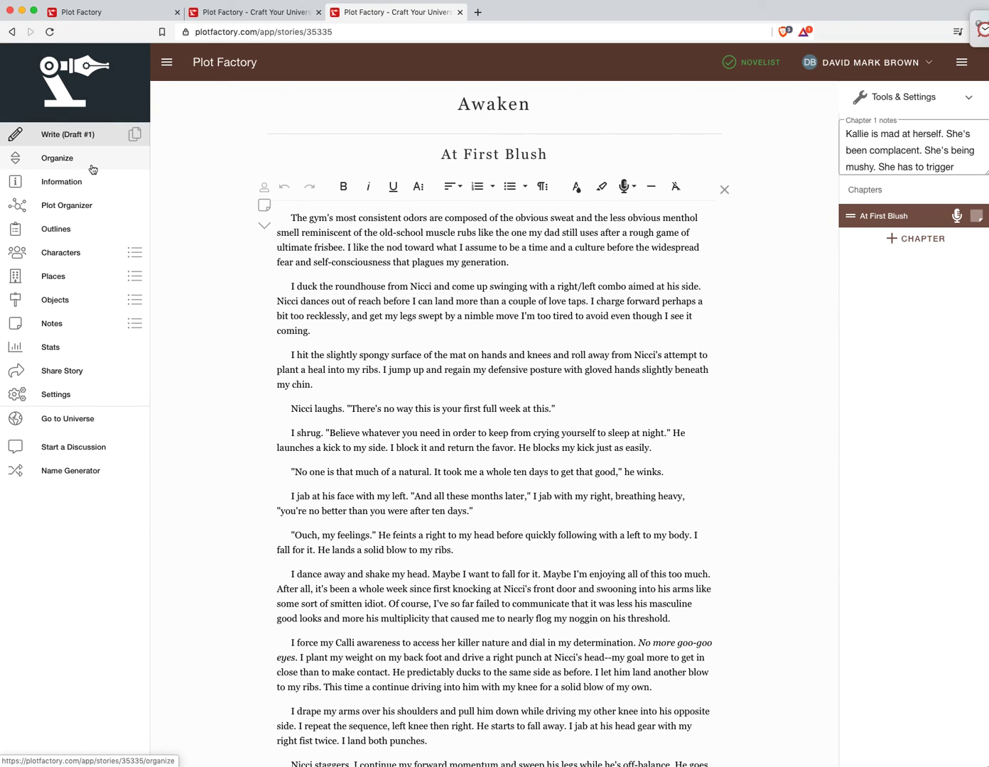